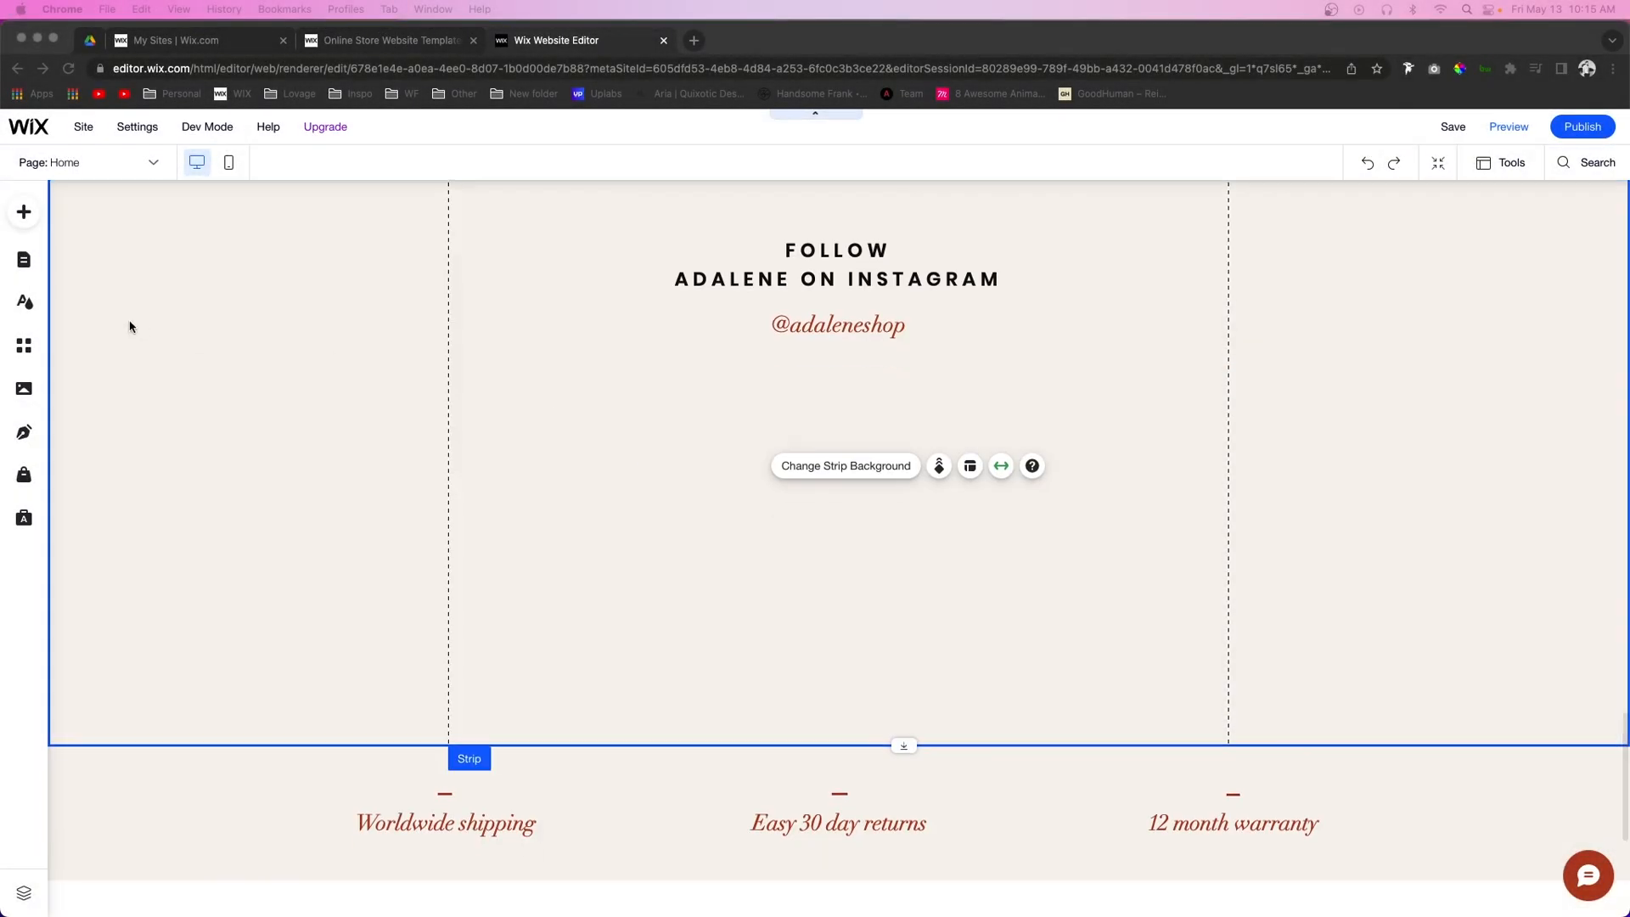
{"action": "mouse_move", "coordinate": [23, 345]}
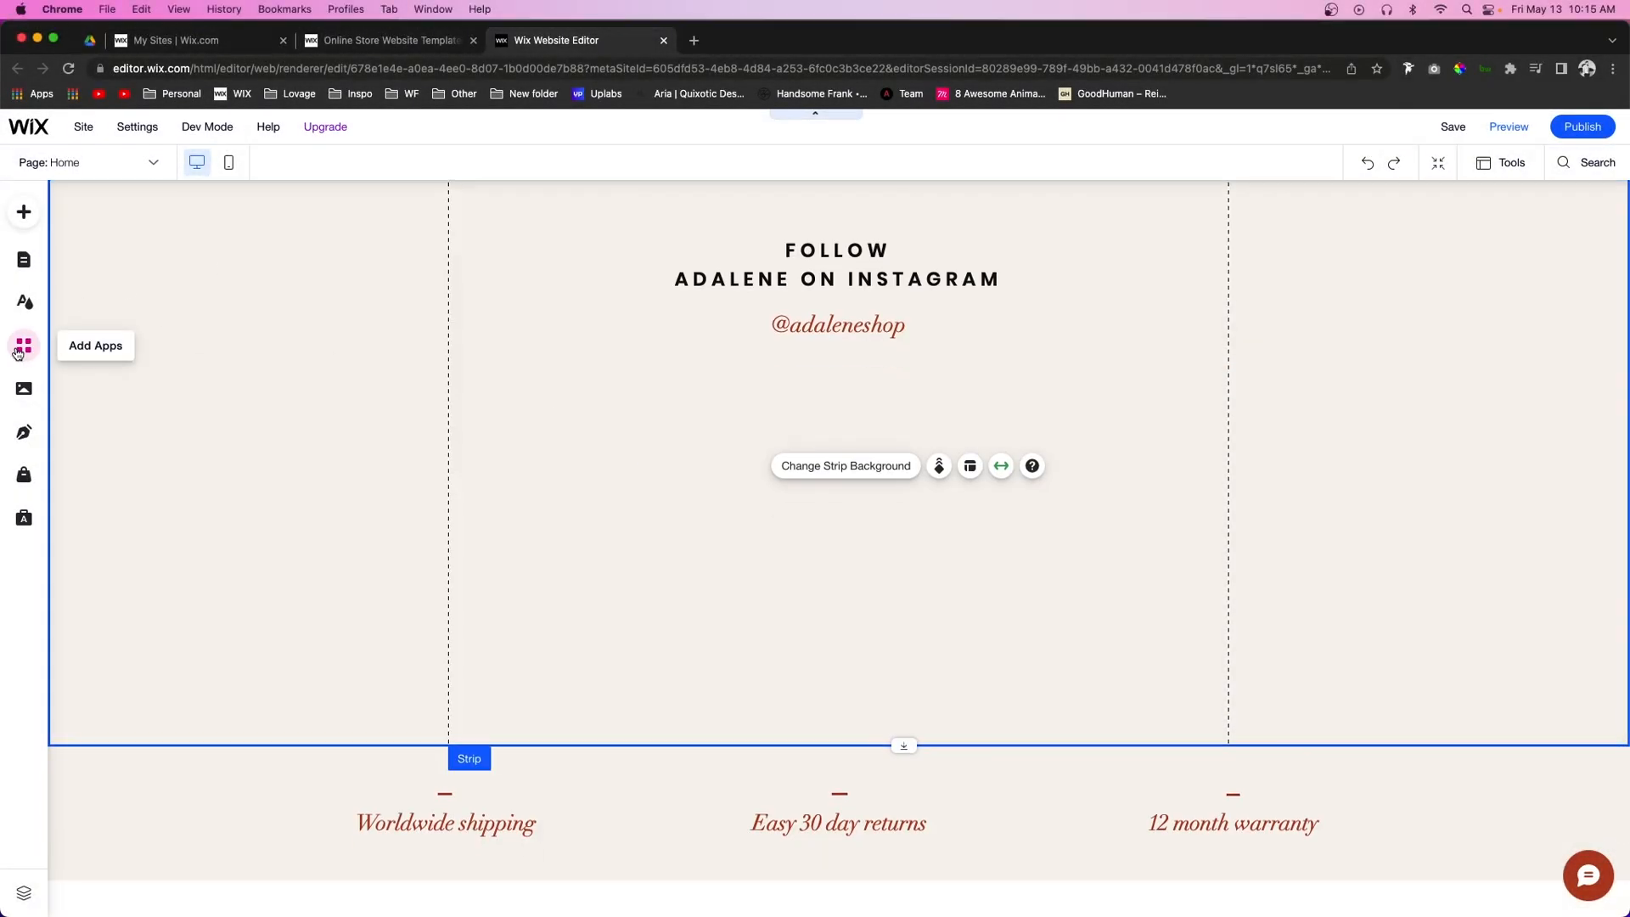
- Search the App Market for 'instagram' and open the Instagram Feed app page
{"action": "left_click", "coordinate": [23, 343]}
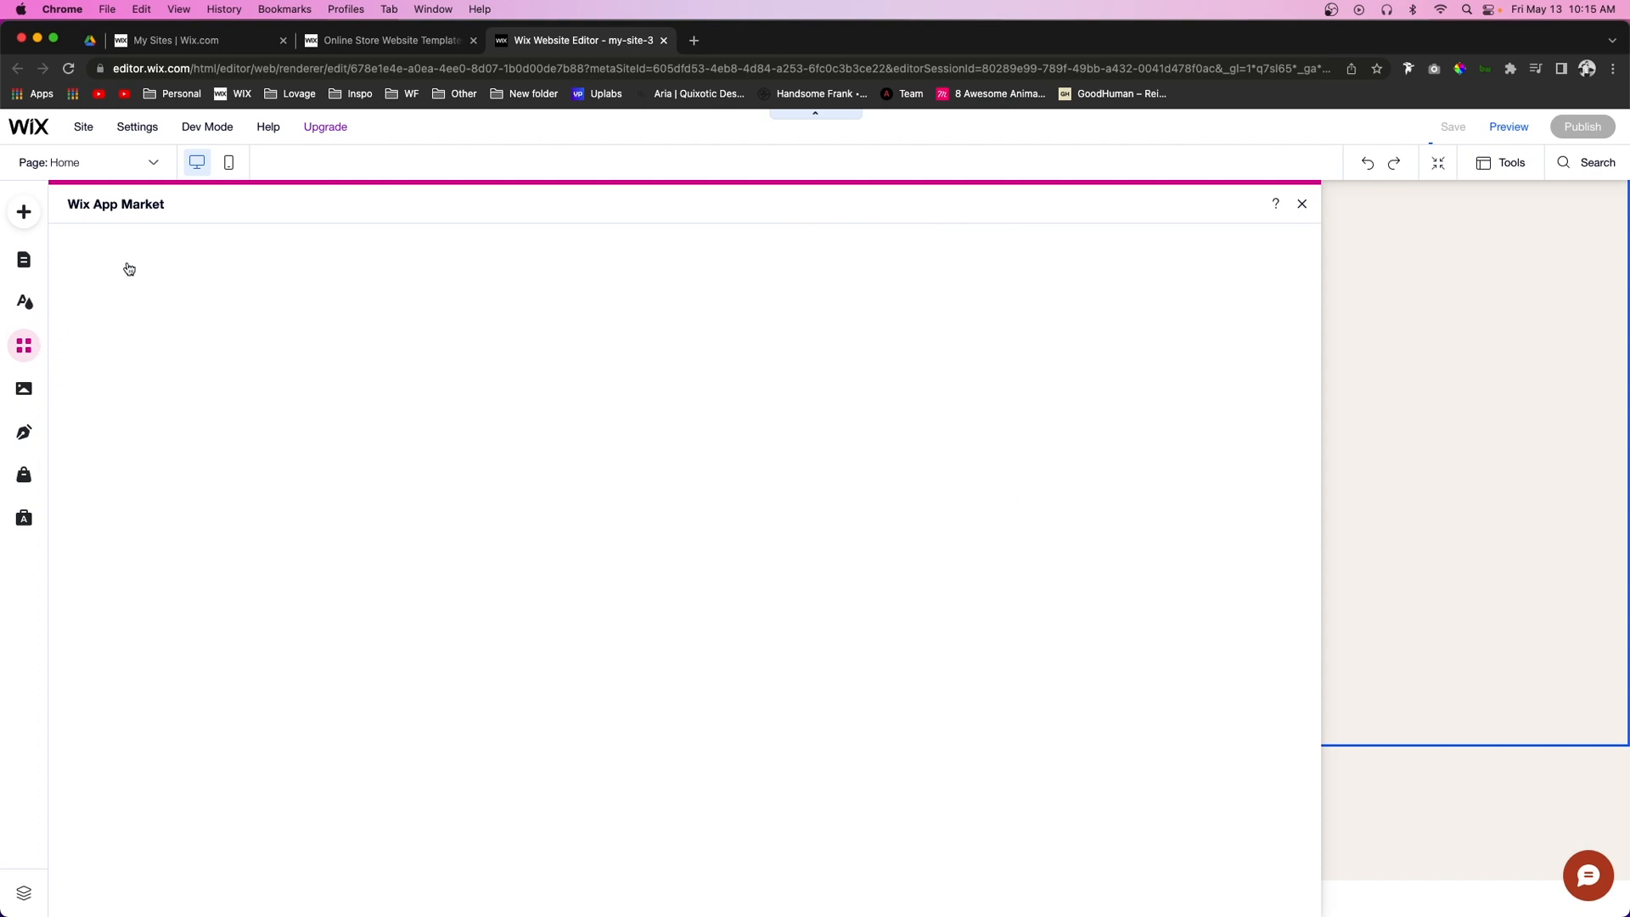
{"action": "mouse_move", "coordinate": [126, 260]}
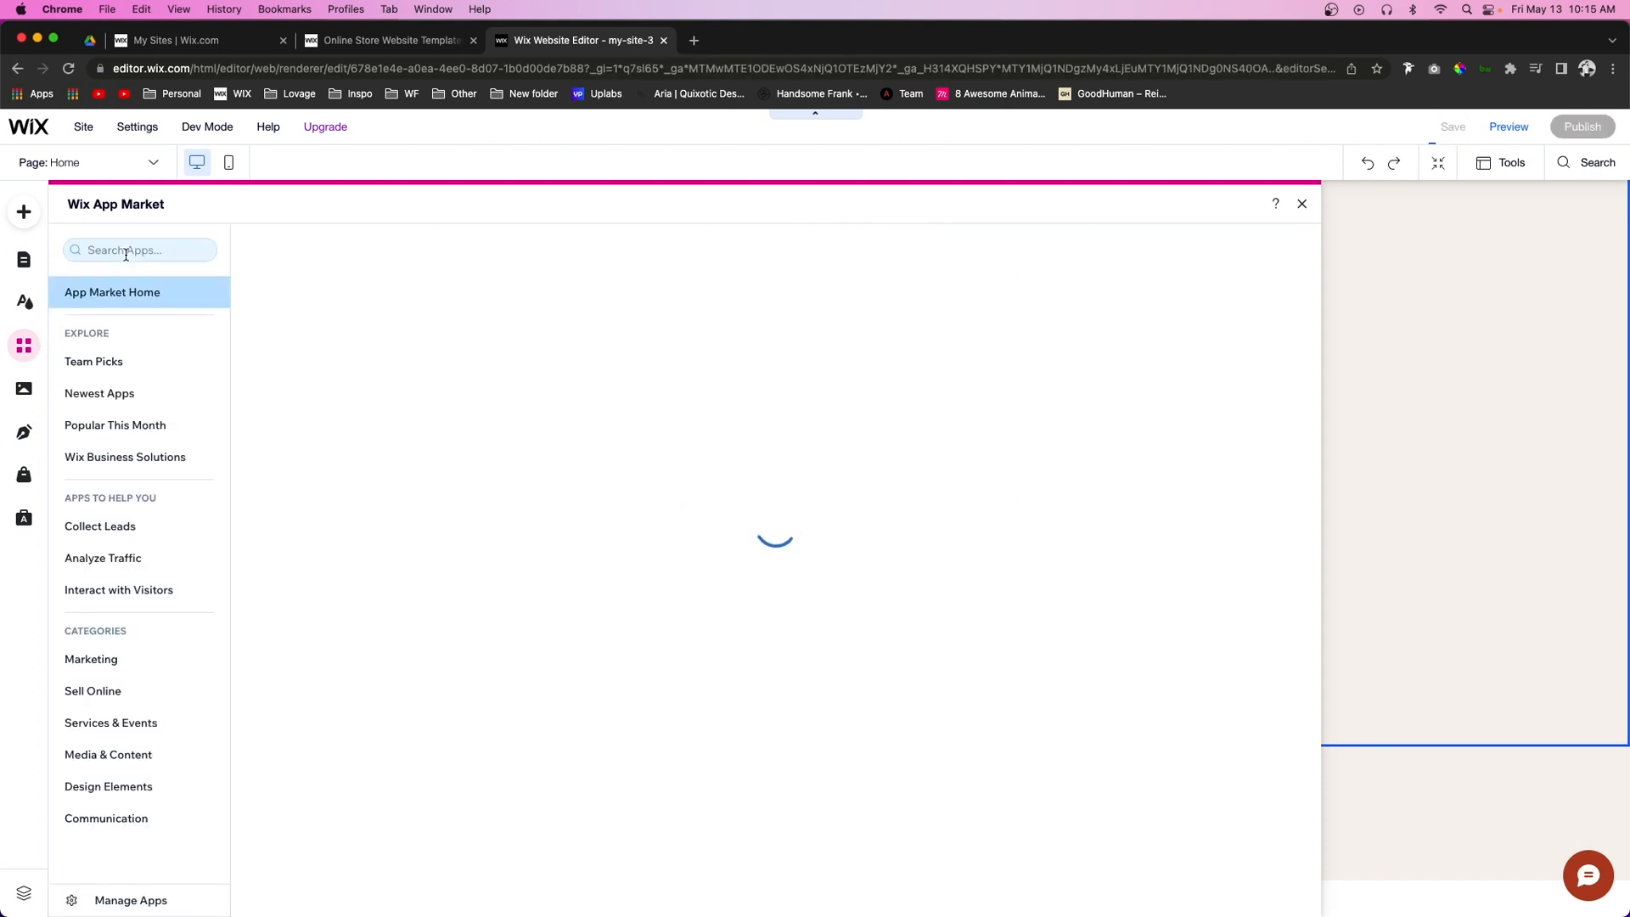
{"action": "type", "text": "instage"}
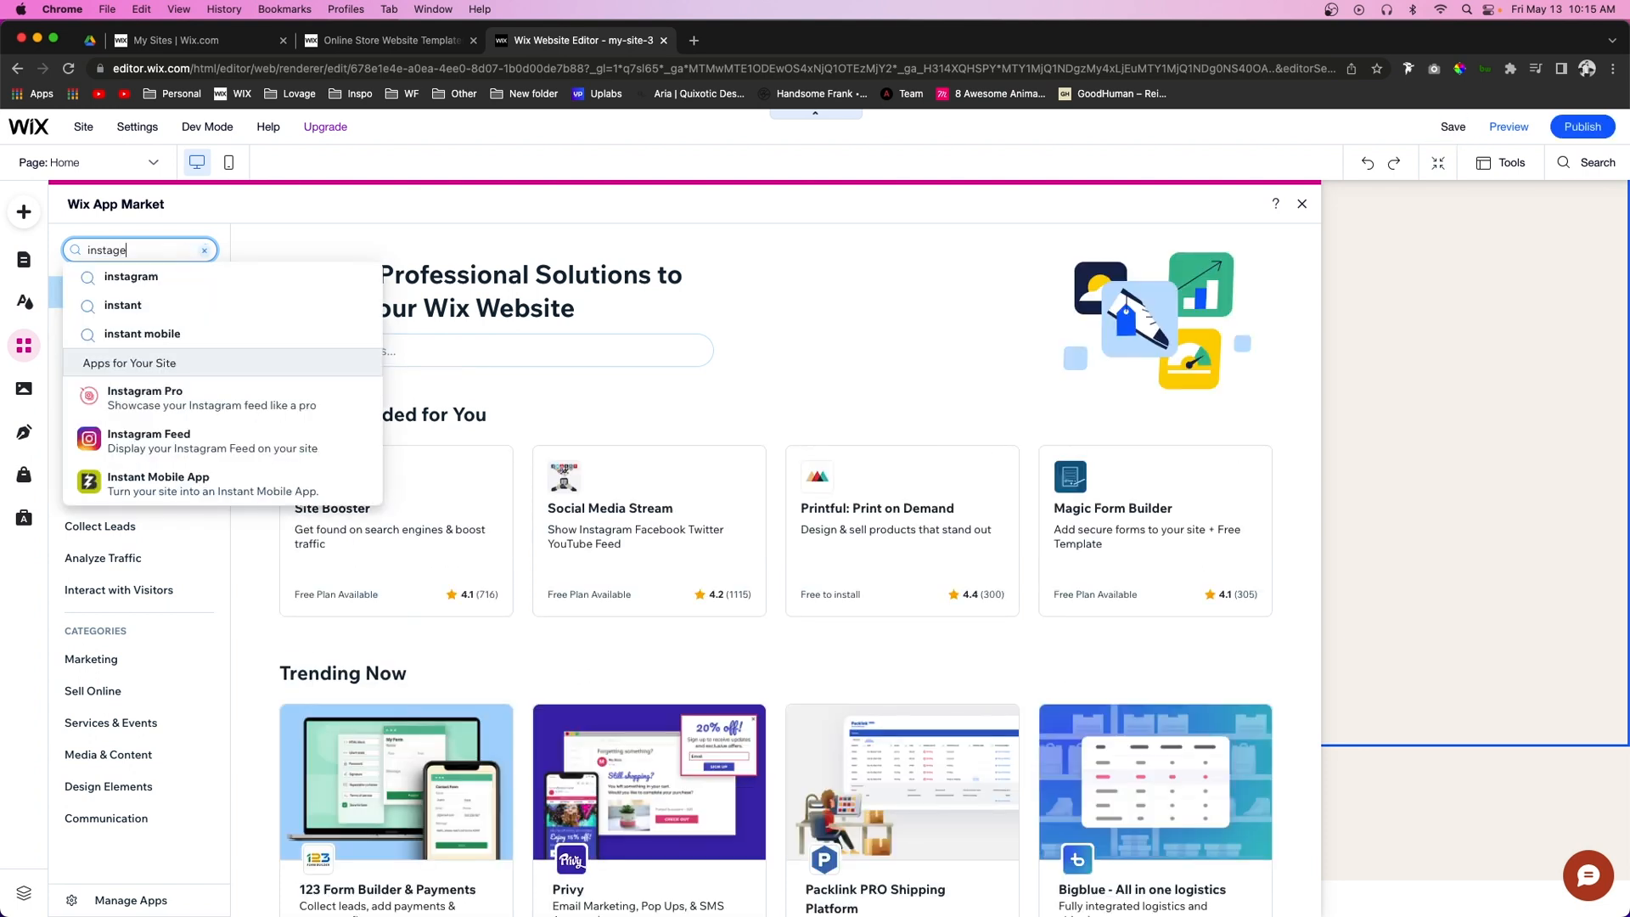
{"action": "type", "text": "am"}
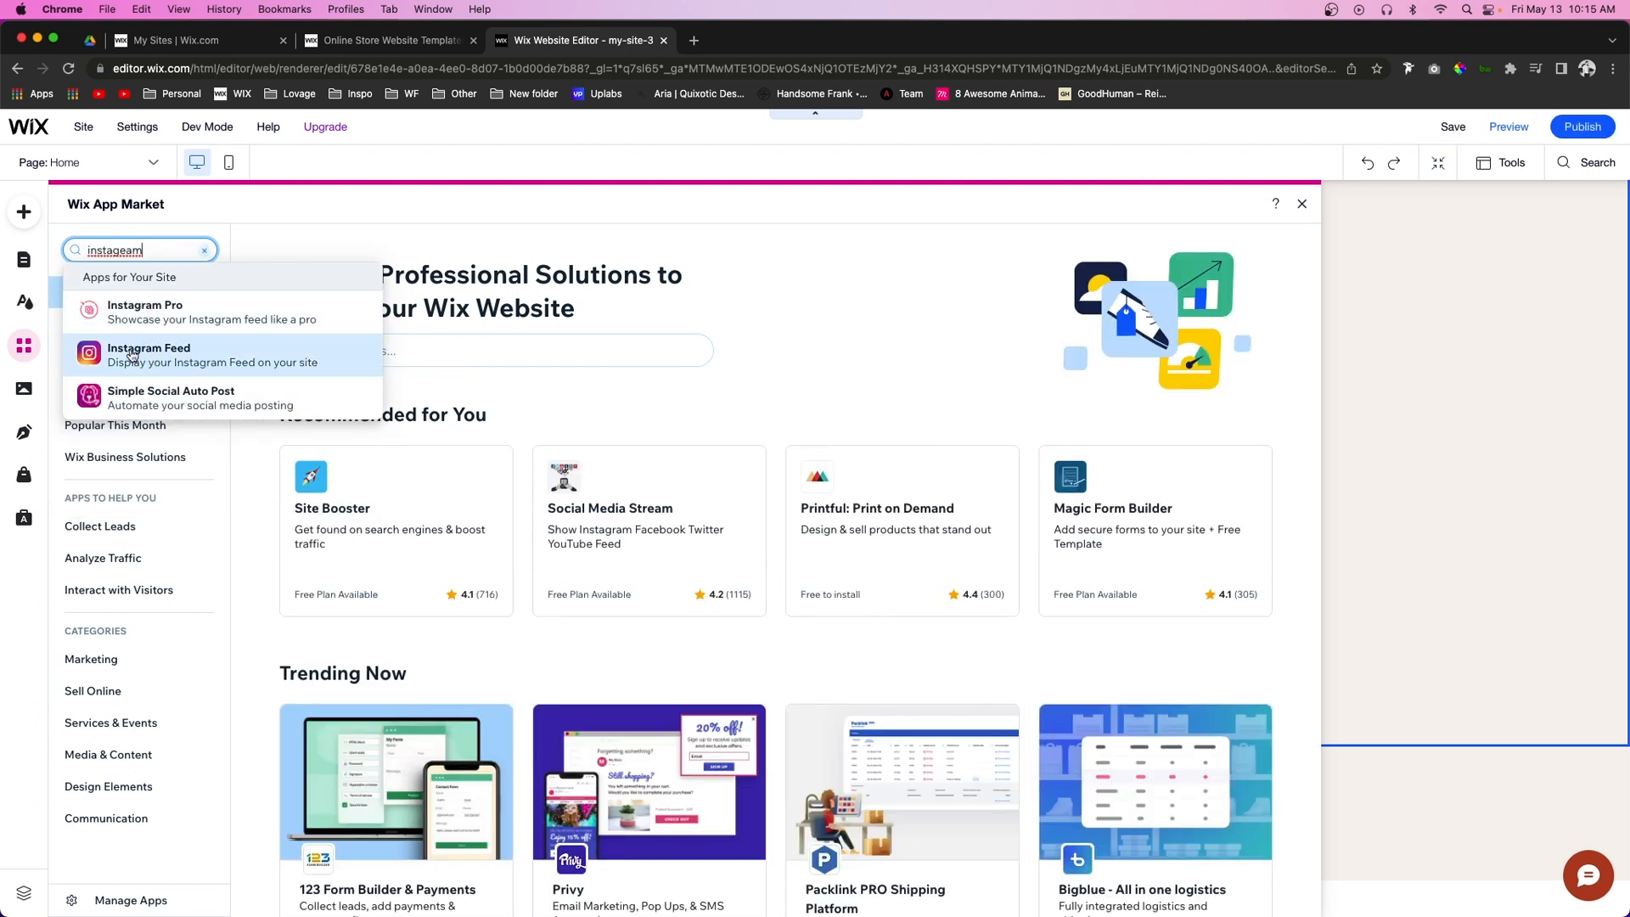
{"action": "left_click", "coordinate": [149, 355]}
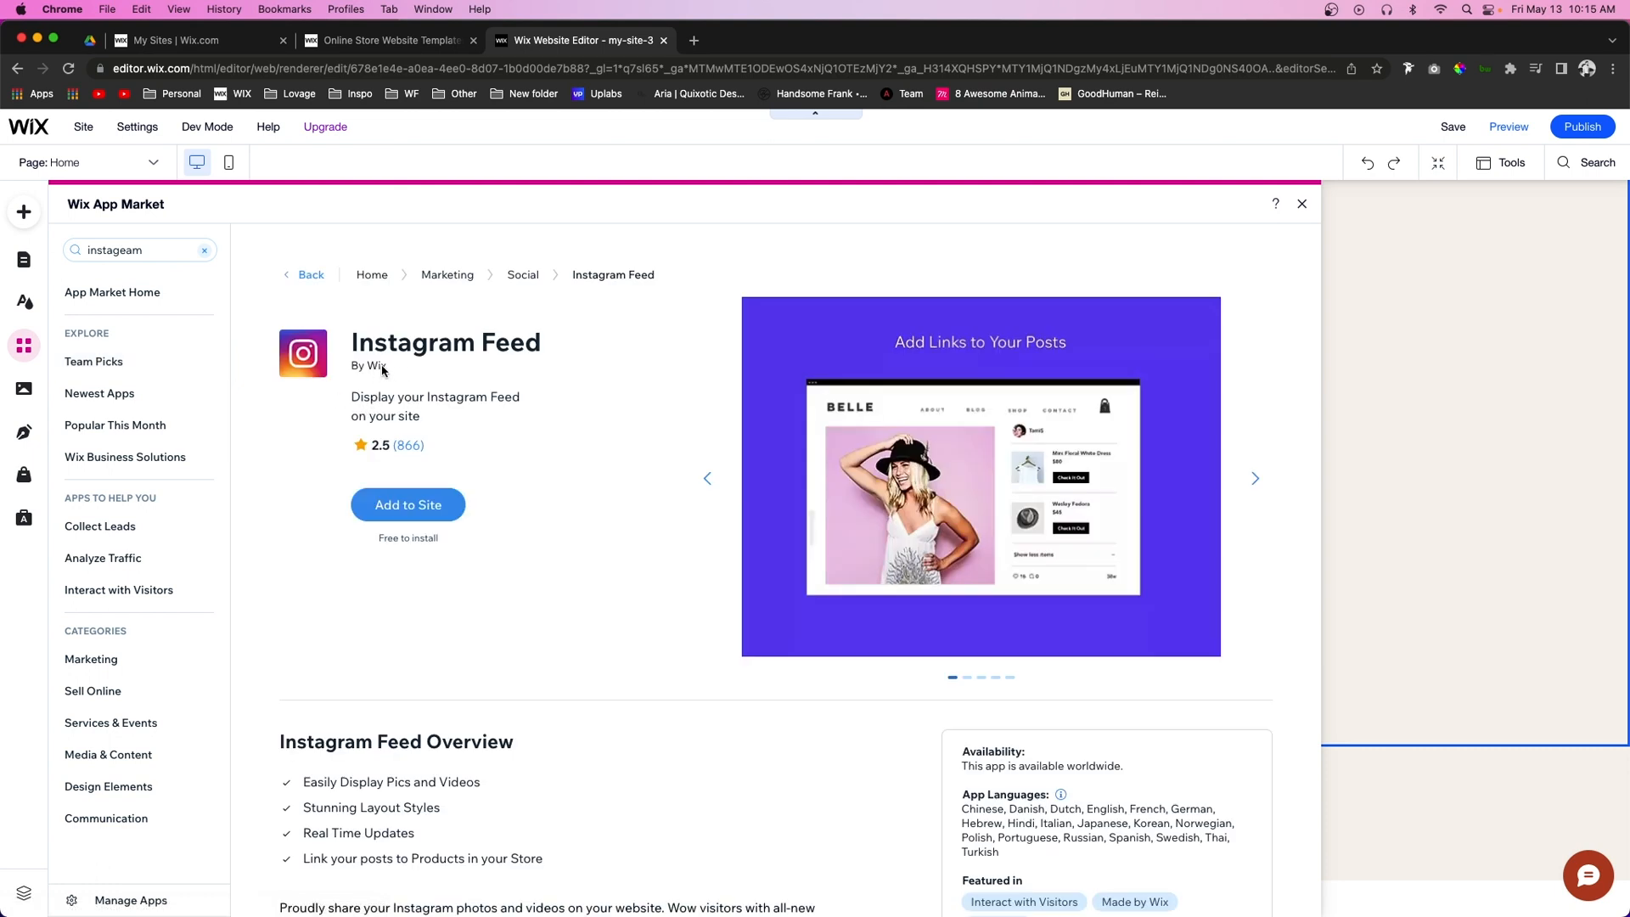
{"action": "mouse_move", "coordinate": [513, 483]}
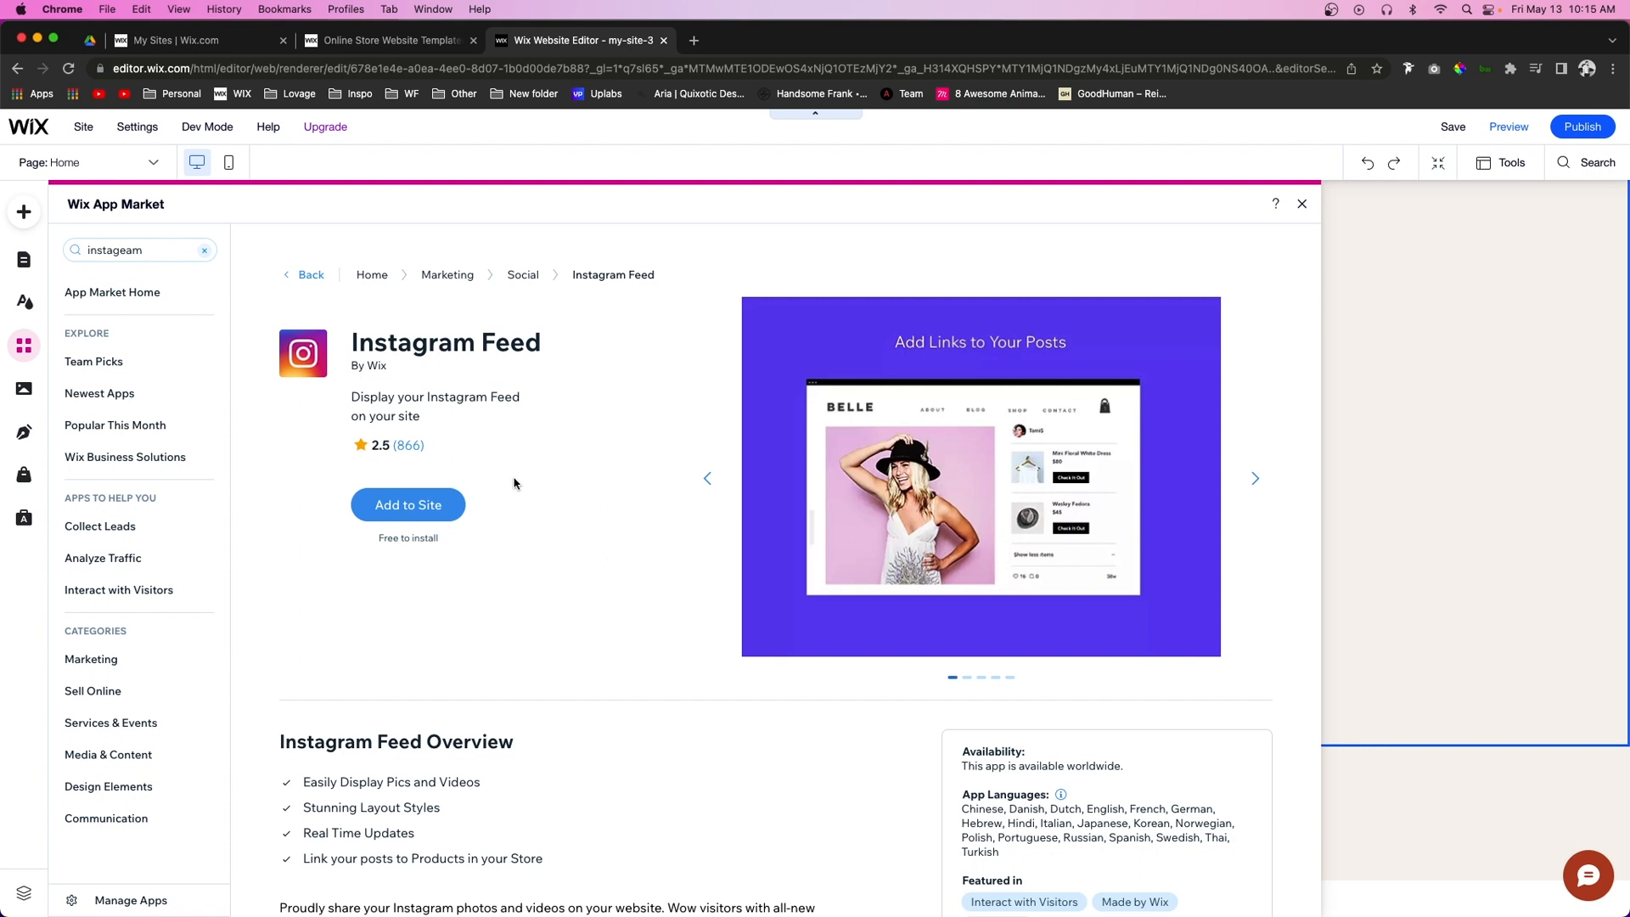
{"action": "mouse_move", "coordinate": [315, 500]}
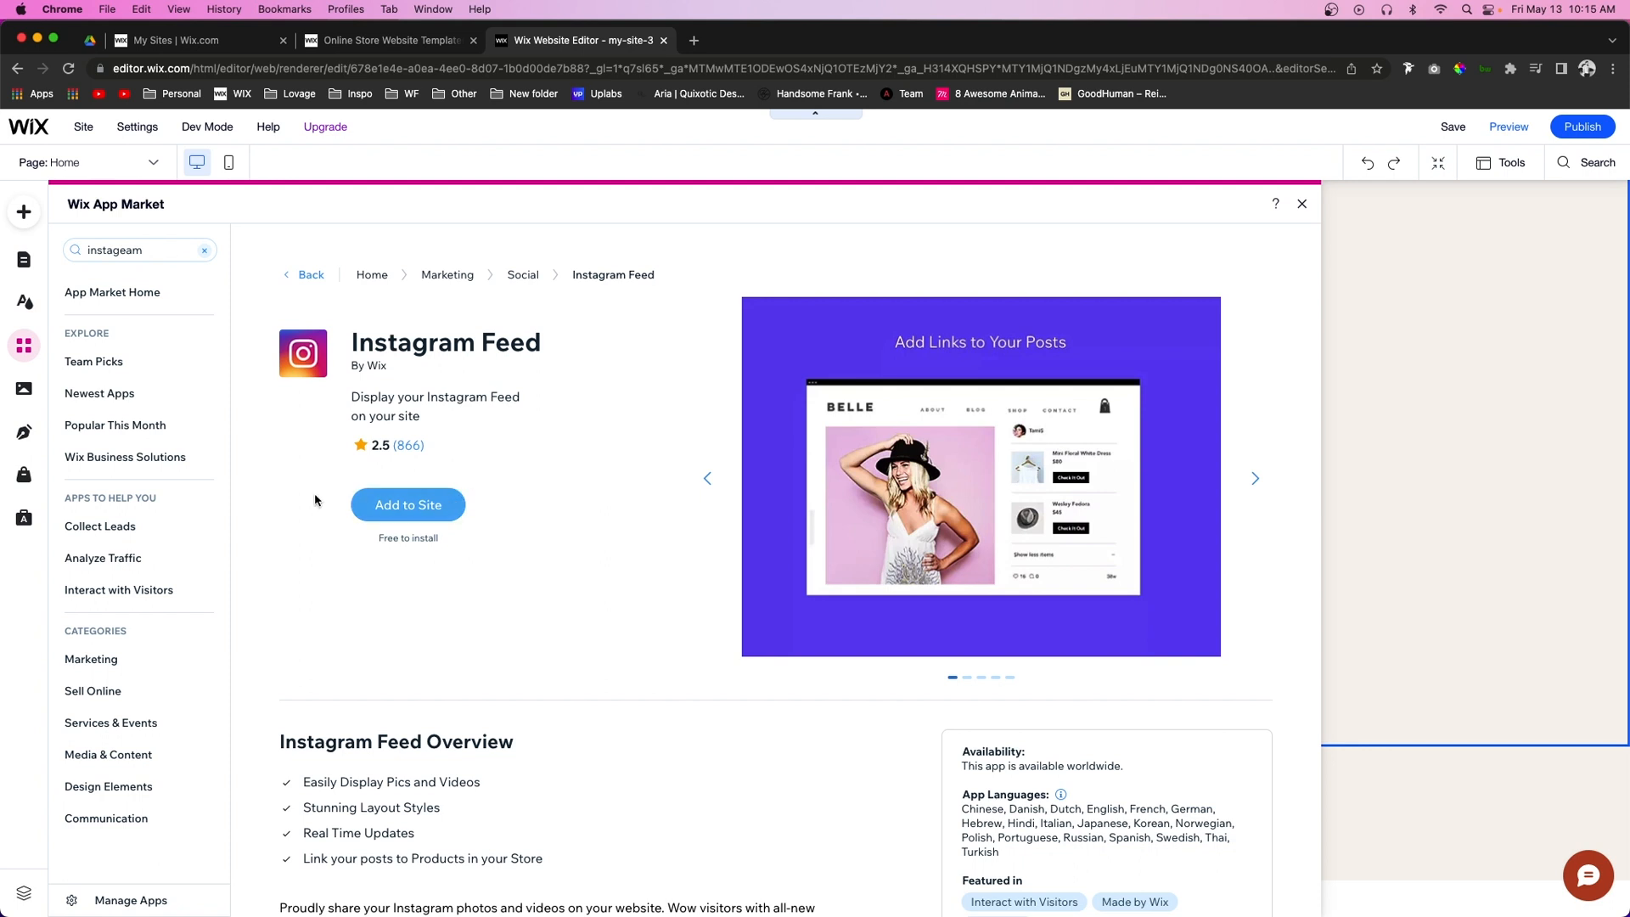
- Add the Instagram Feed app to the site so its sample feed widget appears
{"action": "left_click", "coordinate": [407, 504]}
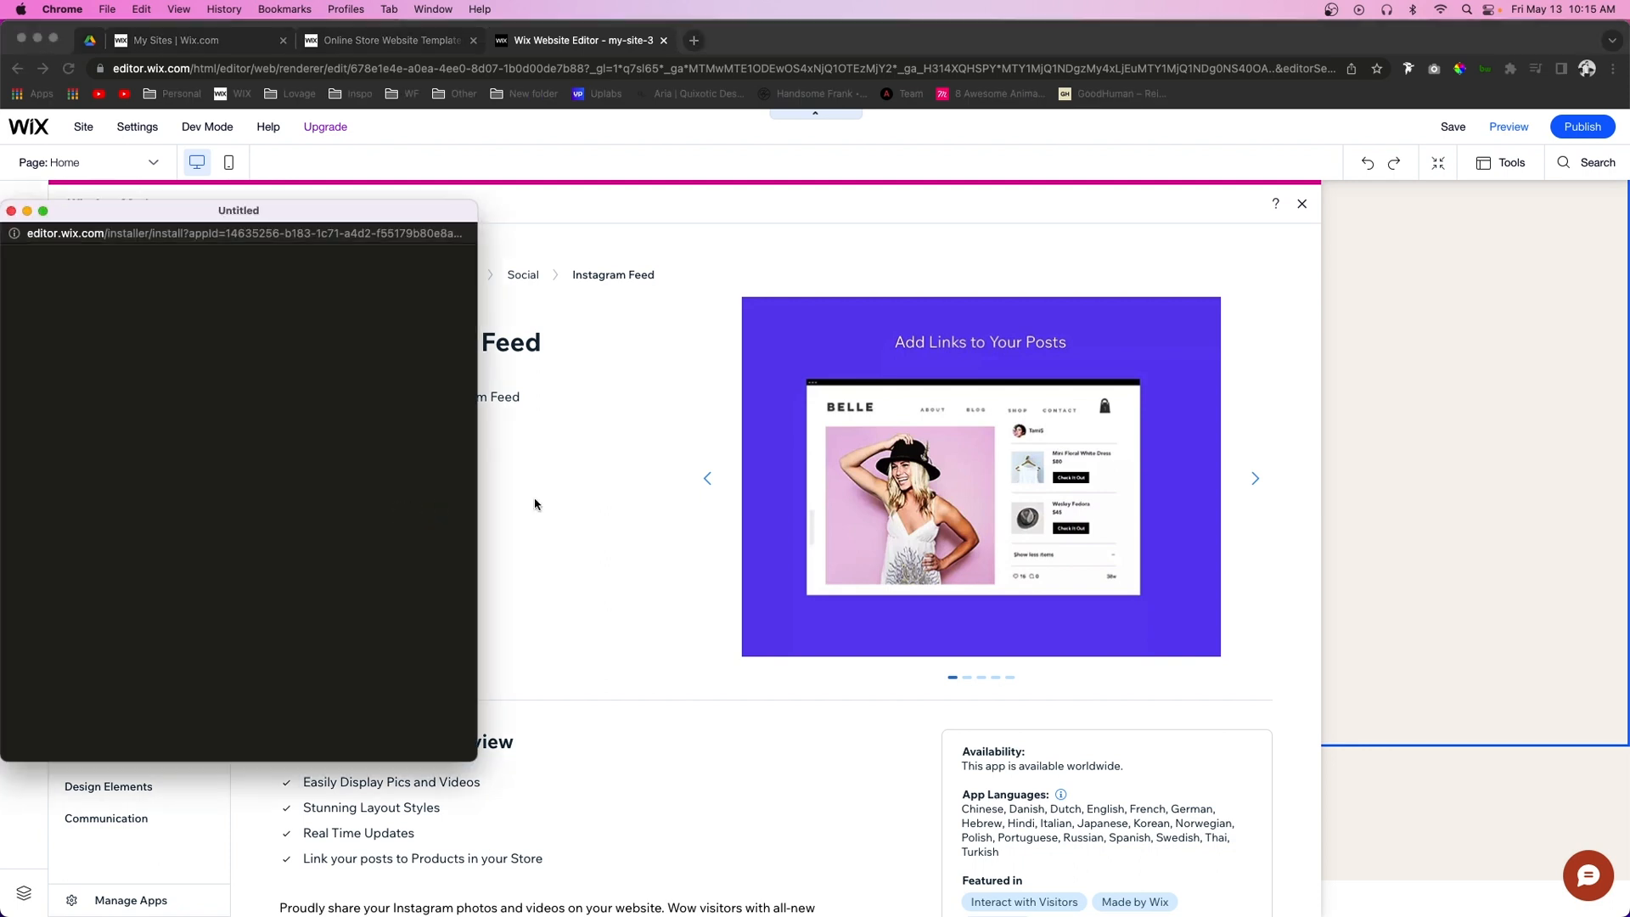
{"action": "left_click", "coordinate": [1301, 203]}
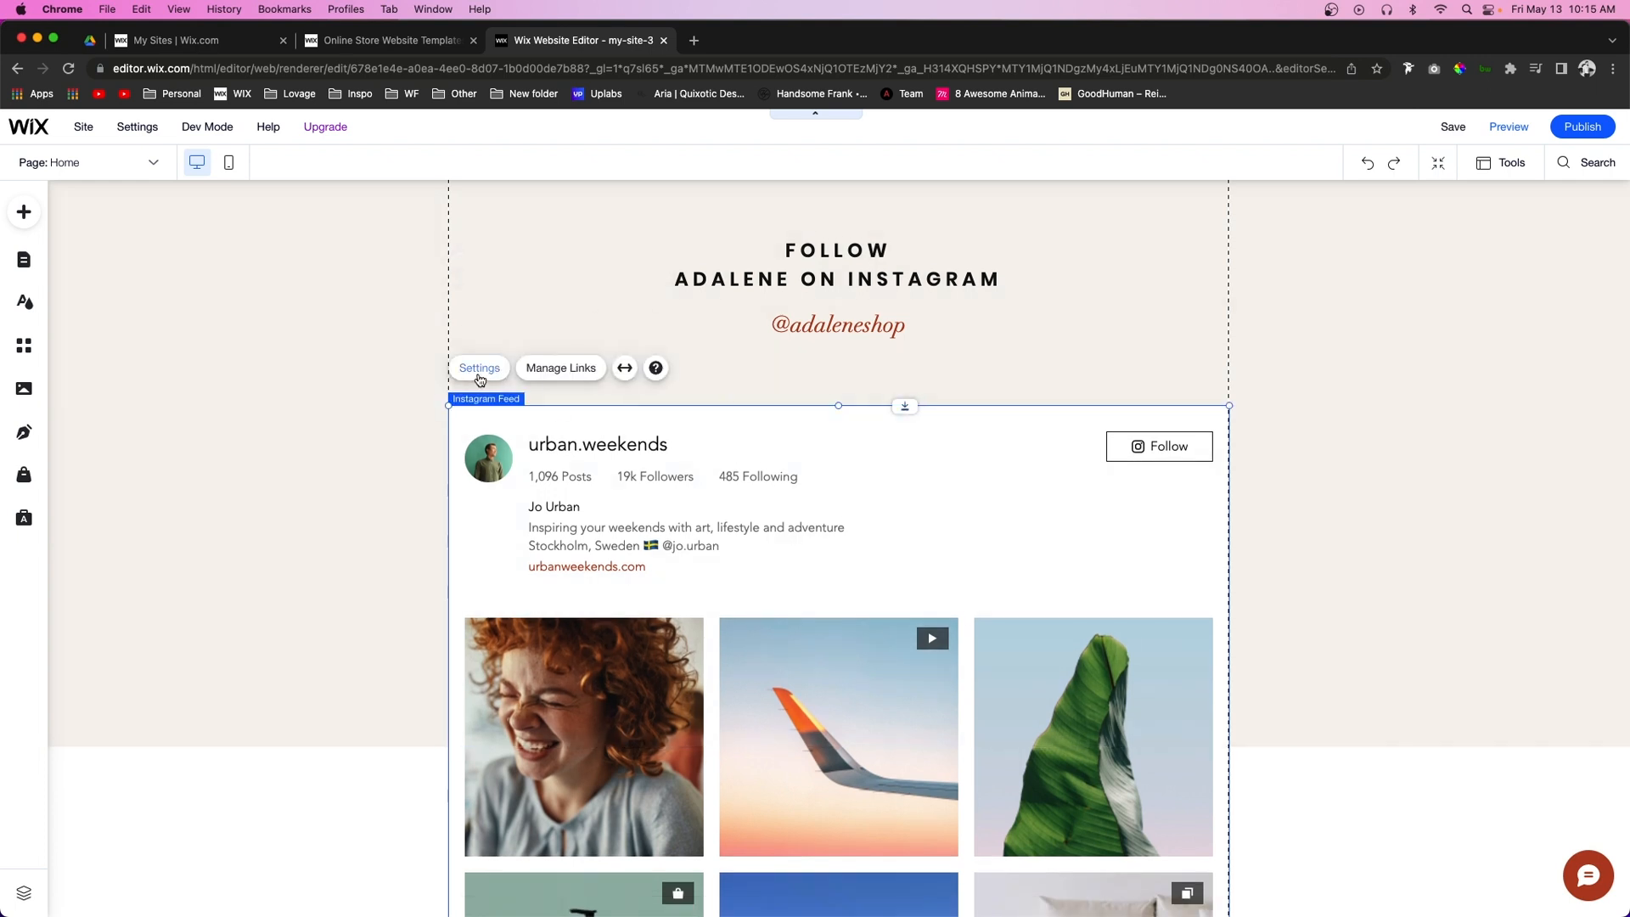
- In the feed's Display settings, switch off Your Profile and Hashtag Feed
{"action": "left_click", "coordinate": [478, 366]}
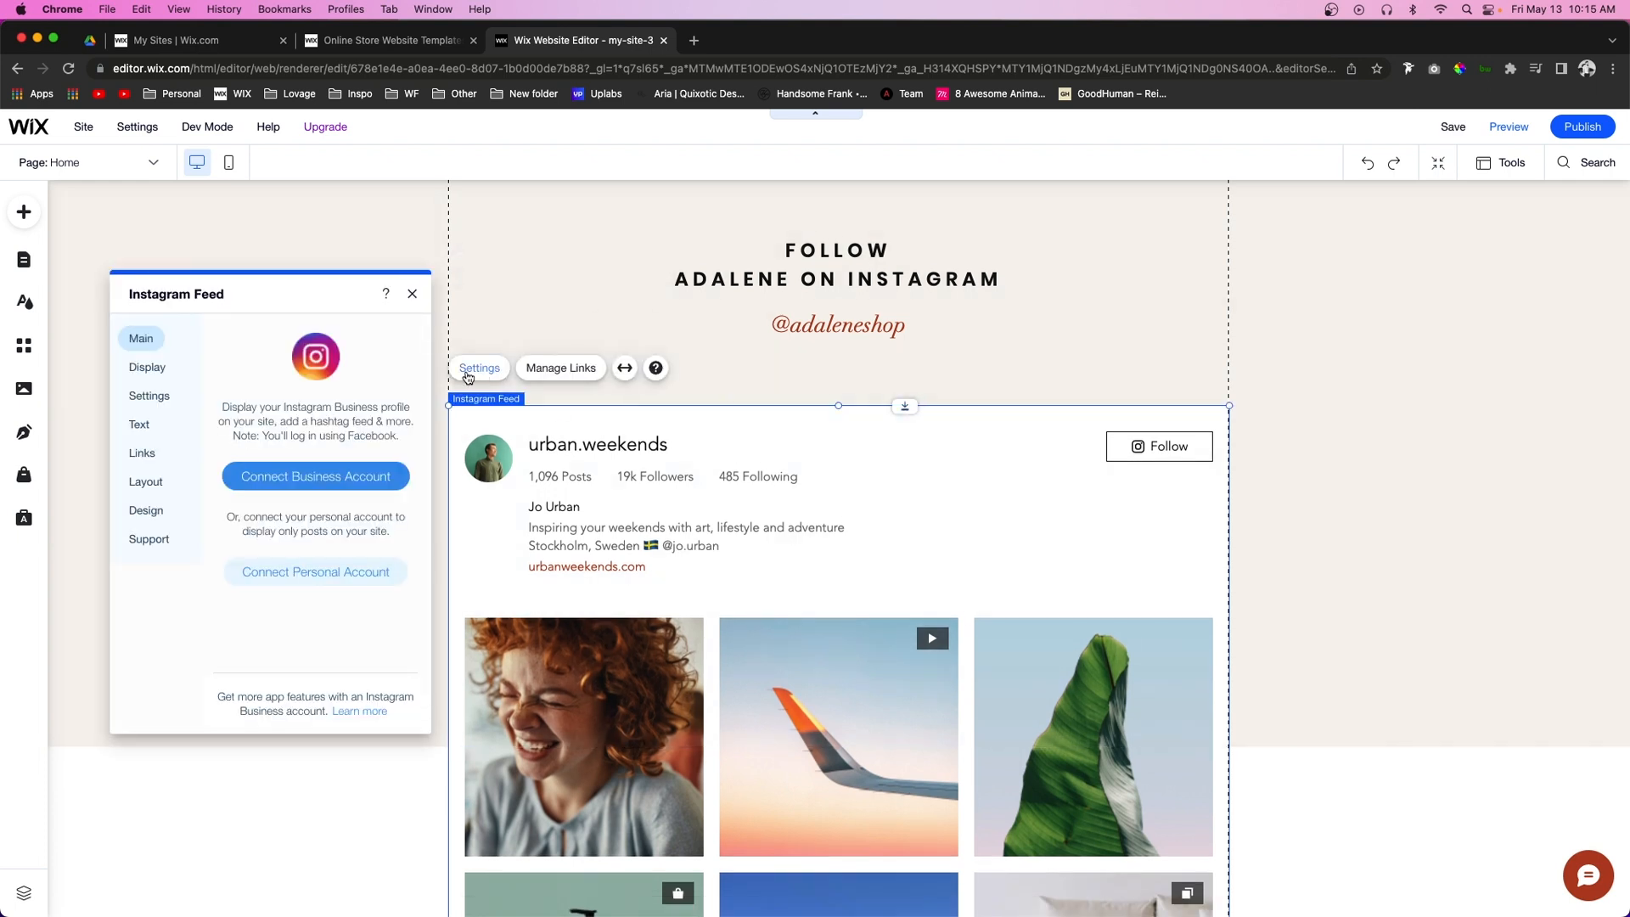
{"action": "left_click", "coordinate": [147, 367]}
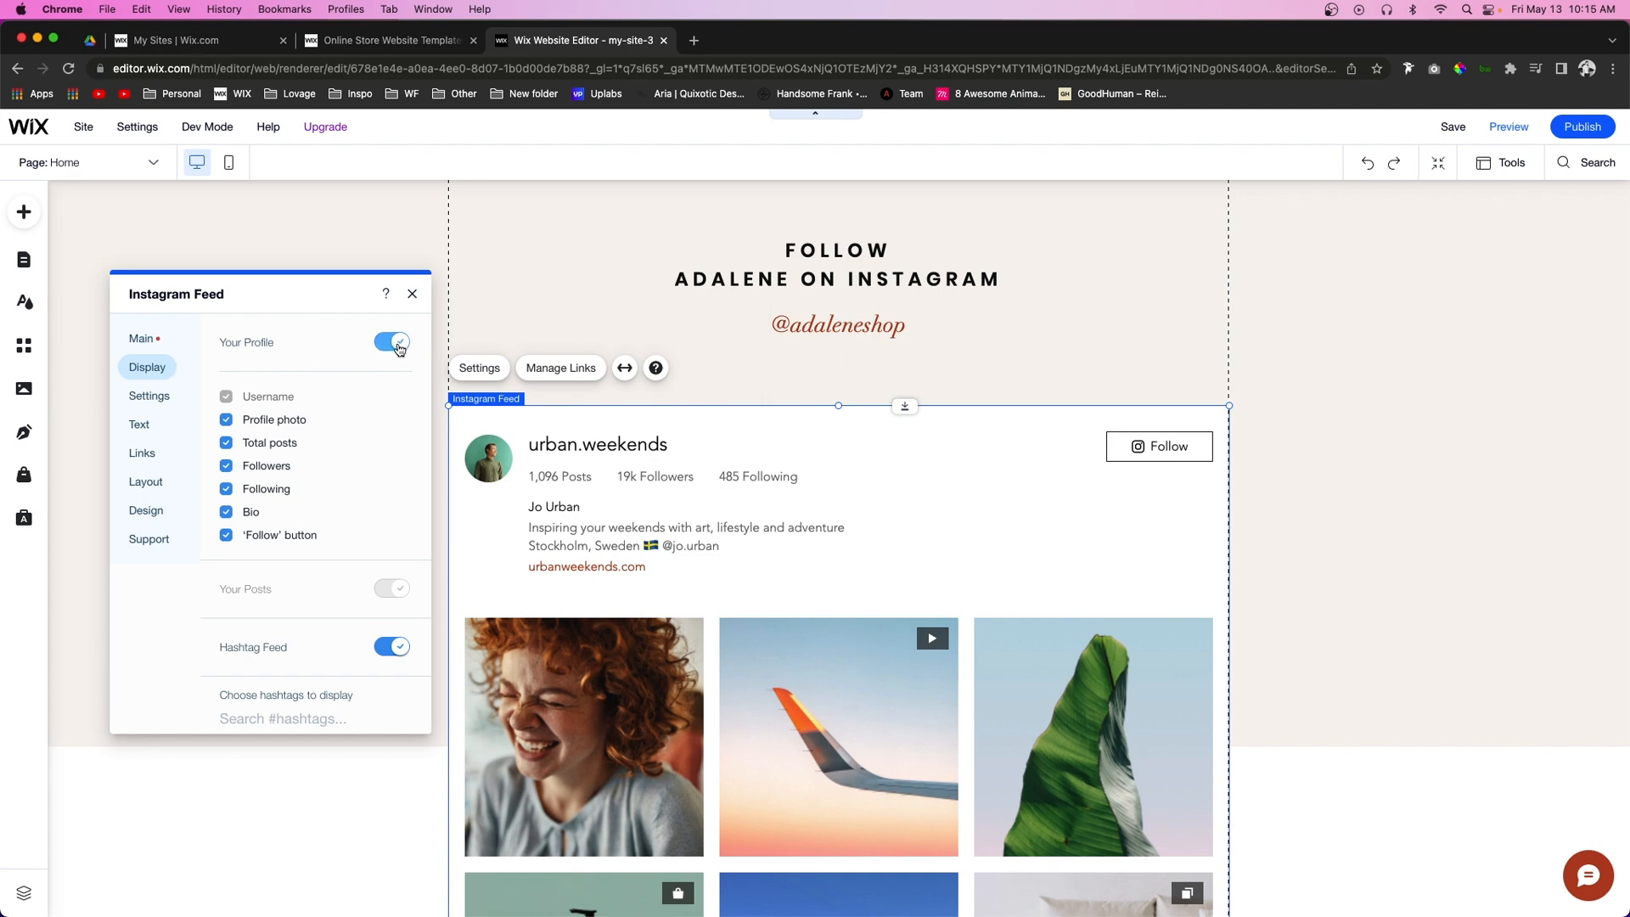
{"action": "left_click", "coordinate": [393, 343]}
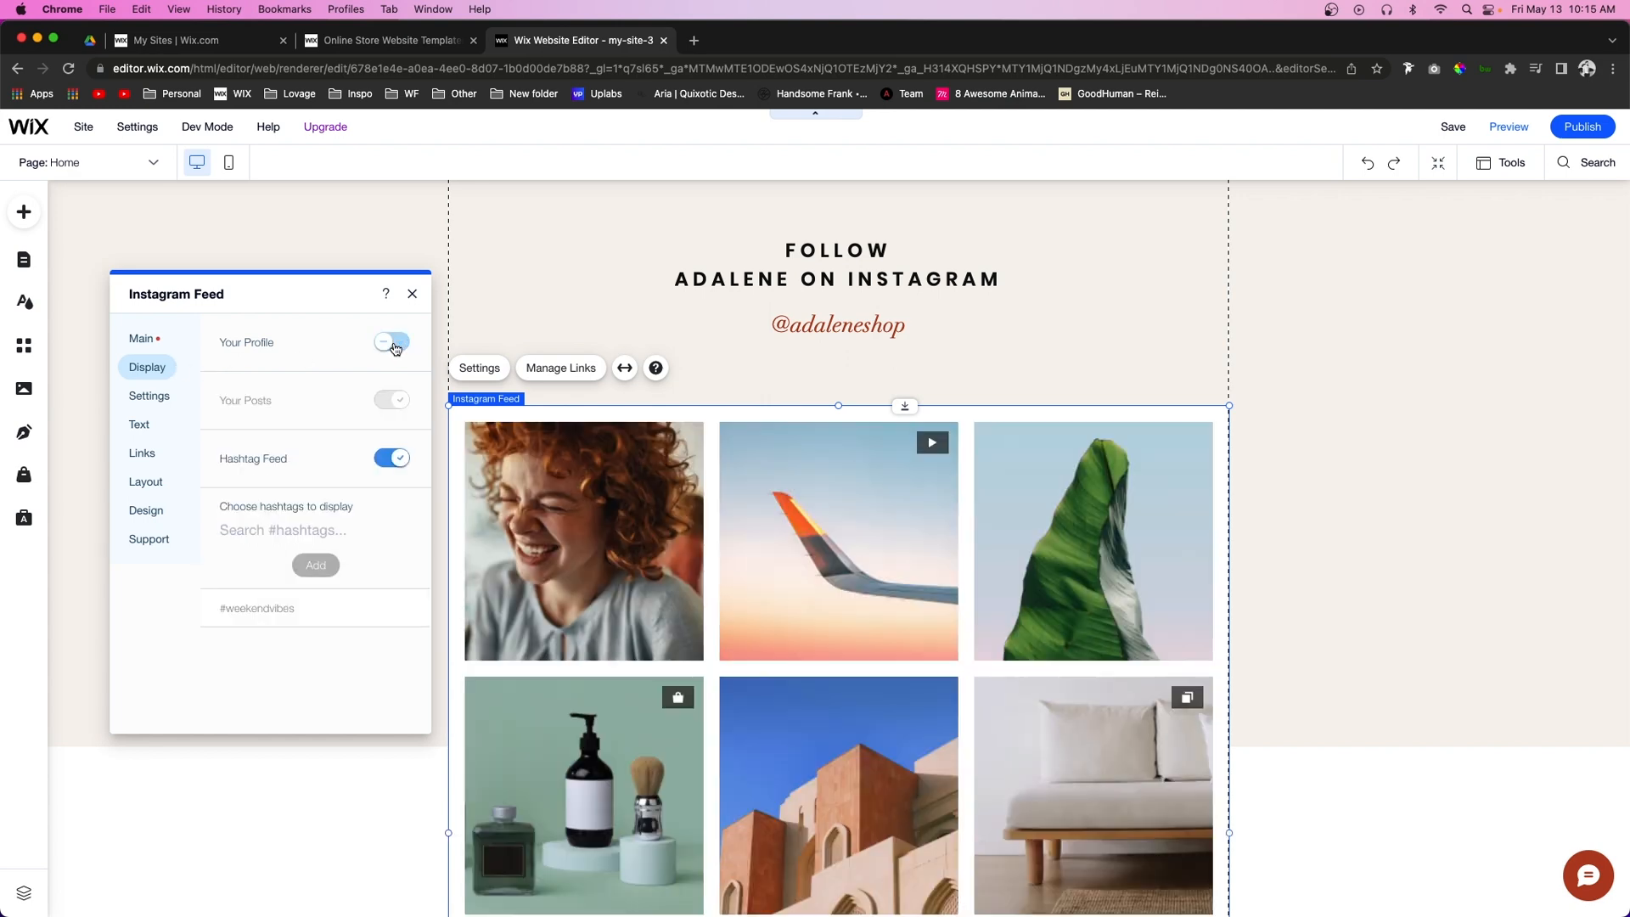
{"action": "scroll", "scroll_direction": "down", "scroll_amount": 3}
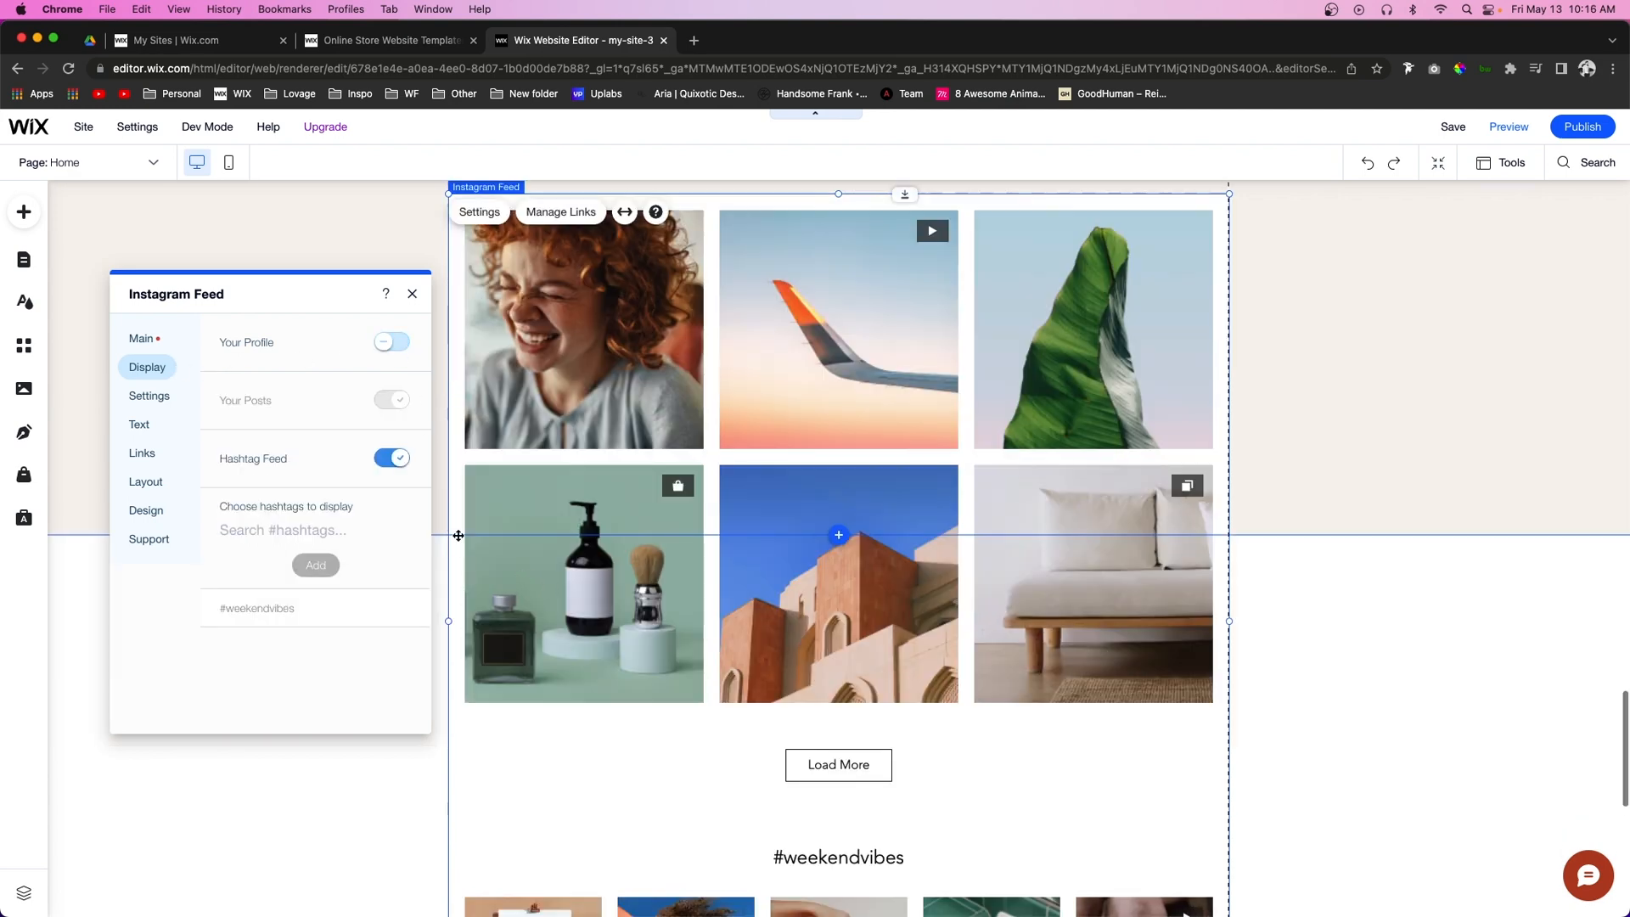
{"action": "left_click", "coordinate": [392, 457]}
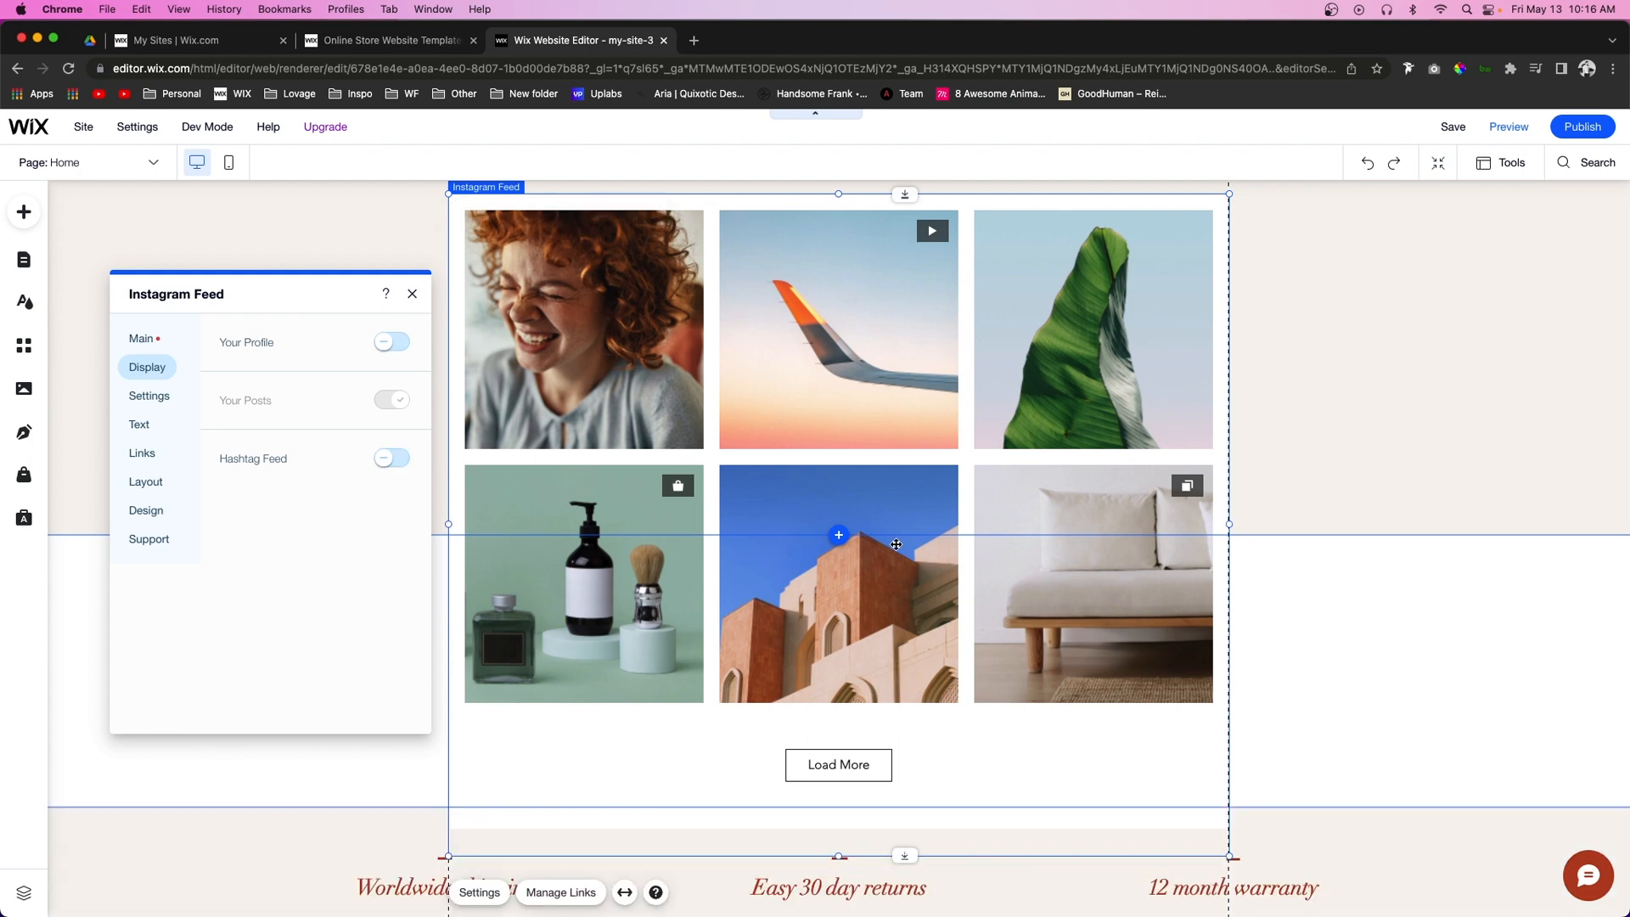
{"action": "mouse_move", "coordinate": [184, 462]}
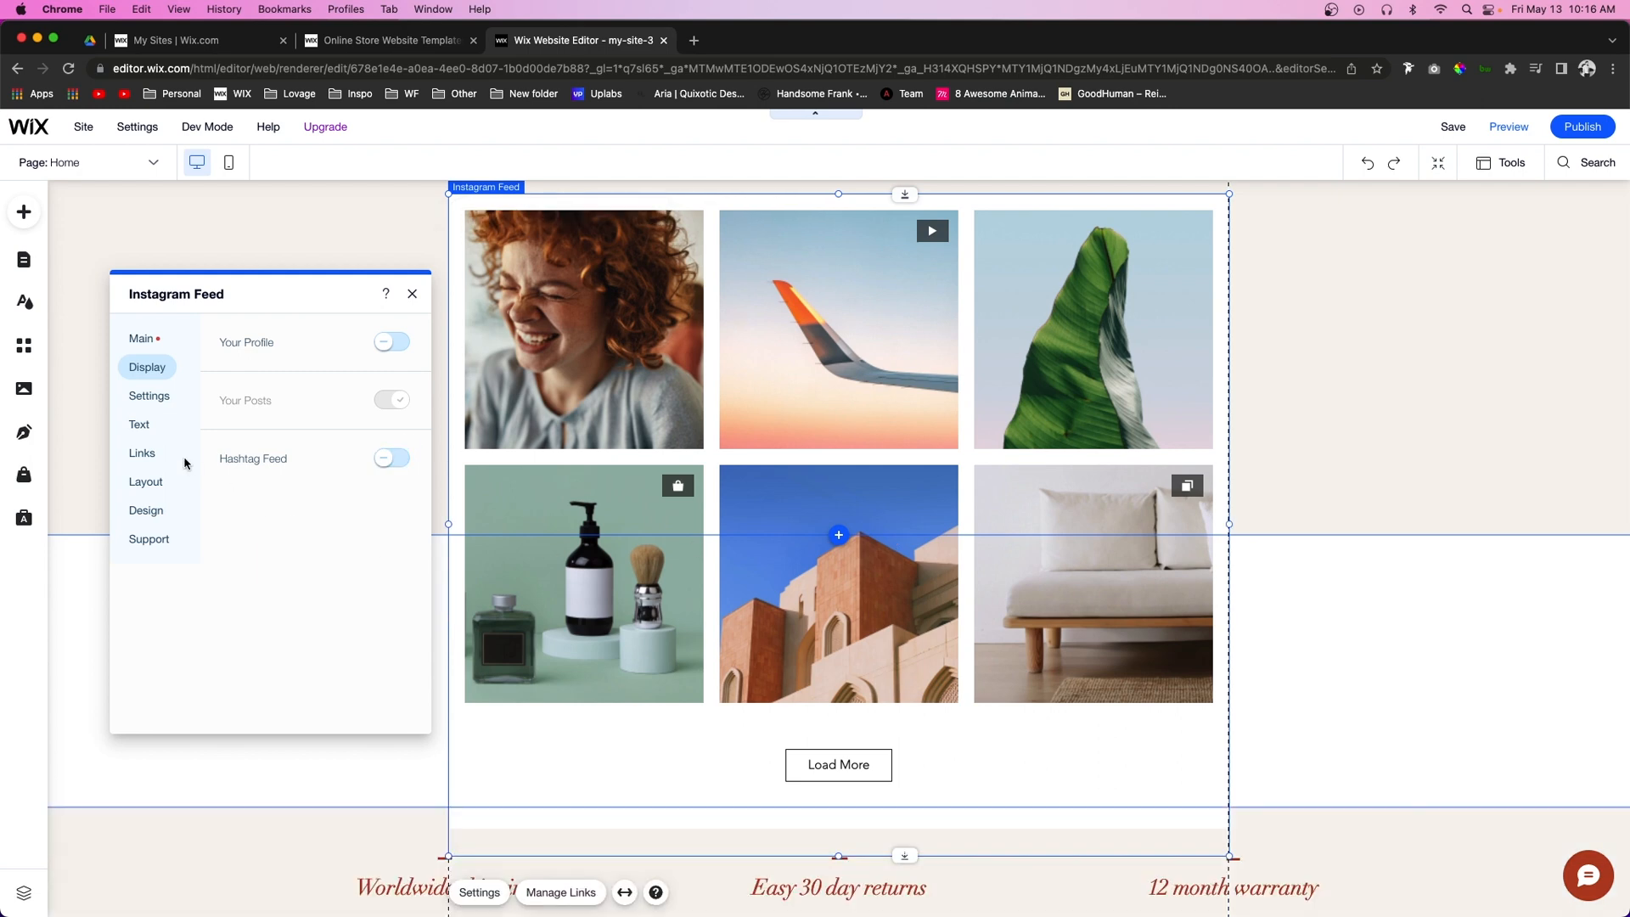
- Set the feed's app direction to Left-to-right after trying Right-to-left
{"action": "left_click", "coordinate": [149, 396]}
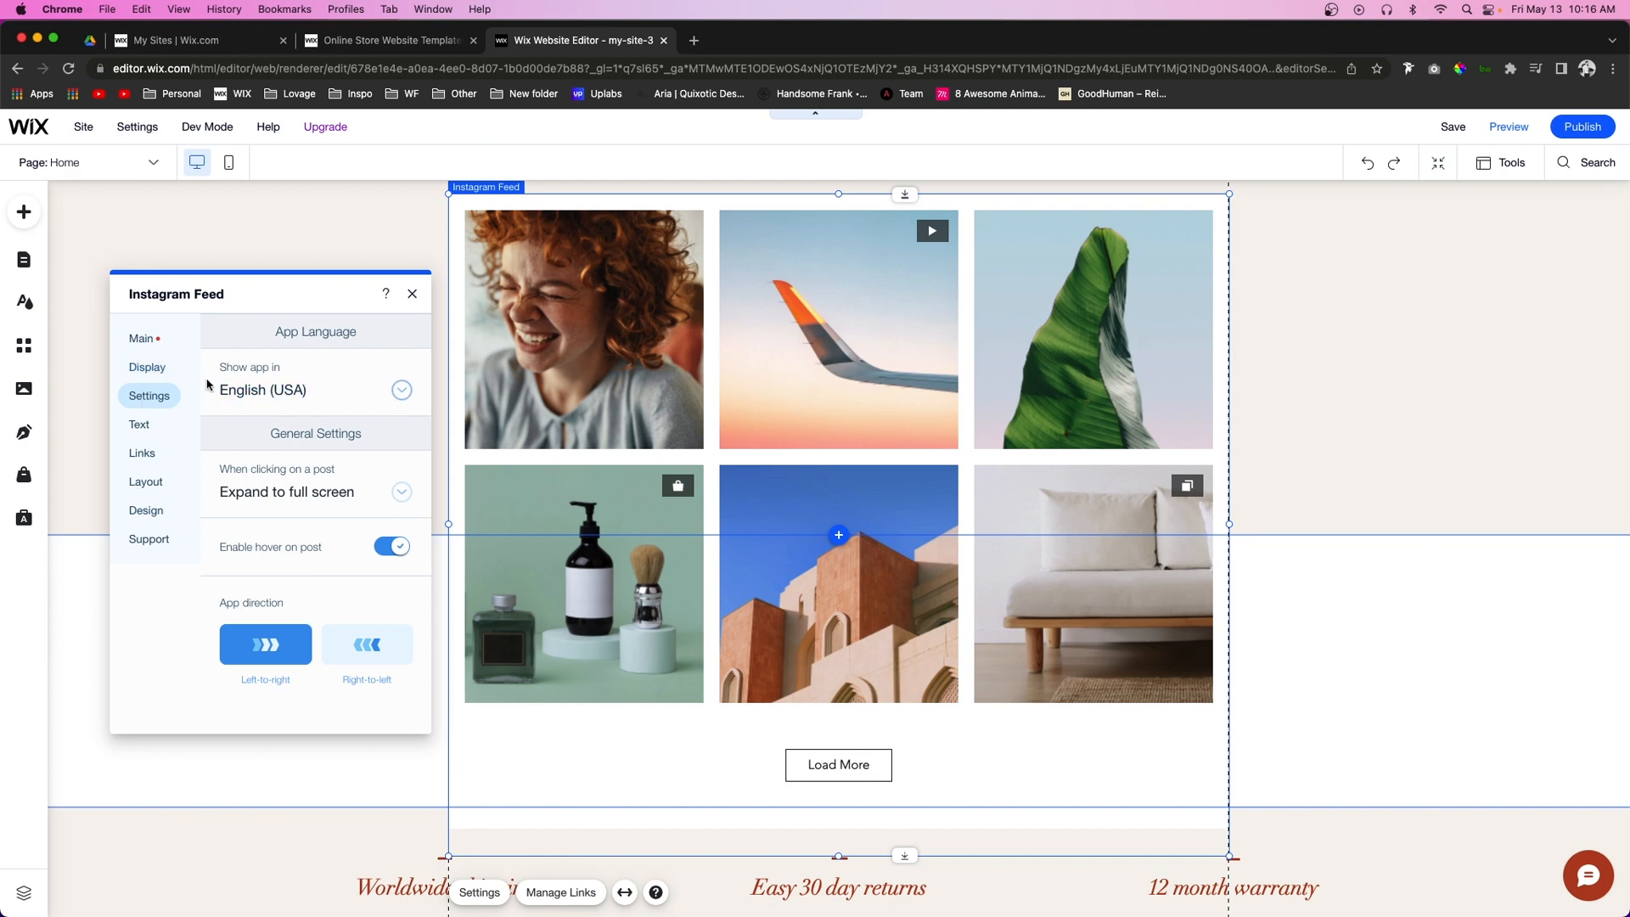
{"action": "mouse_move", "coordinate": [301, 491]}
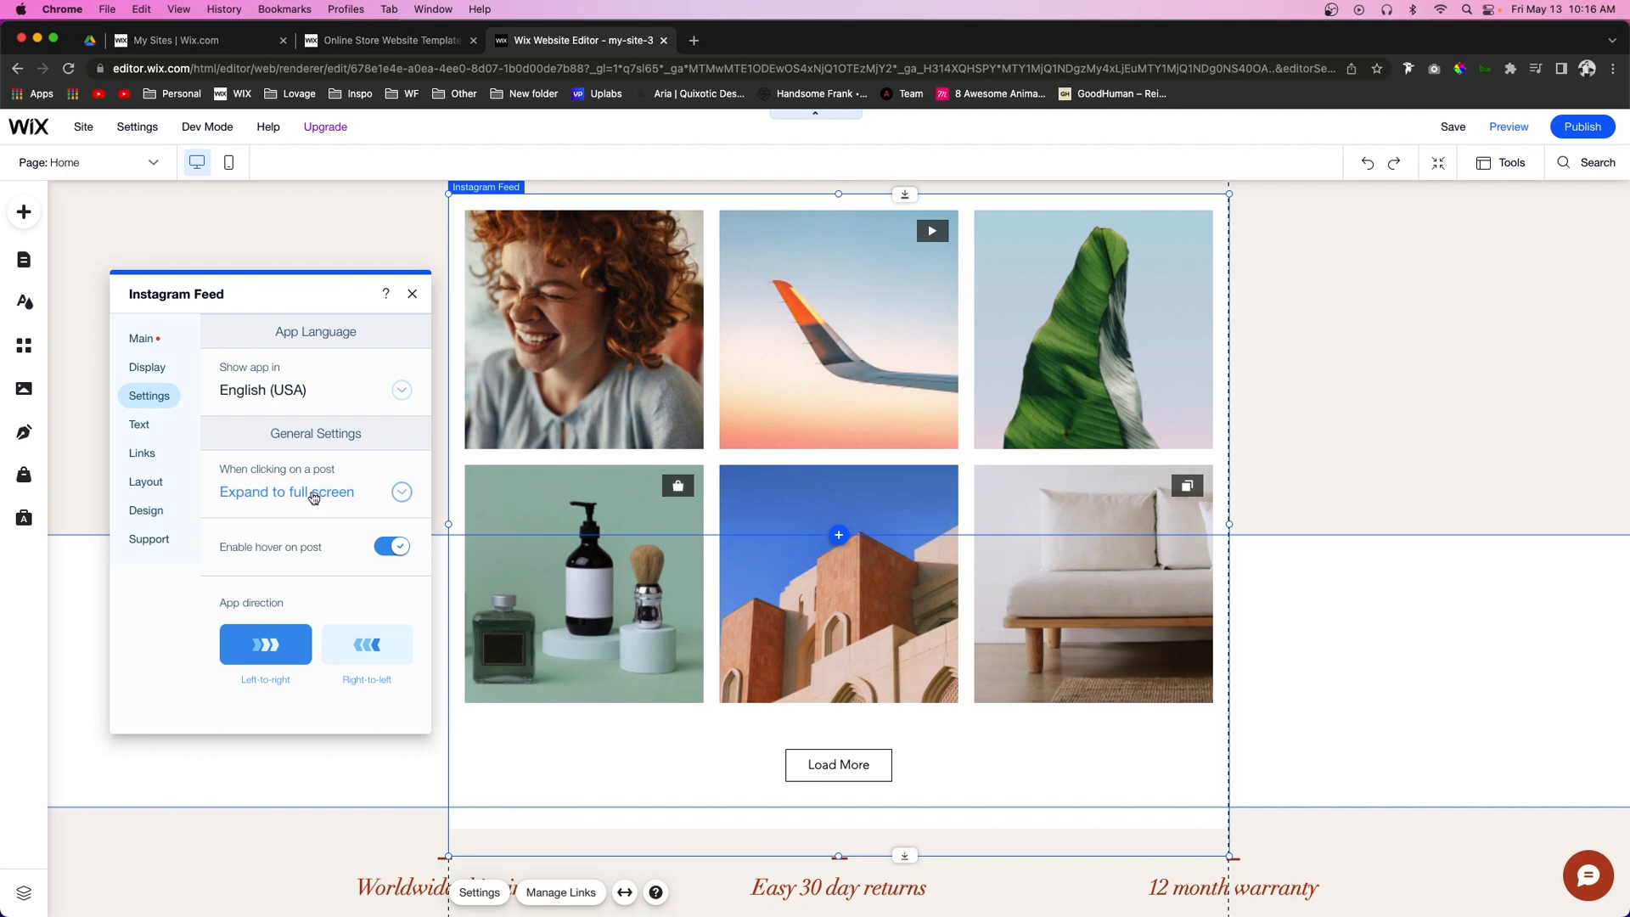
{"action": "mouse_move", "coordinate": [364, 498]}
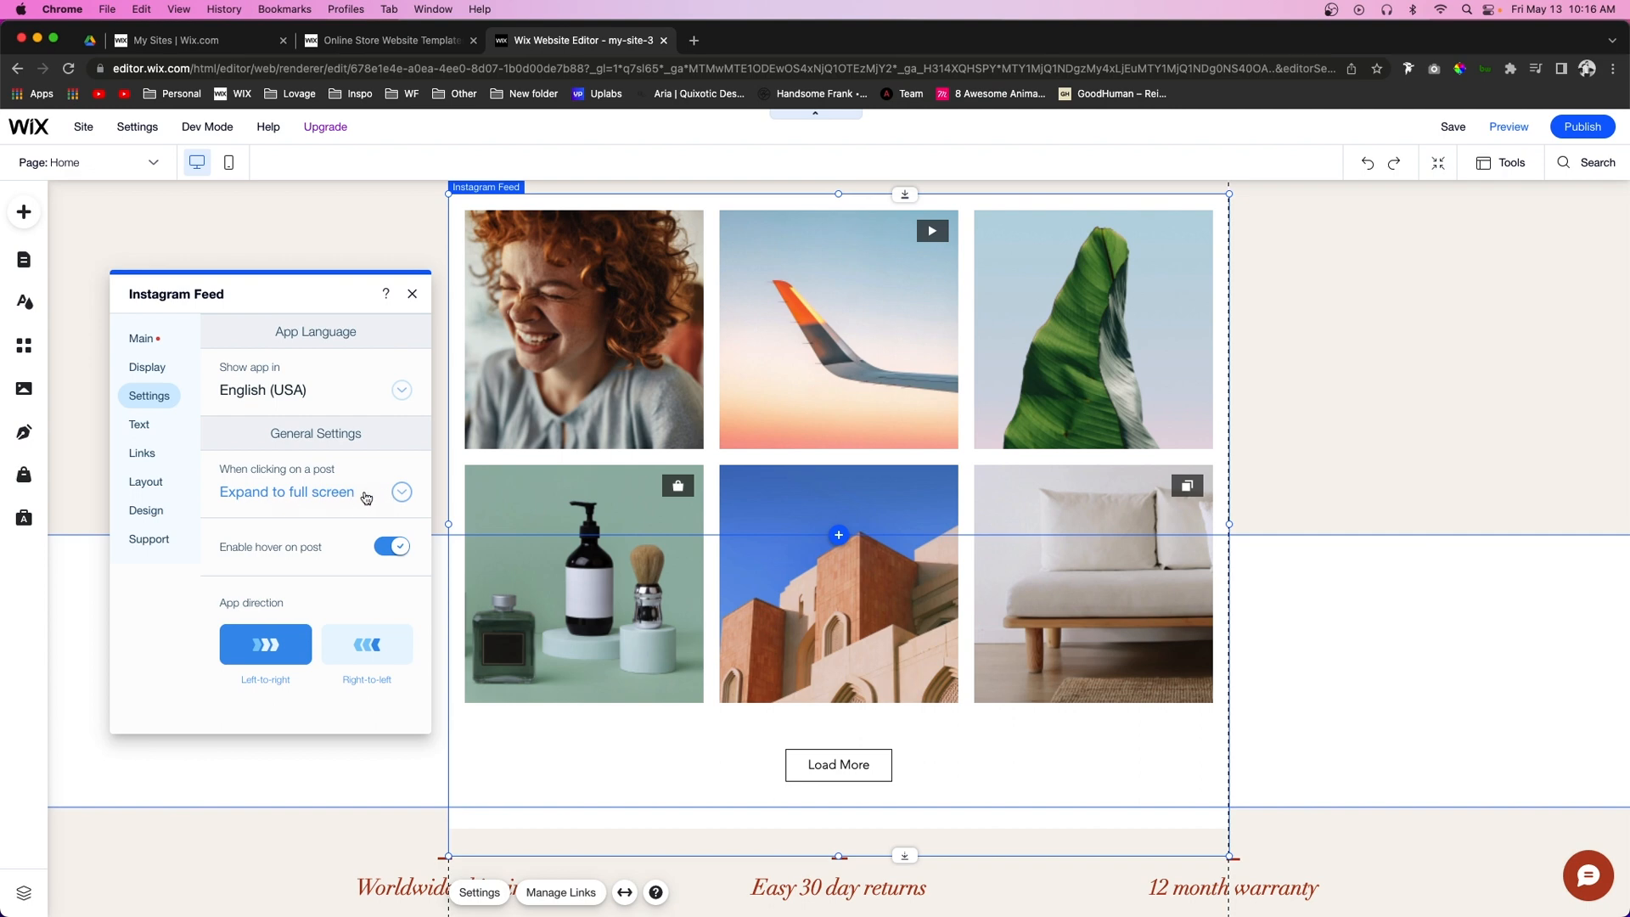
{"action": "mouse_move", "coordinate": [302, 565]}
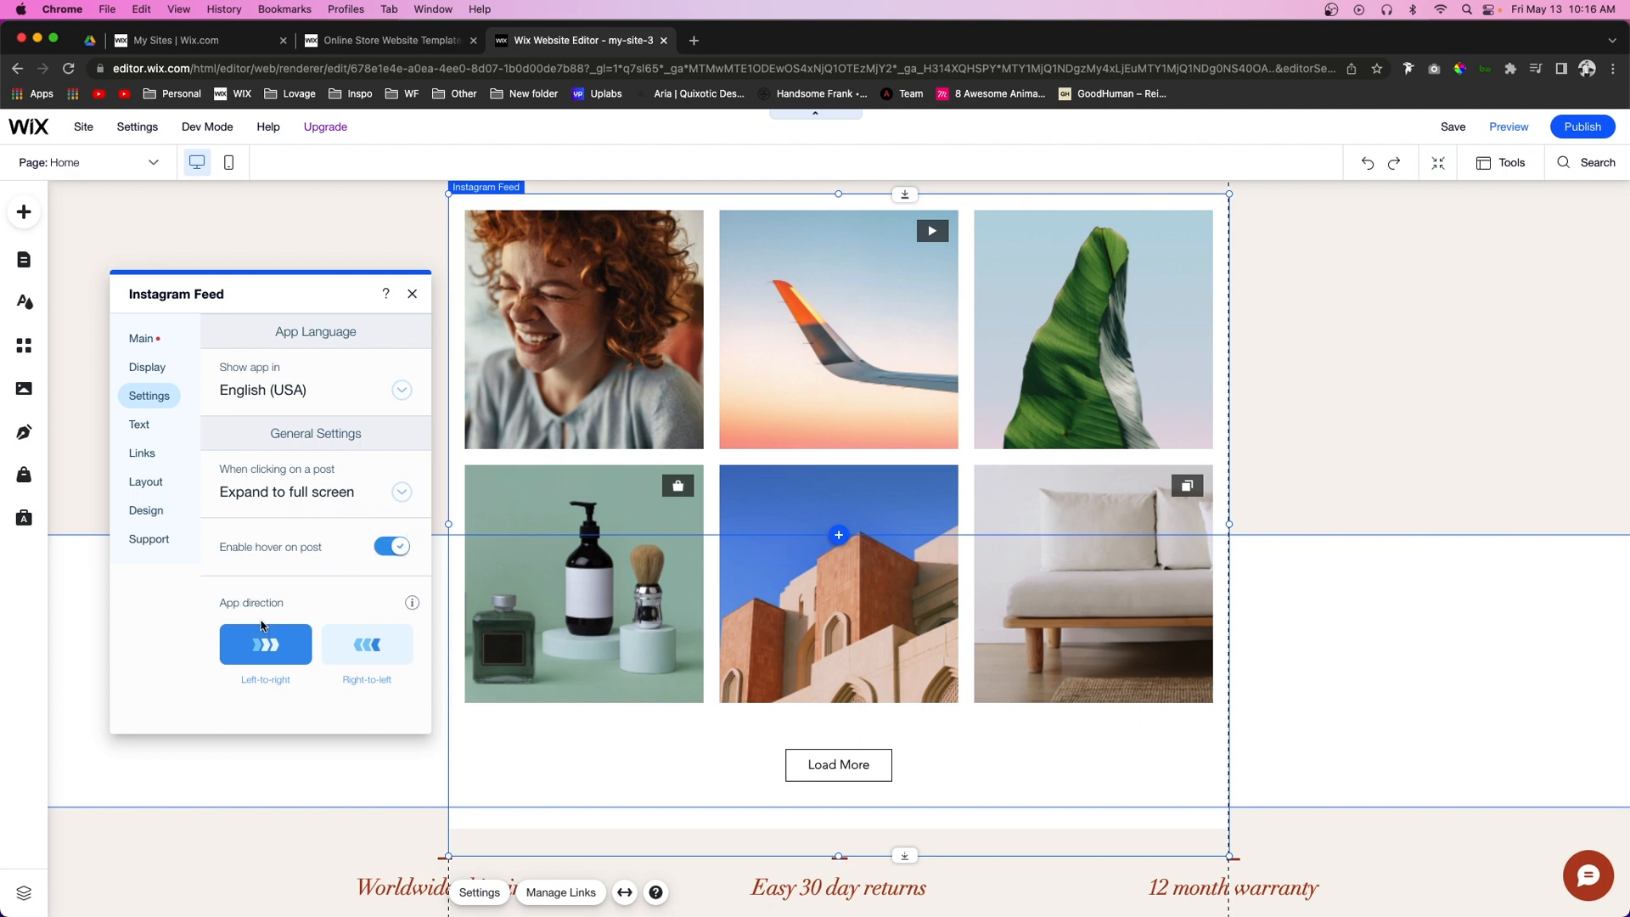
{"action": "left_click", "coordinate": [366, 643]}
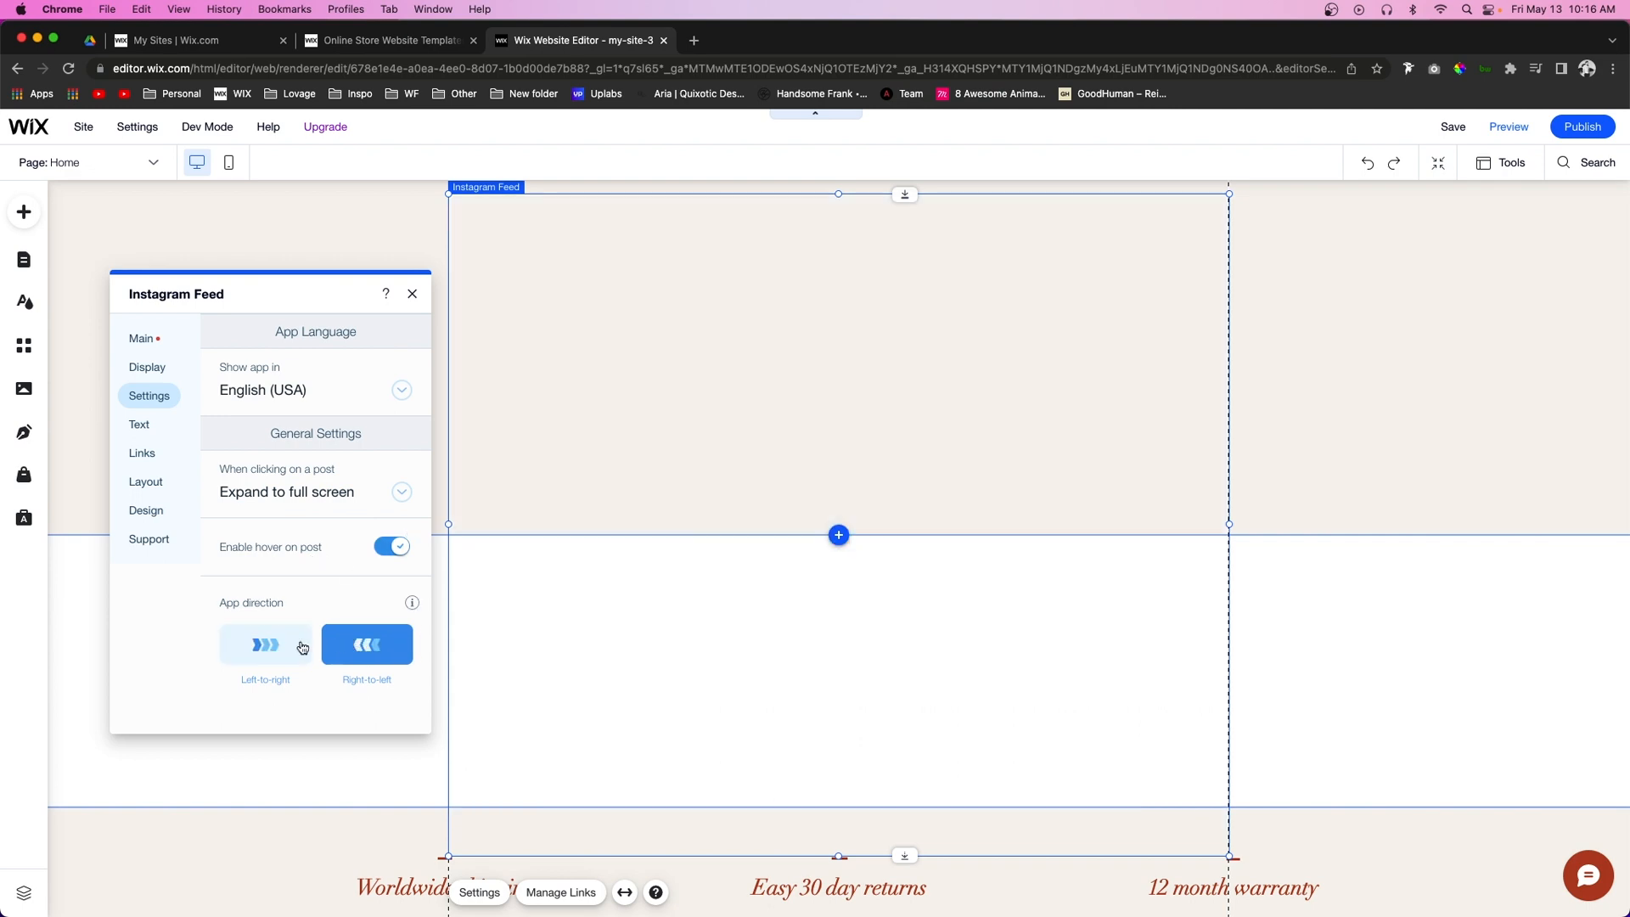
{"action": "left_click", "coordinate": [265, 644]}
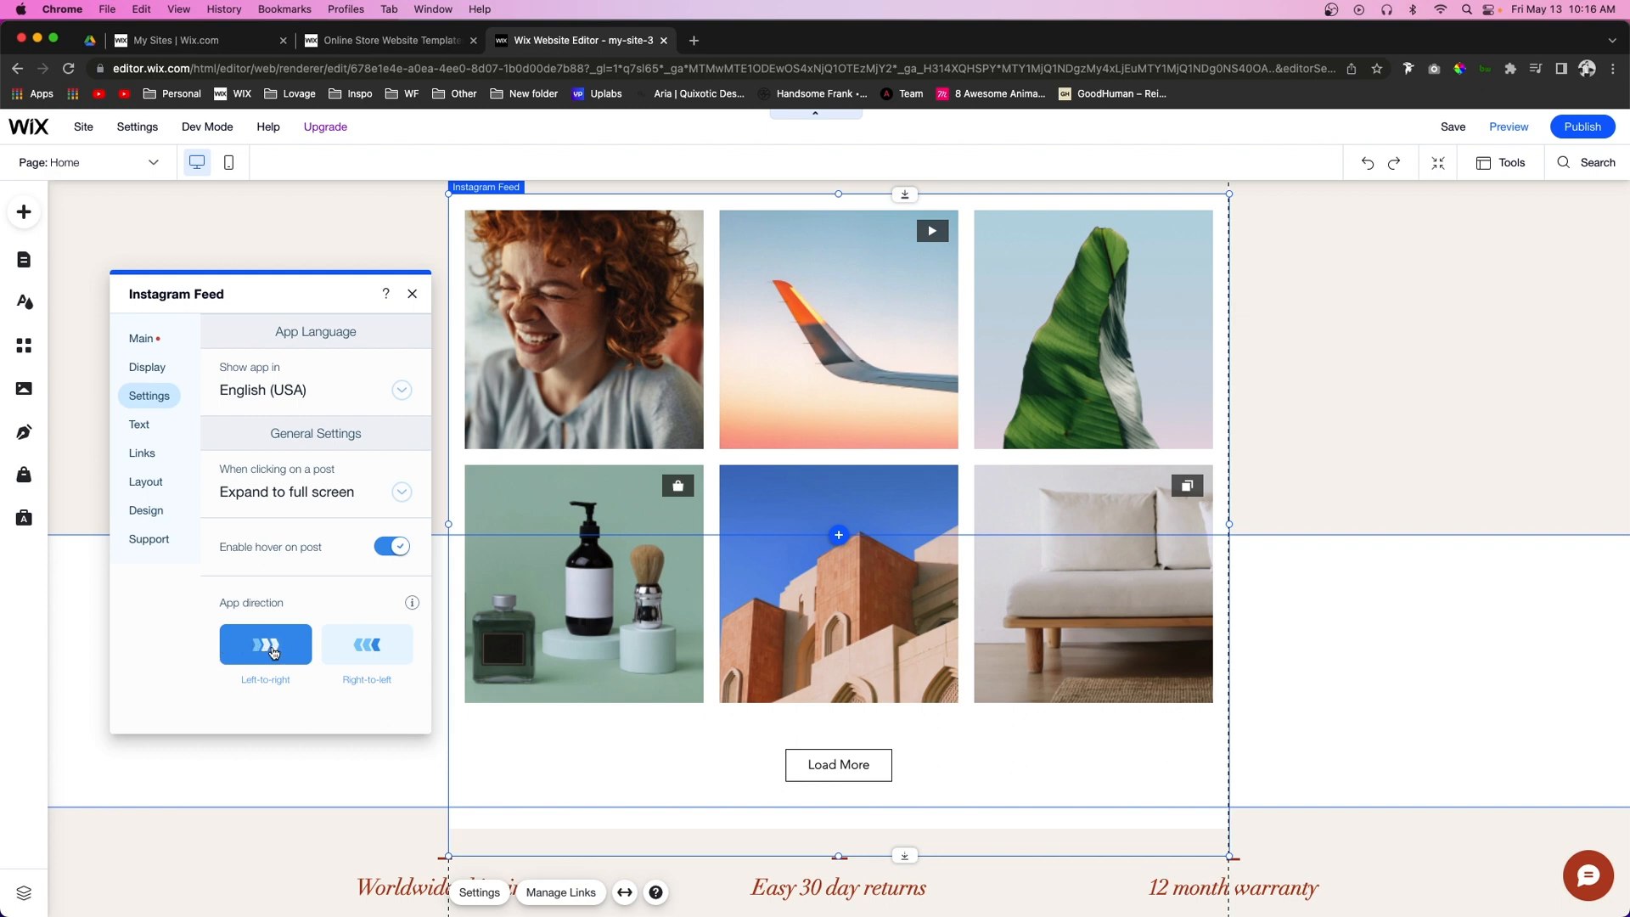
{"action": "mouse_move", "coordinate": [655, 398]}
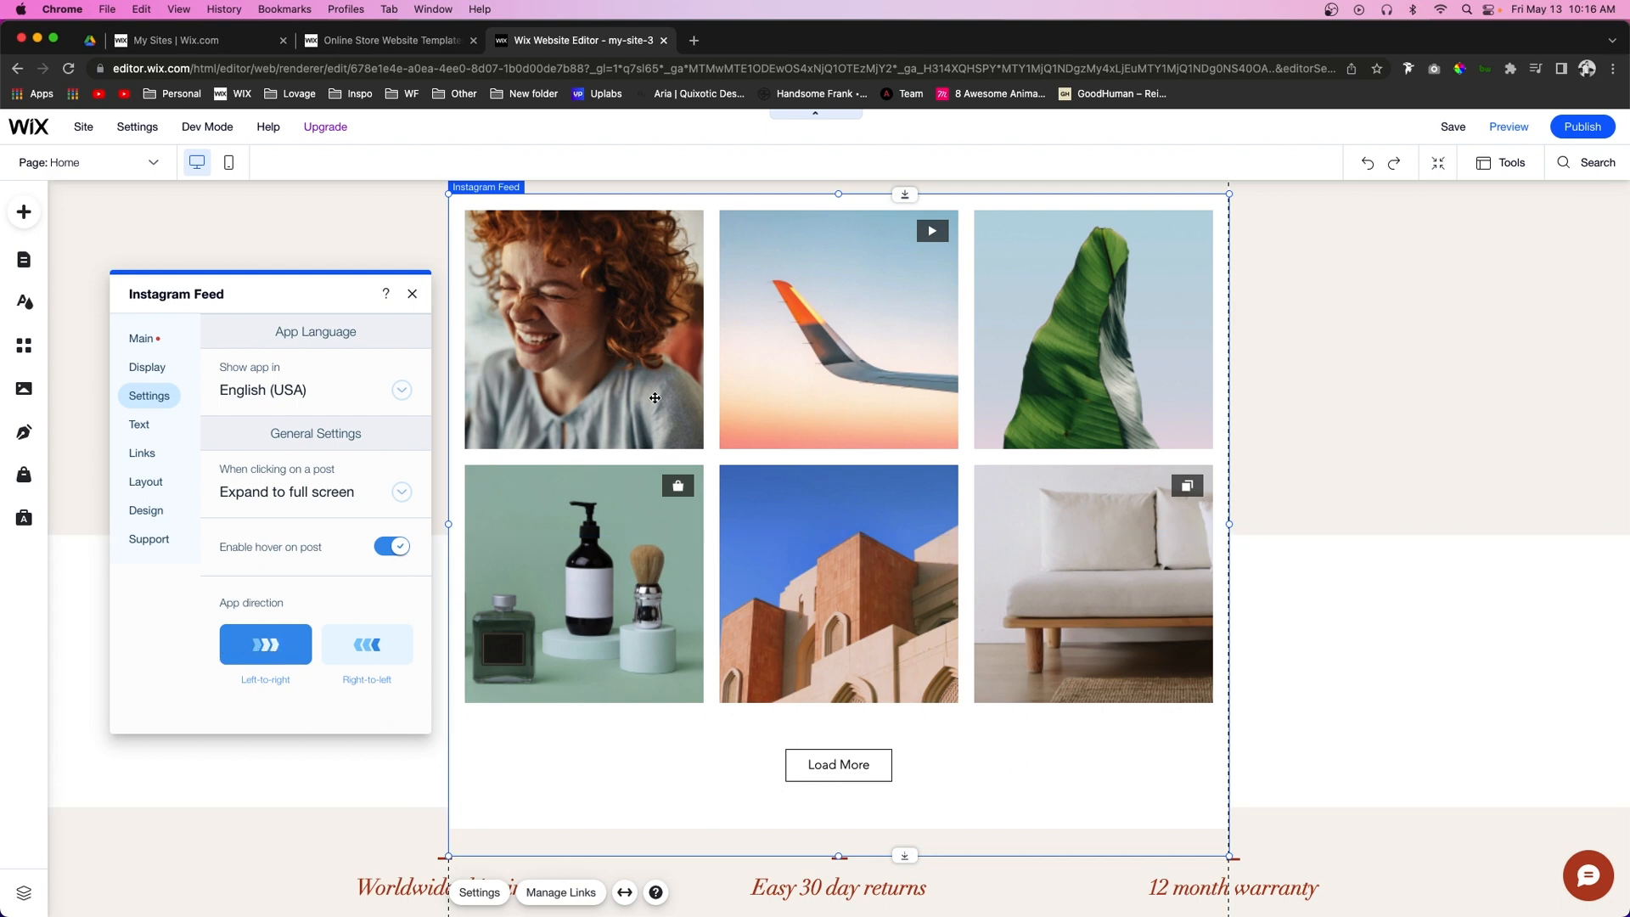
{"action": "mouse_move", "coordinate": [588, 281]}
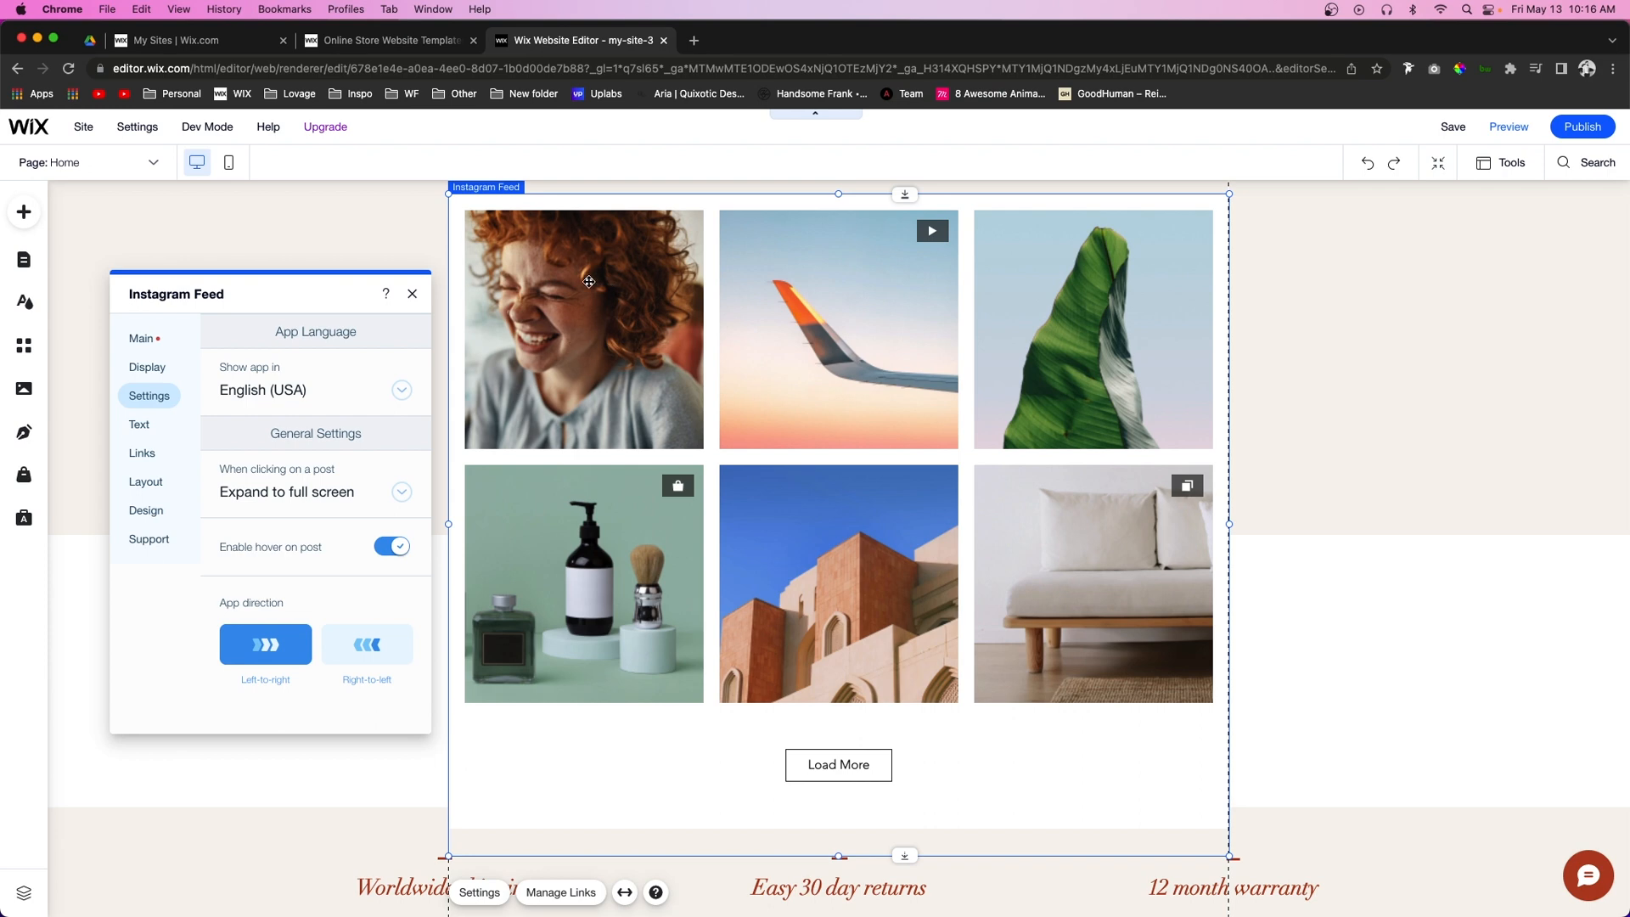
{"action": "left_click", "coordinate": [366, 644]}
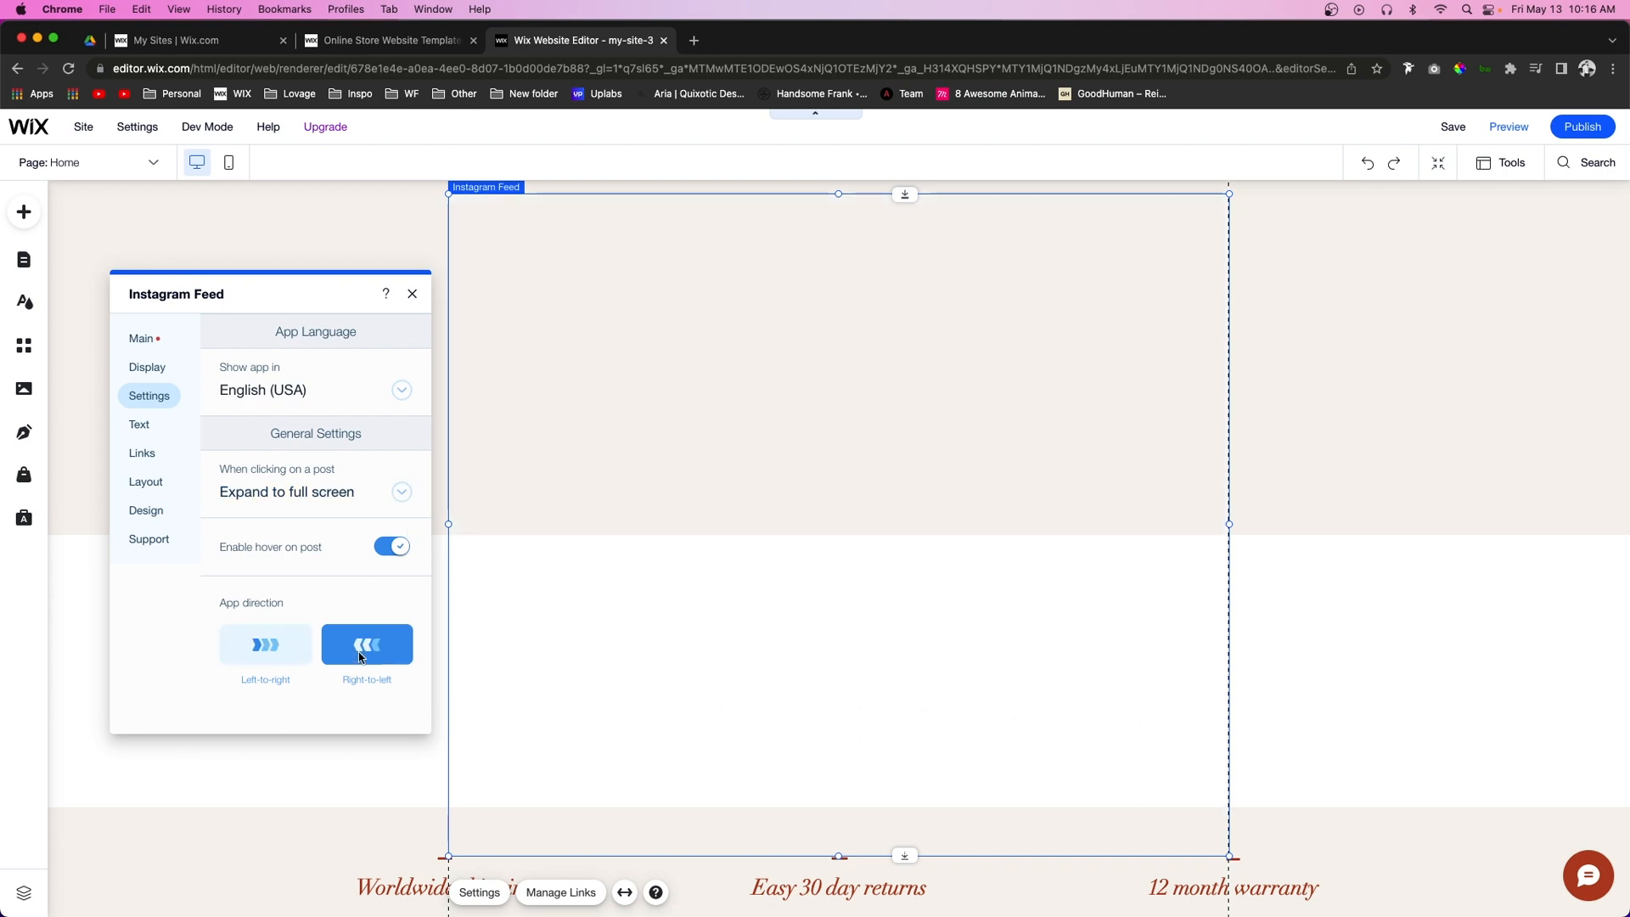
{"action": "left_click", "coordinate": [264, 645]}
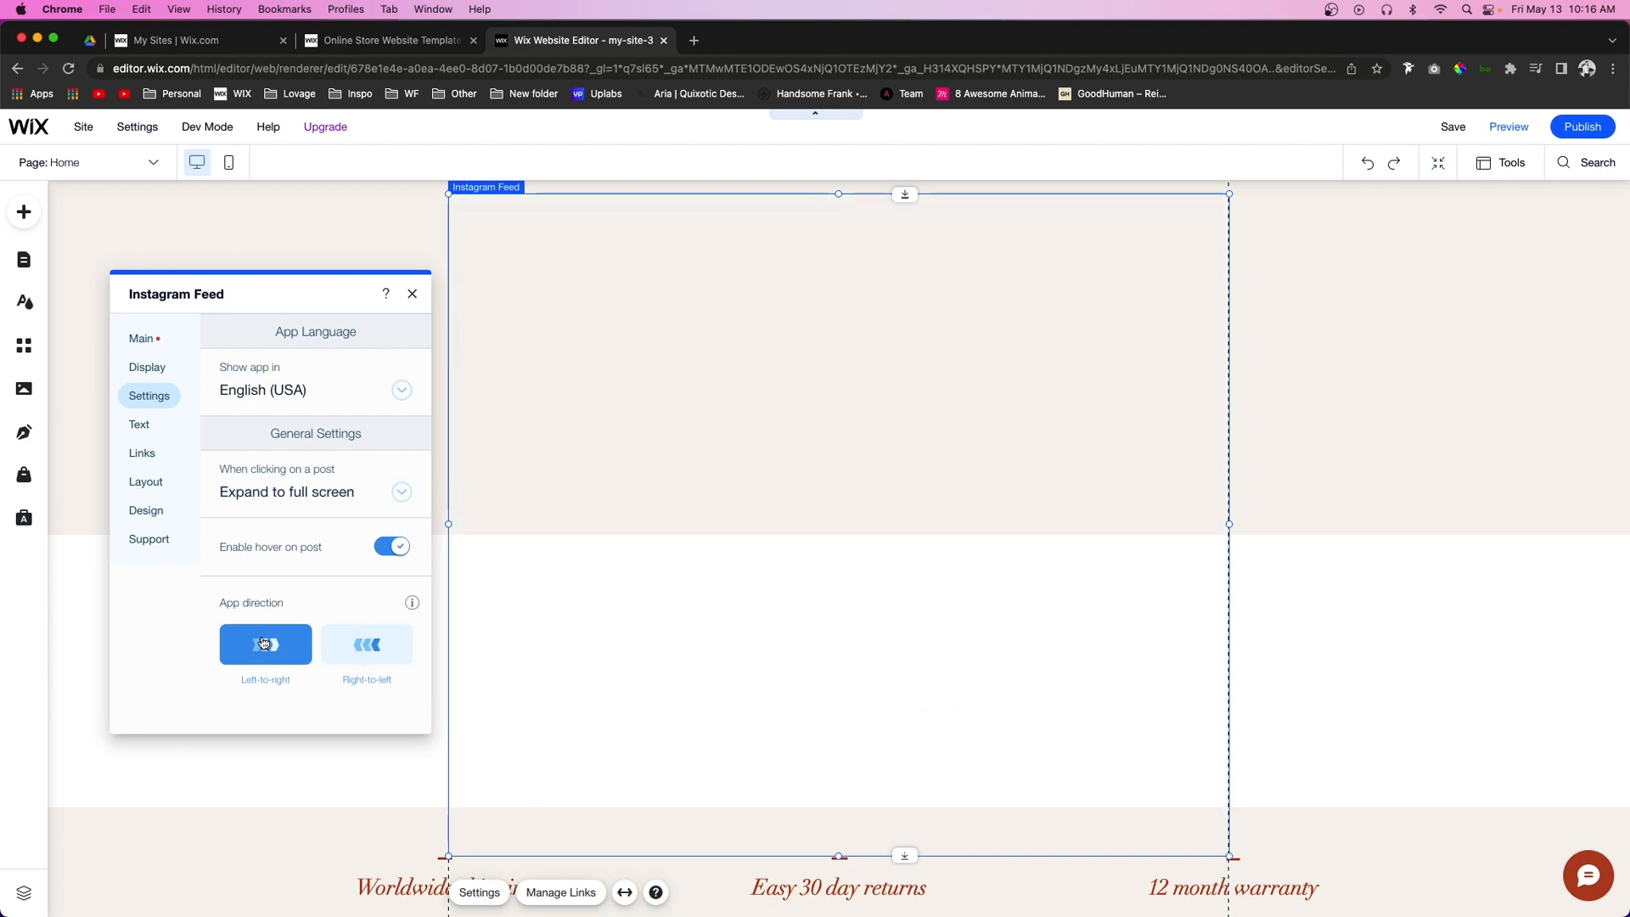
{"action": "left_click", "coordinate": [265, 644]}
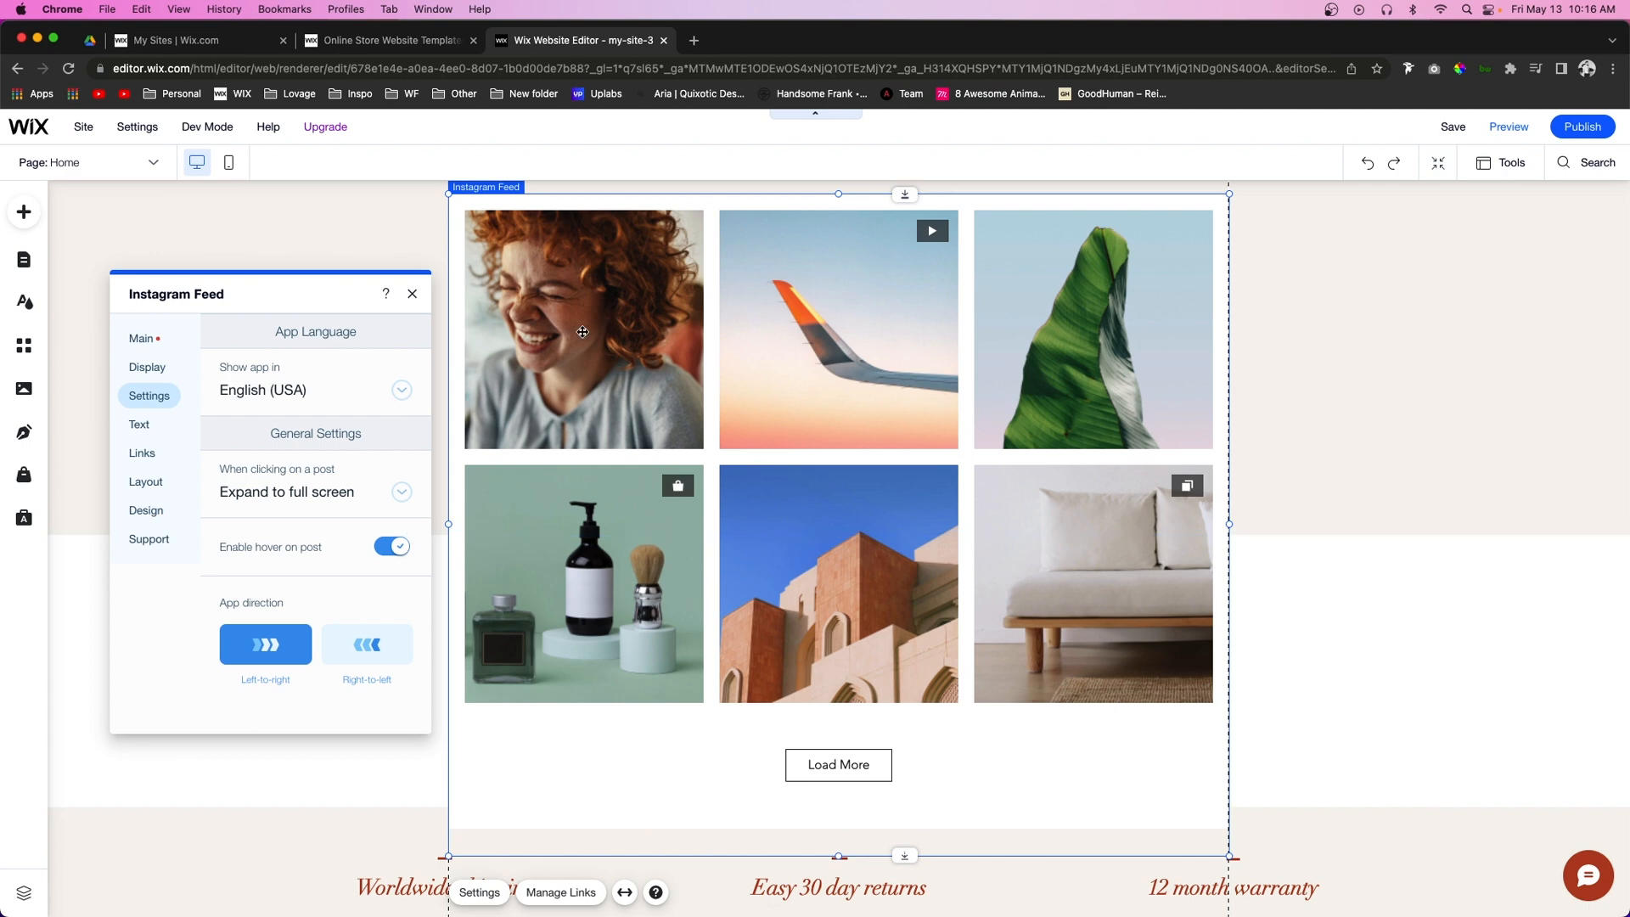
{"action": "mouse_move", "coordinate": [488, 404]}
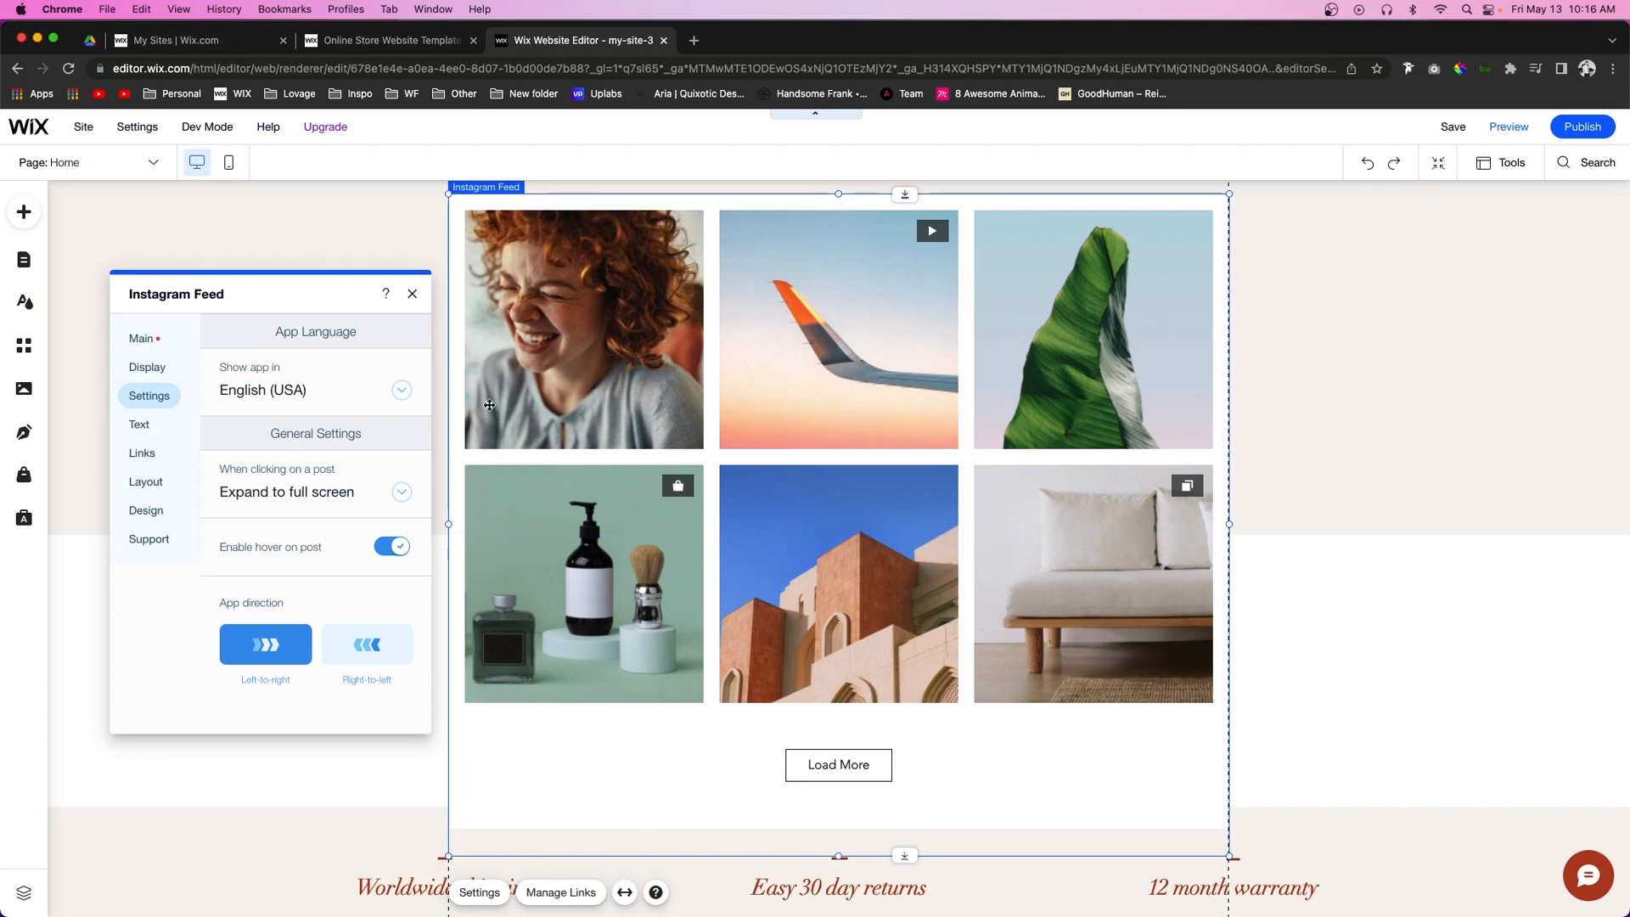
{"action": "mouse_move", "coordinate": [219, 540]}
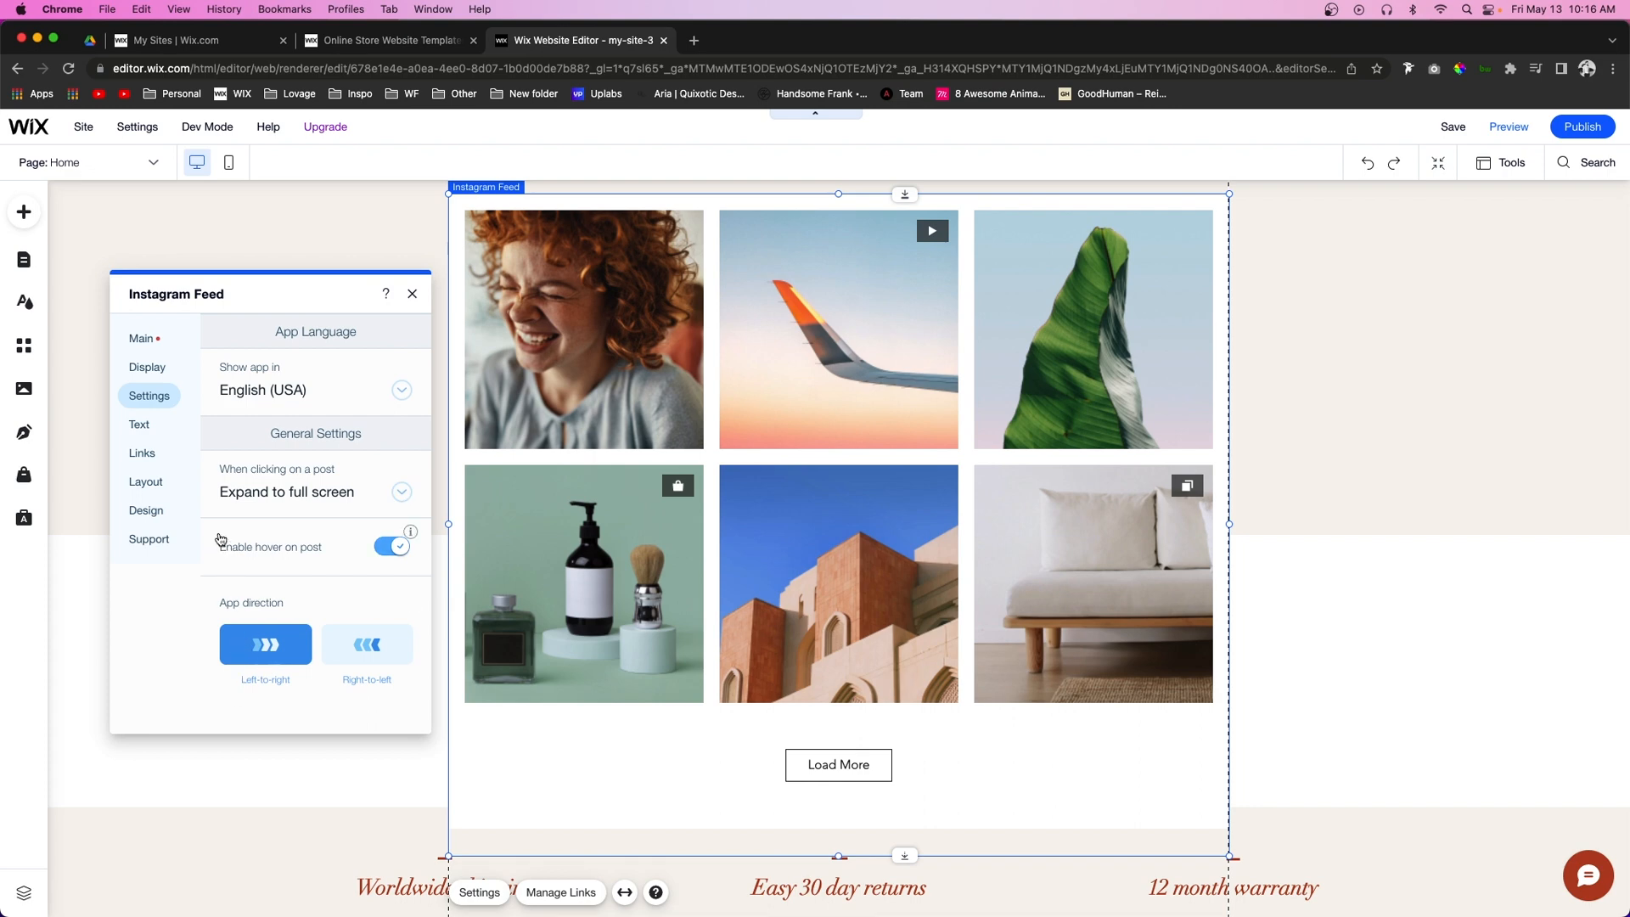
- Set the Gallery title to No title and select the Load More button text
{"action": "left_click", "coordinate": [139, 424]}
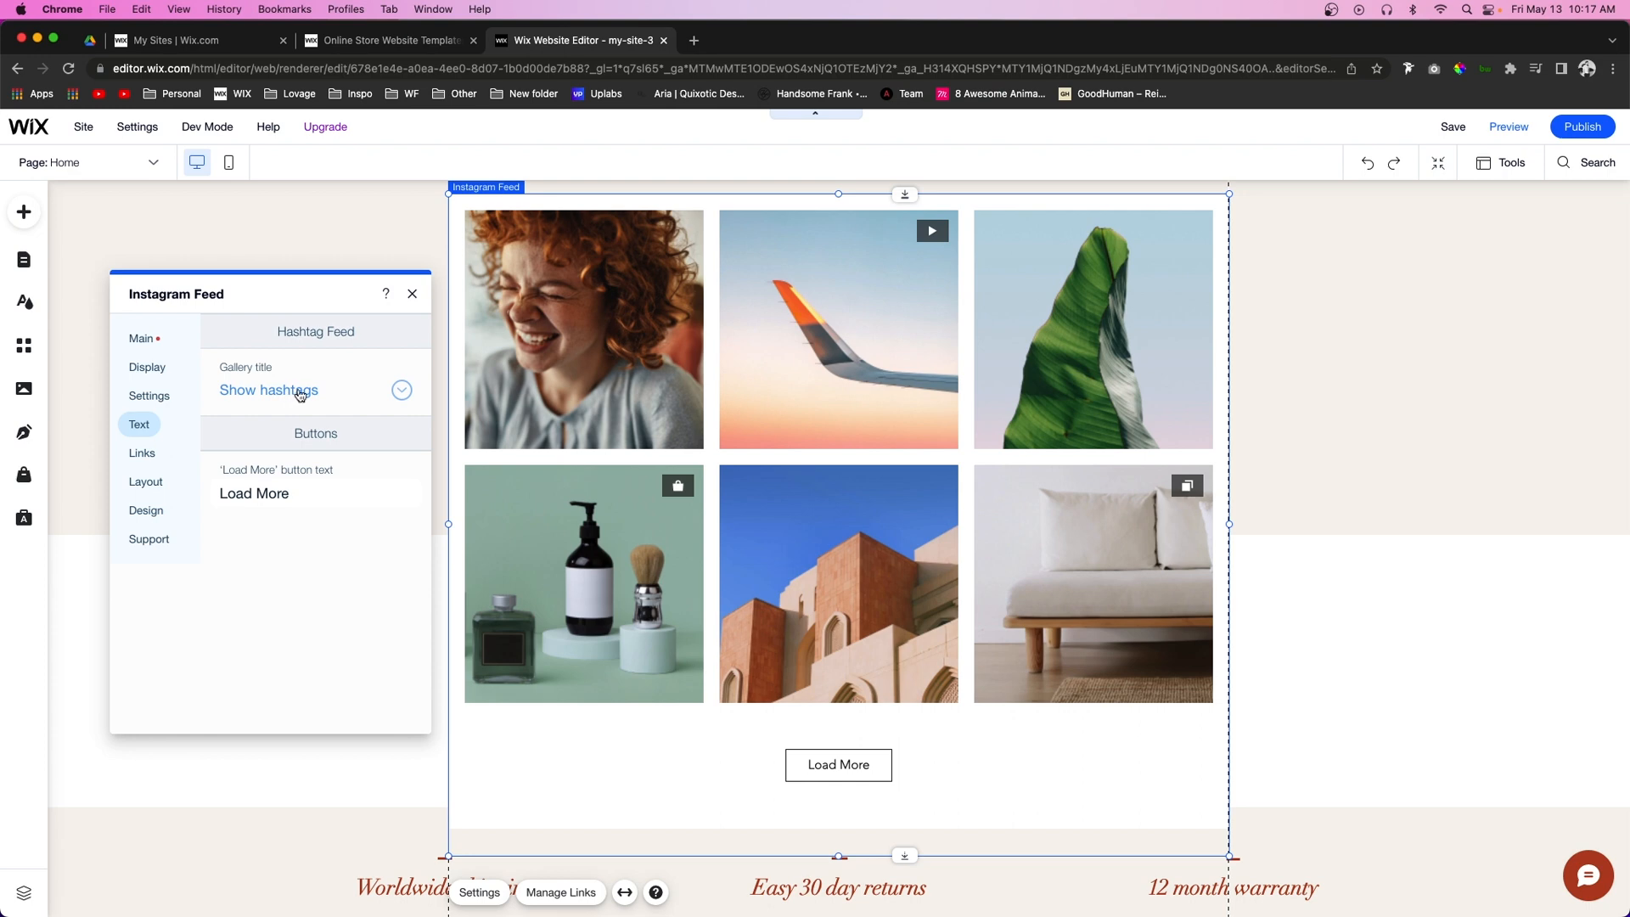
{"action": "mouse_move", "coordinate": [264, 412]}
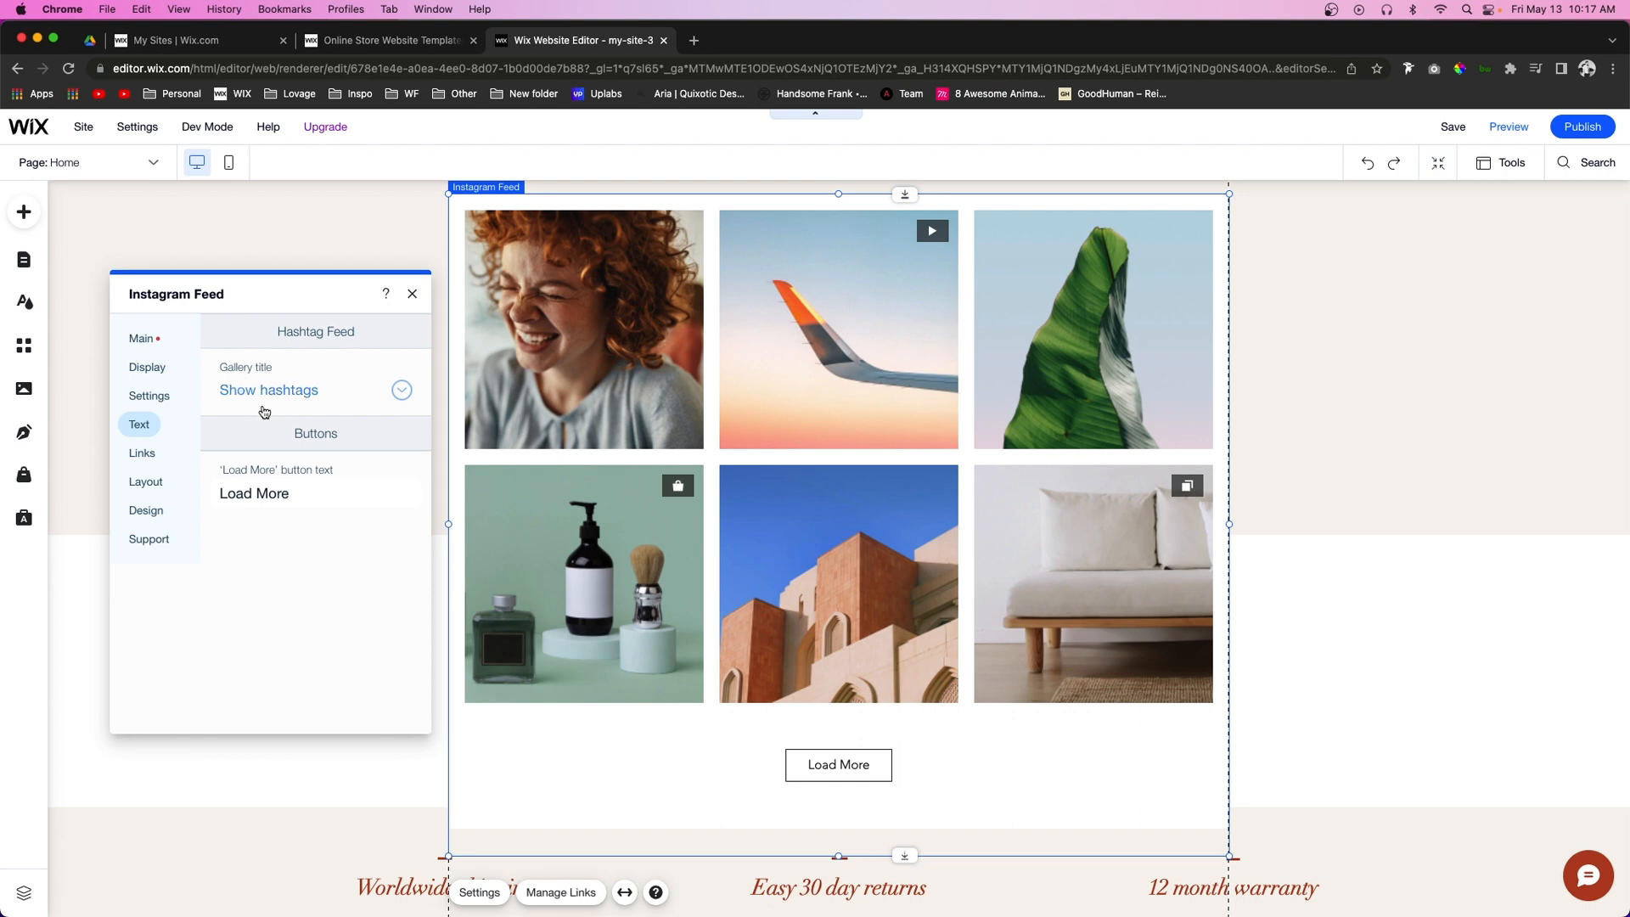
{"action": "left_click", "coordinate": [402, 389]}
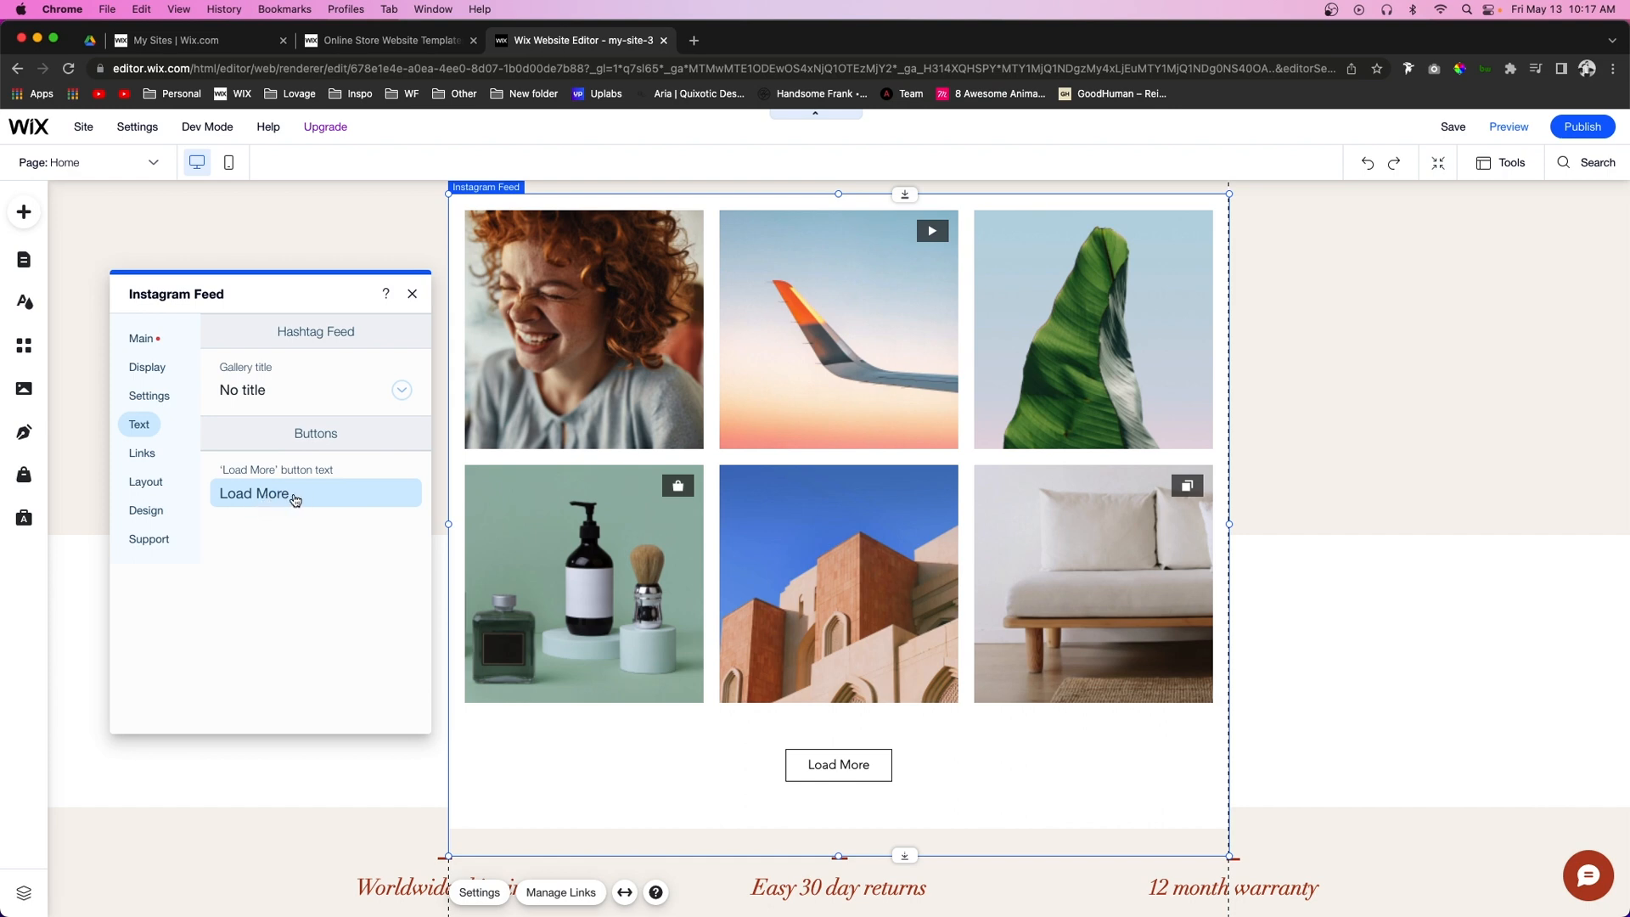
{"action": "left_click", "coordinate": [837, 764]}
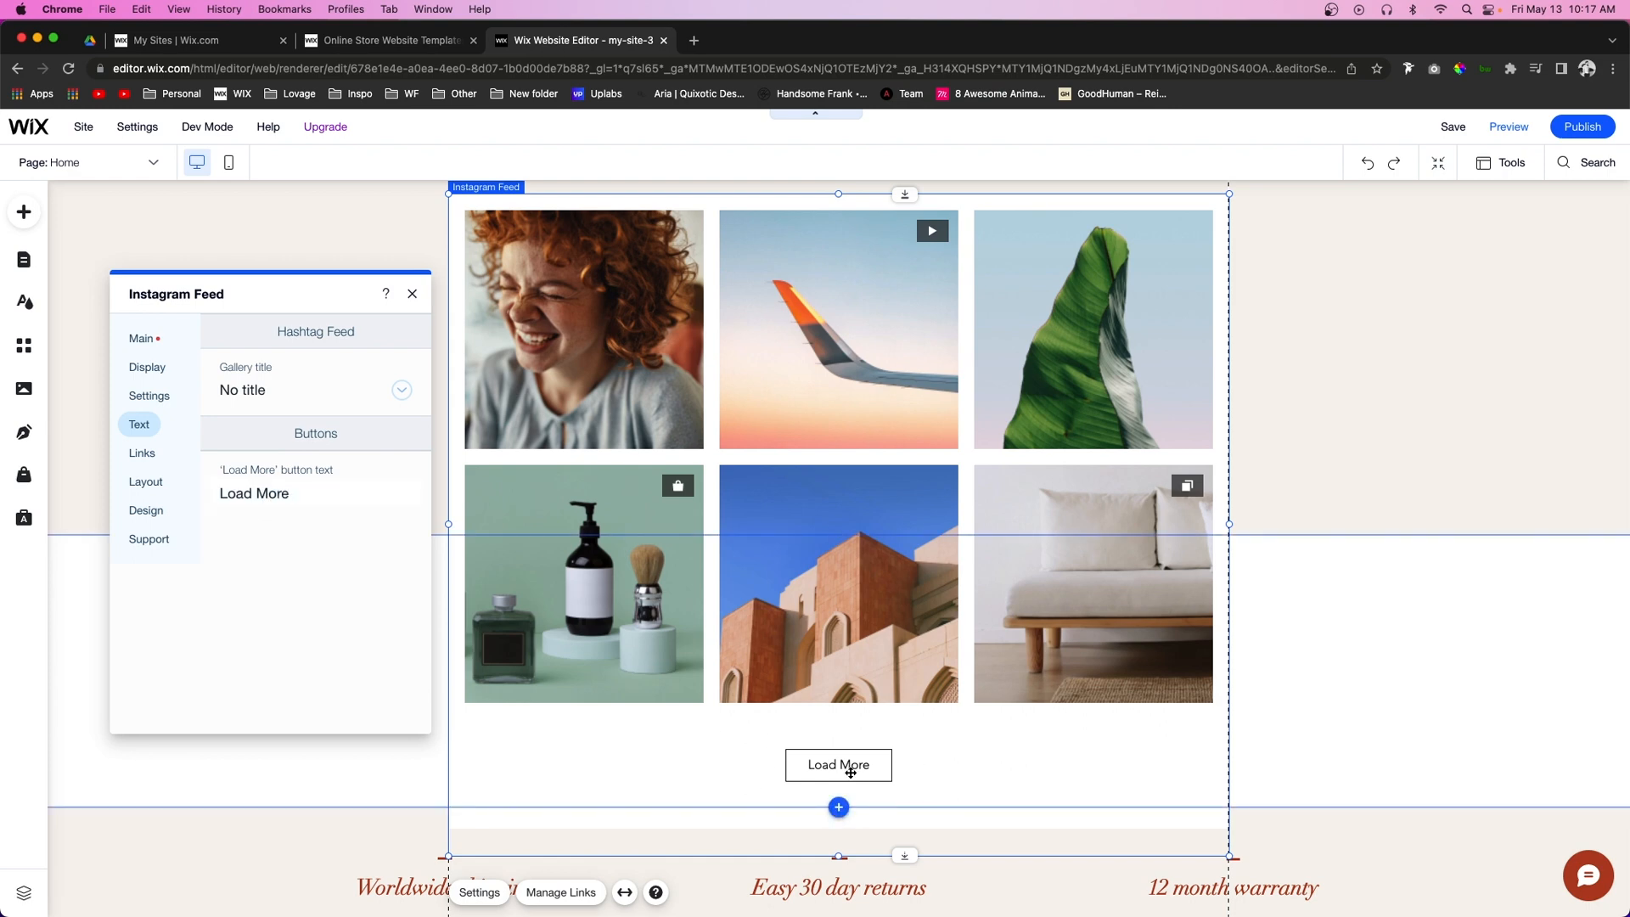
- Make the posts a six-column Slider with 22px spacing, 0px padding and endless scroll
{"action": "left_click", "coordinate": [142, 453]}
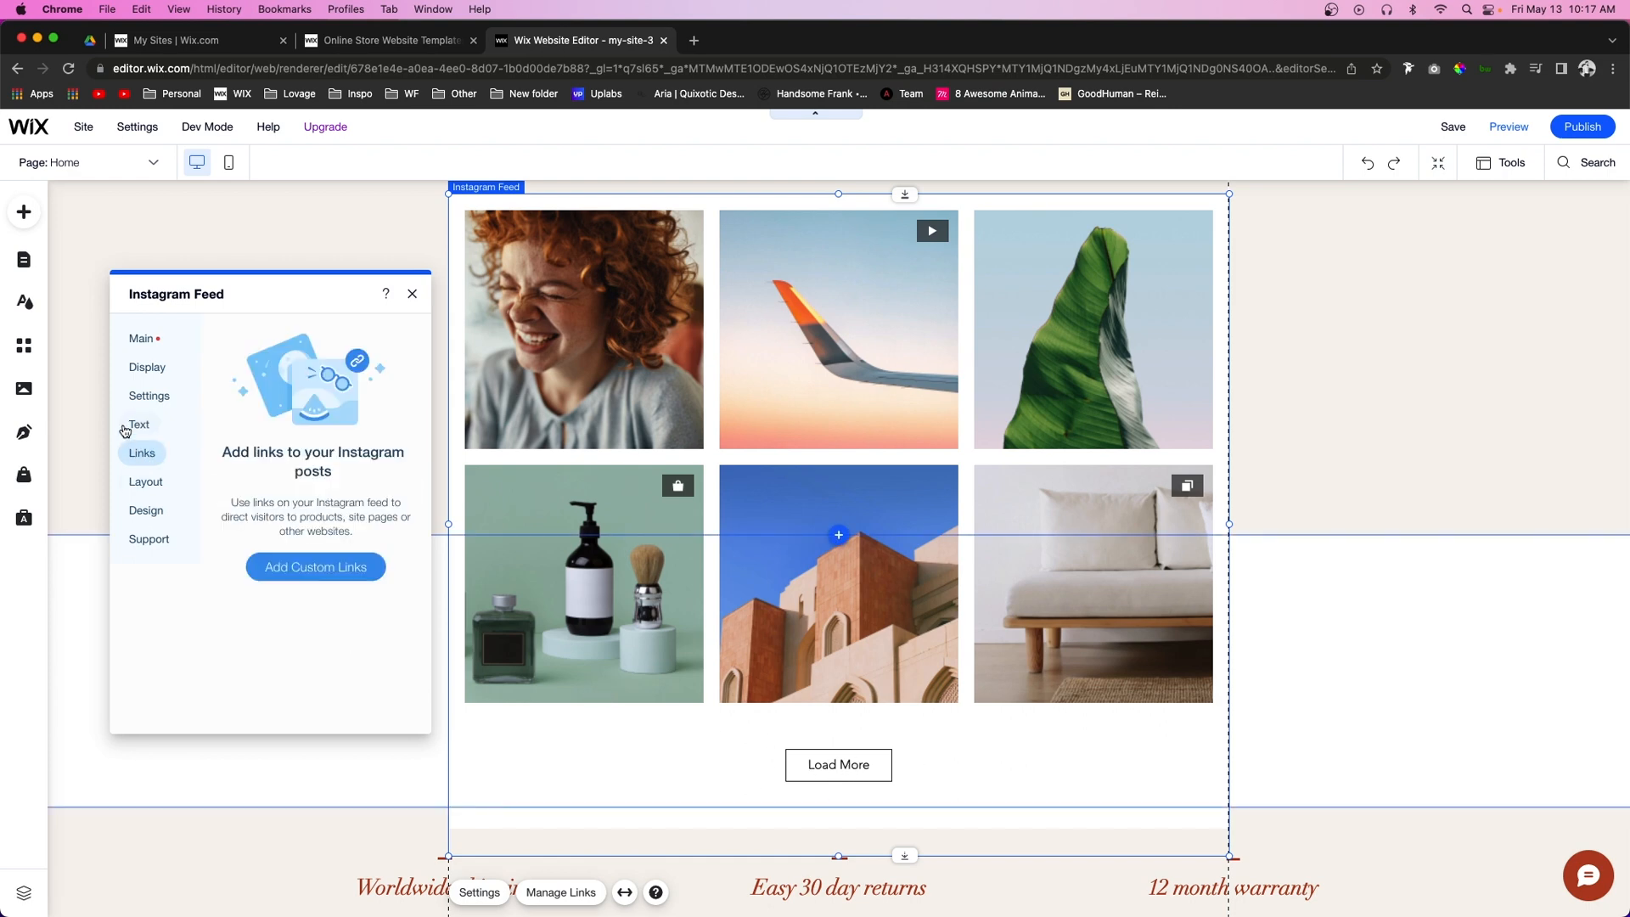
{"action": "mouse_move", "coordinate": [371, 517]}
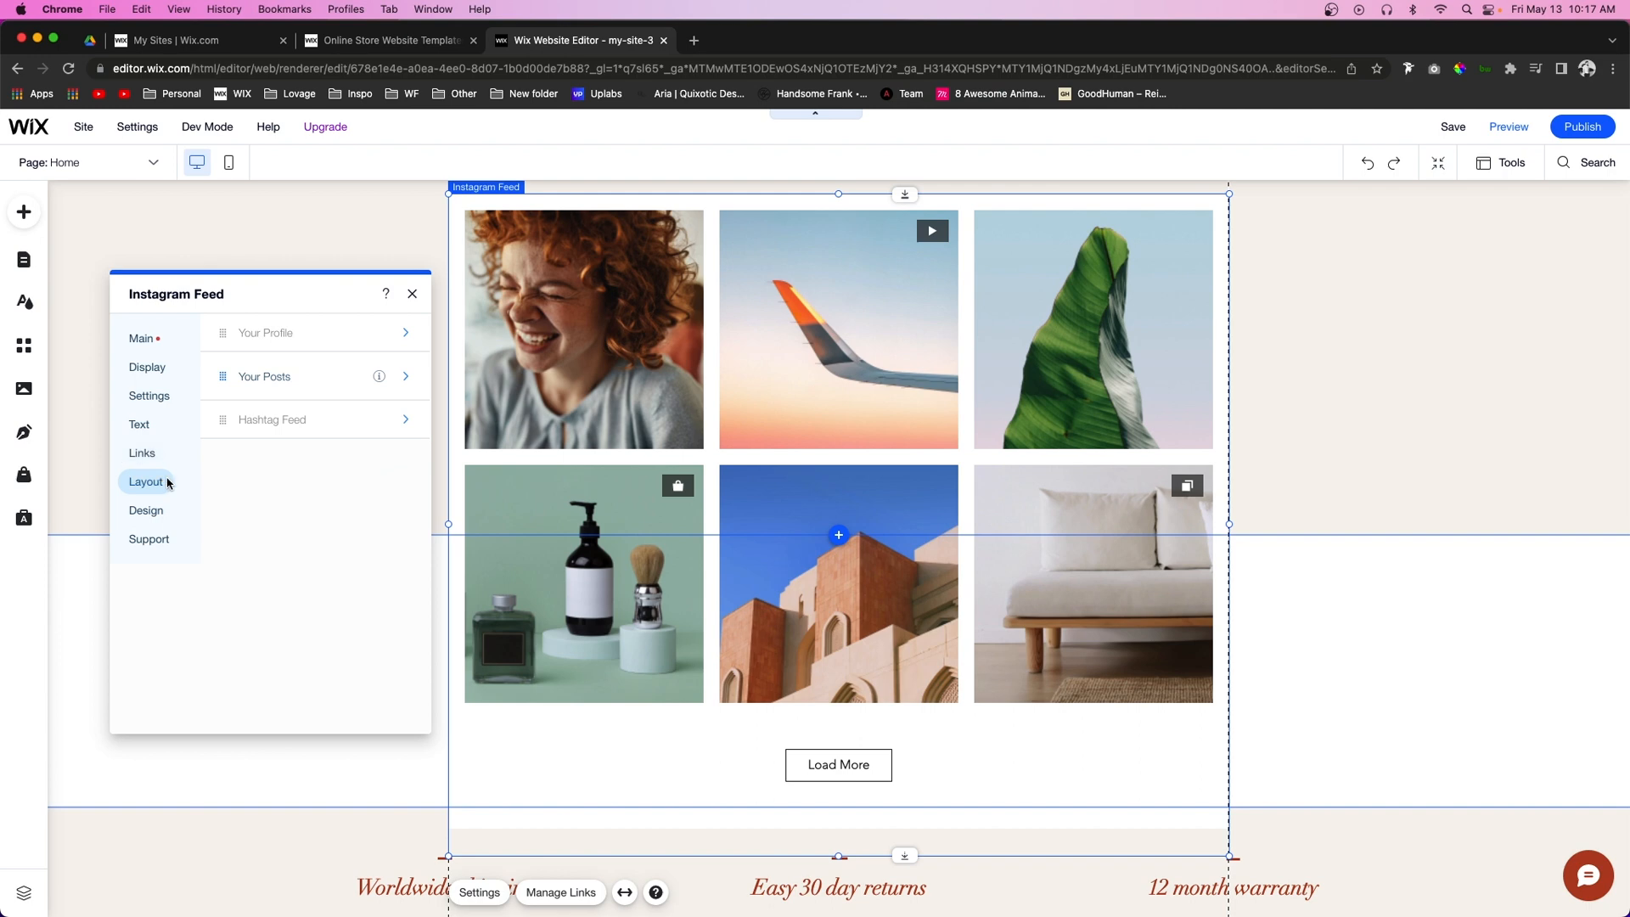
{"action": "mouse_move", "coordinate": [429, 336]}
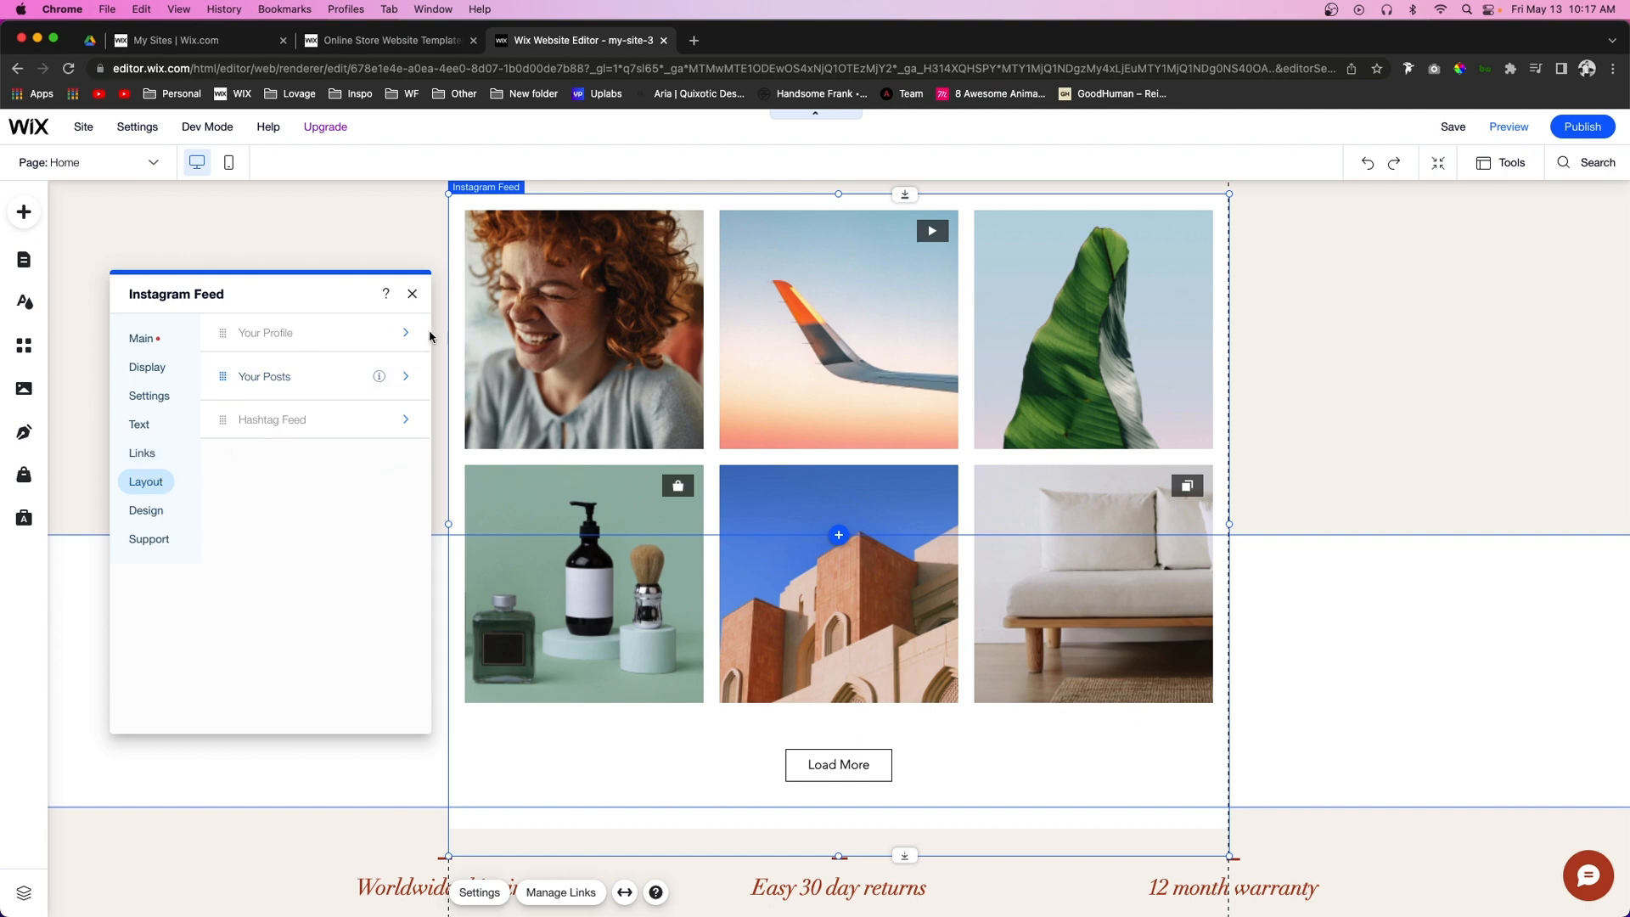
{"action": "mouse_move", "coordinate": [385, 431]}
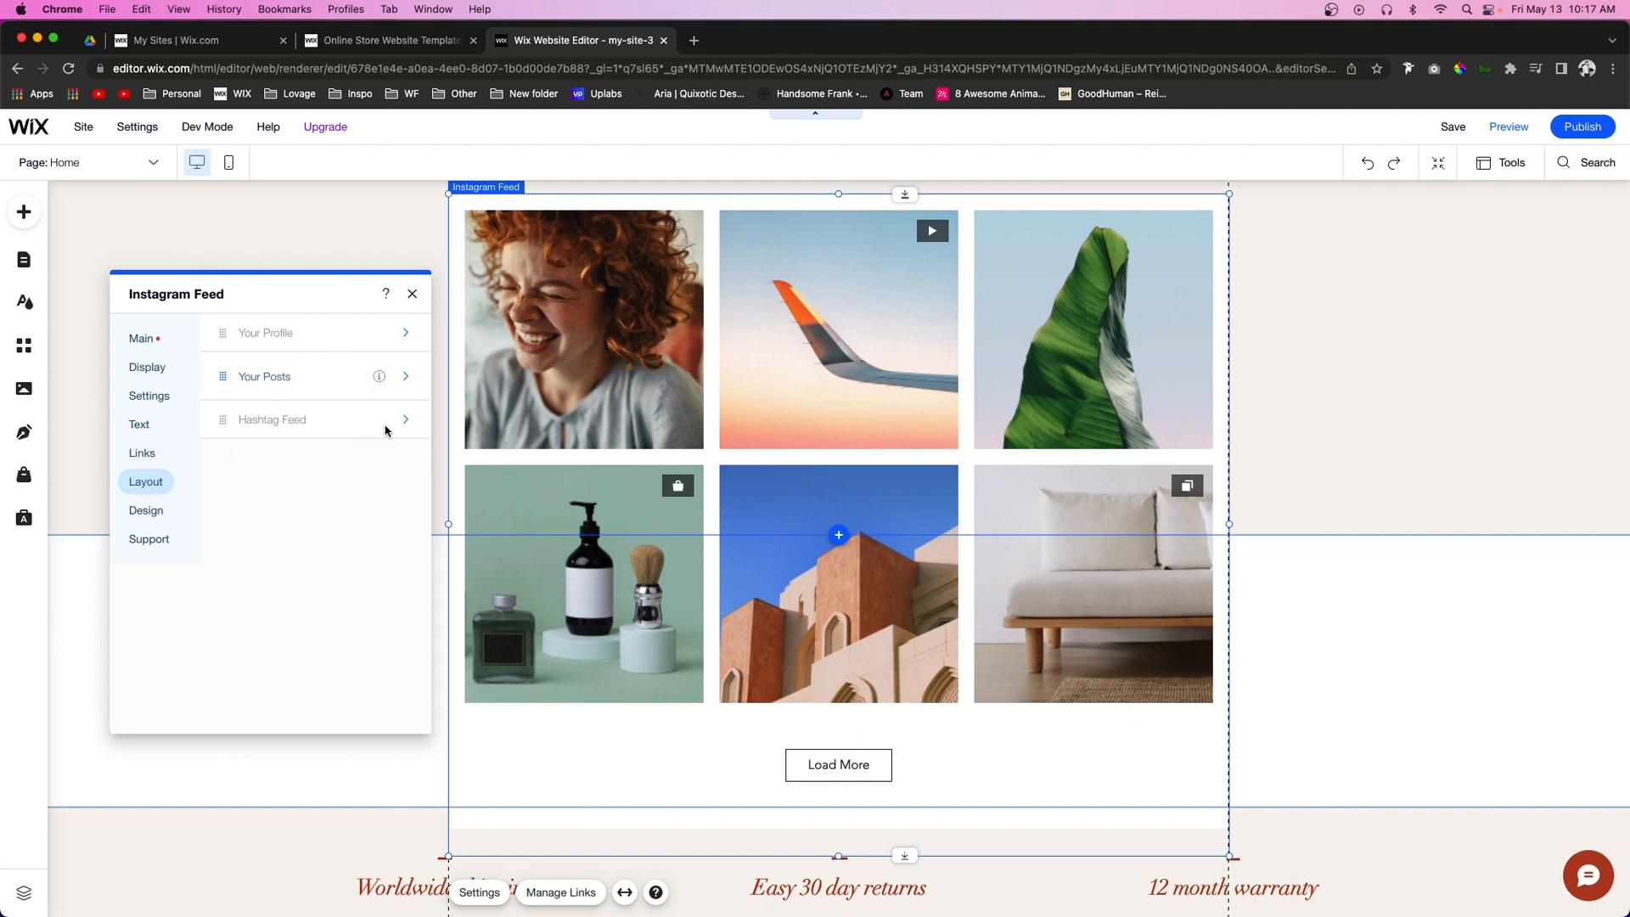
{"action": "mouse_move", "coordinate": [286, 375]}
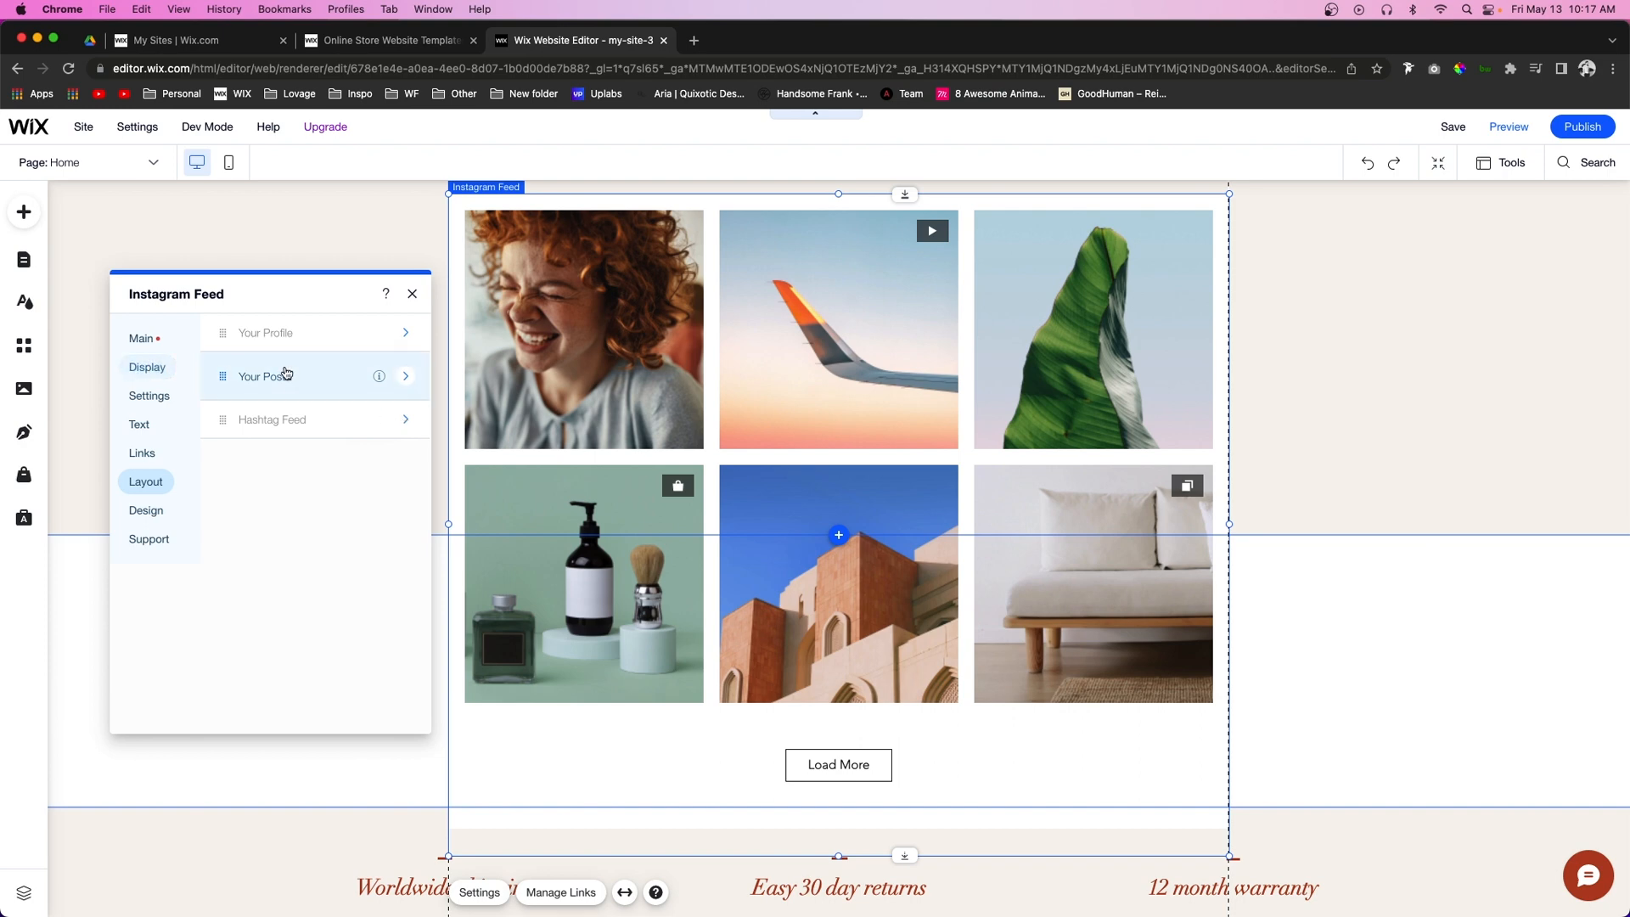
{"action": "mouse_move", "coordinate": [324, 376]}
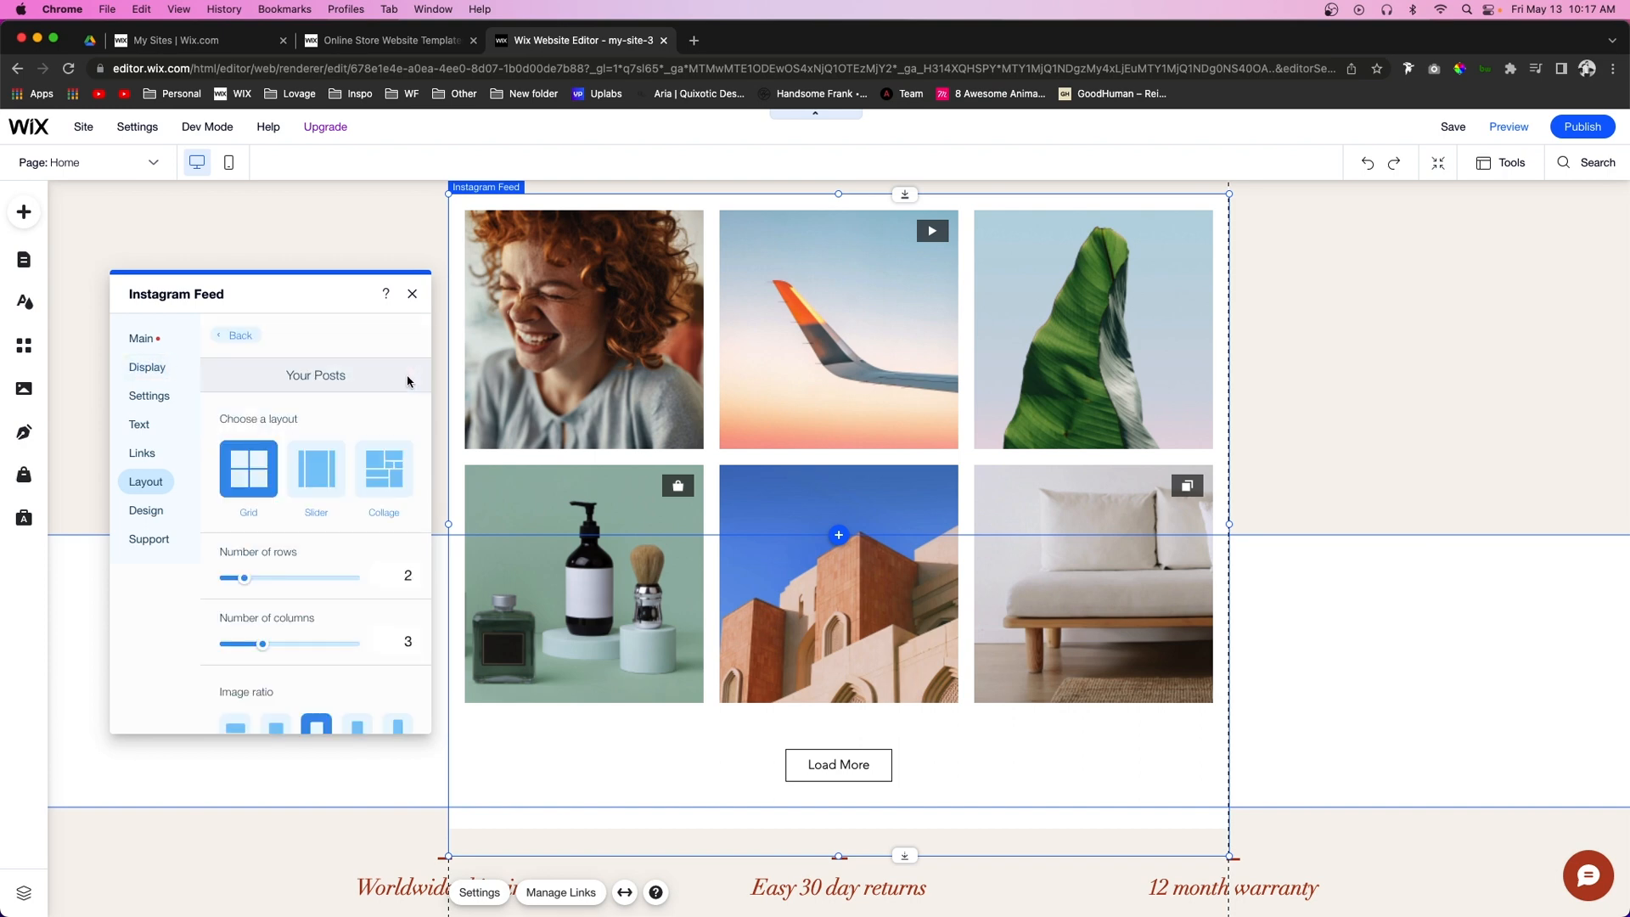
{"action": "mouse_move", "coordinate": [300, 428]}
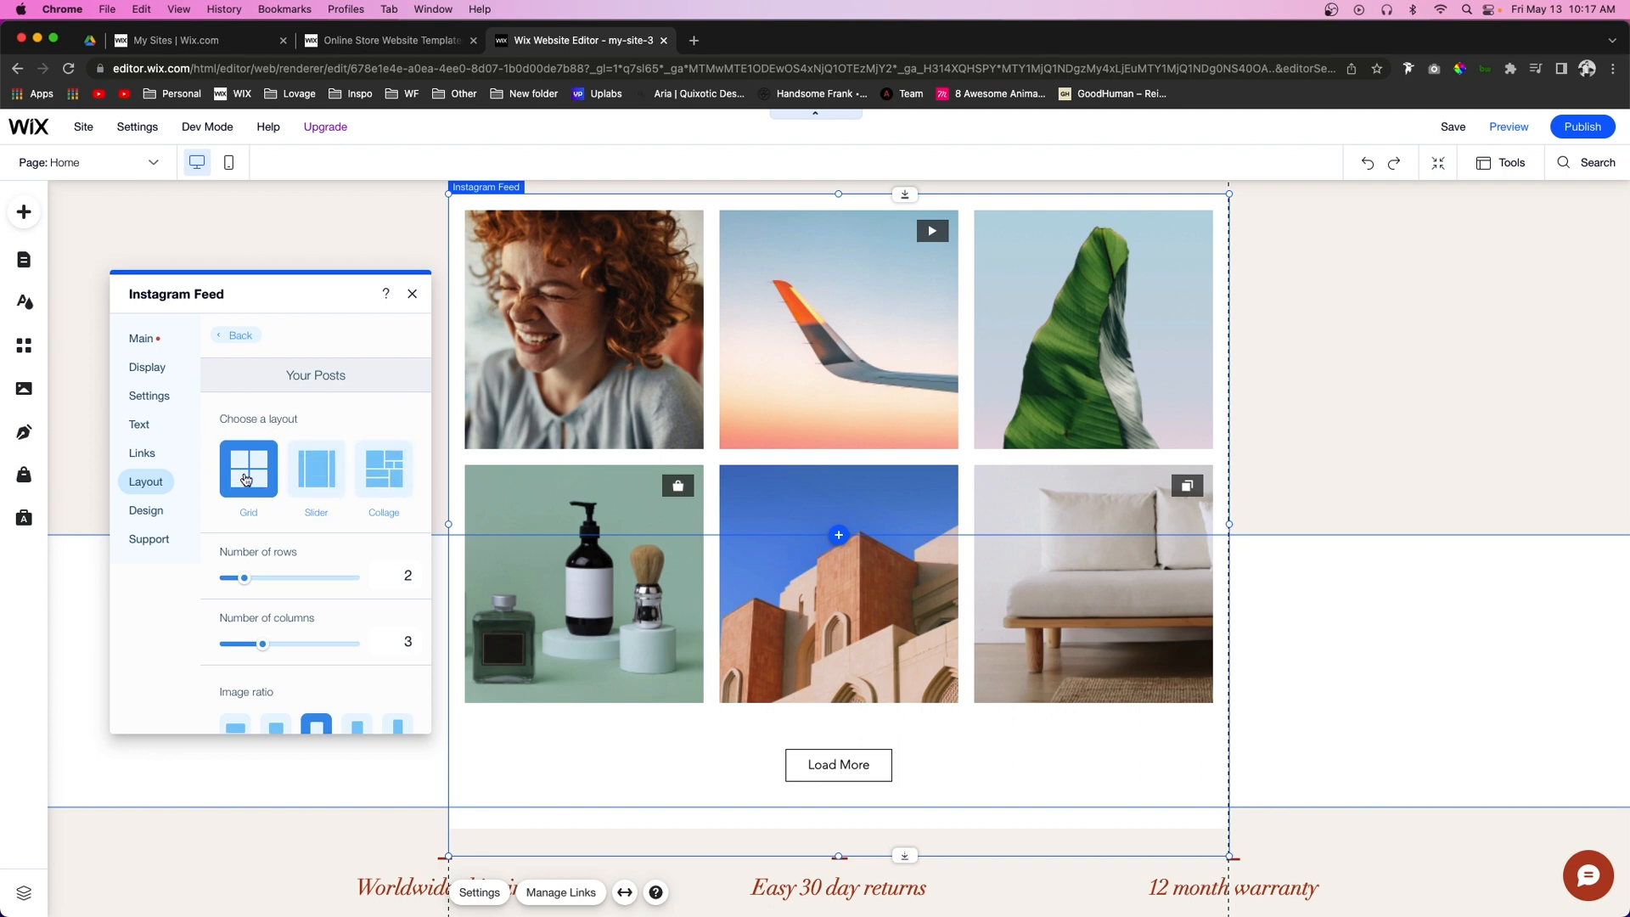
{"action": "left_click", "coordinate": [315, 468]}
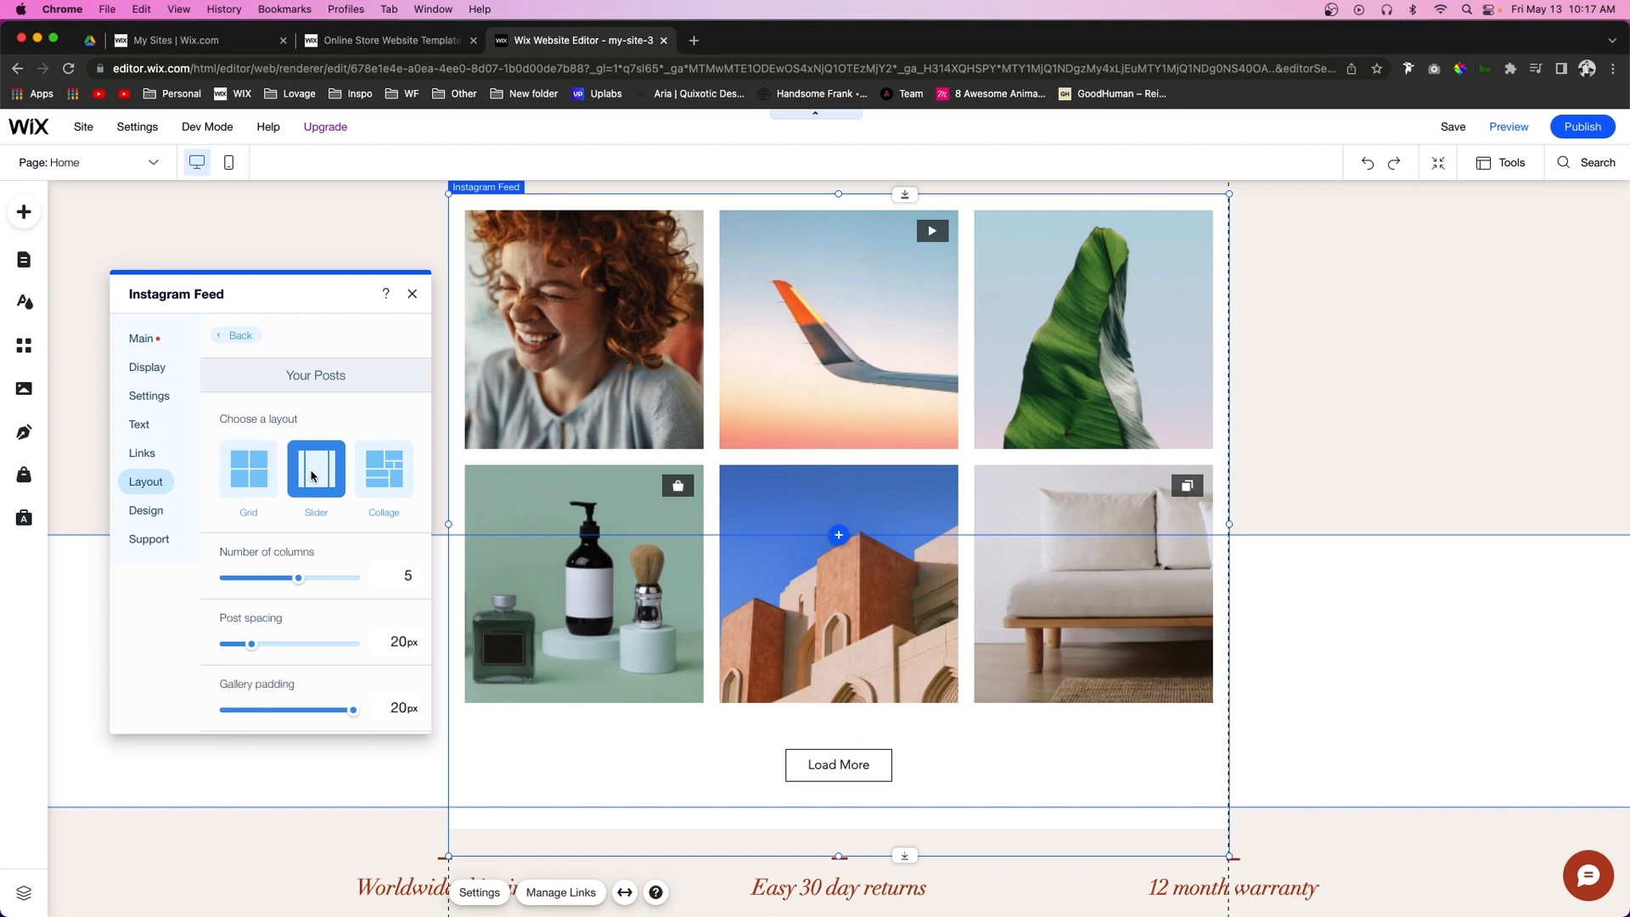
{"action": "left_click", "coordinate": [316, 469]}
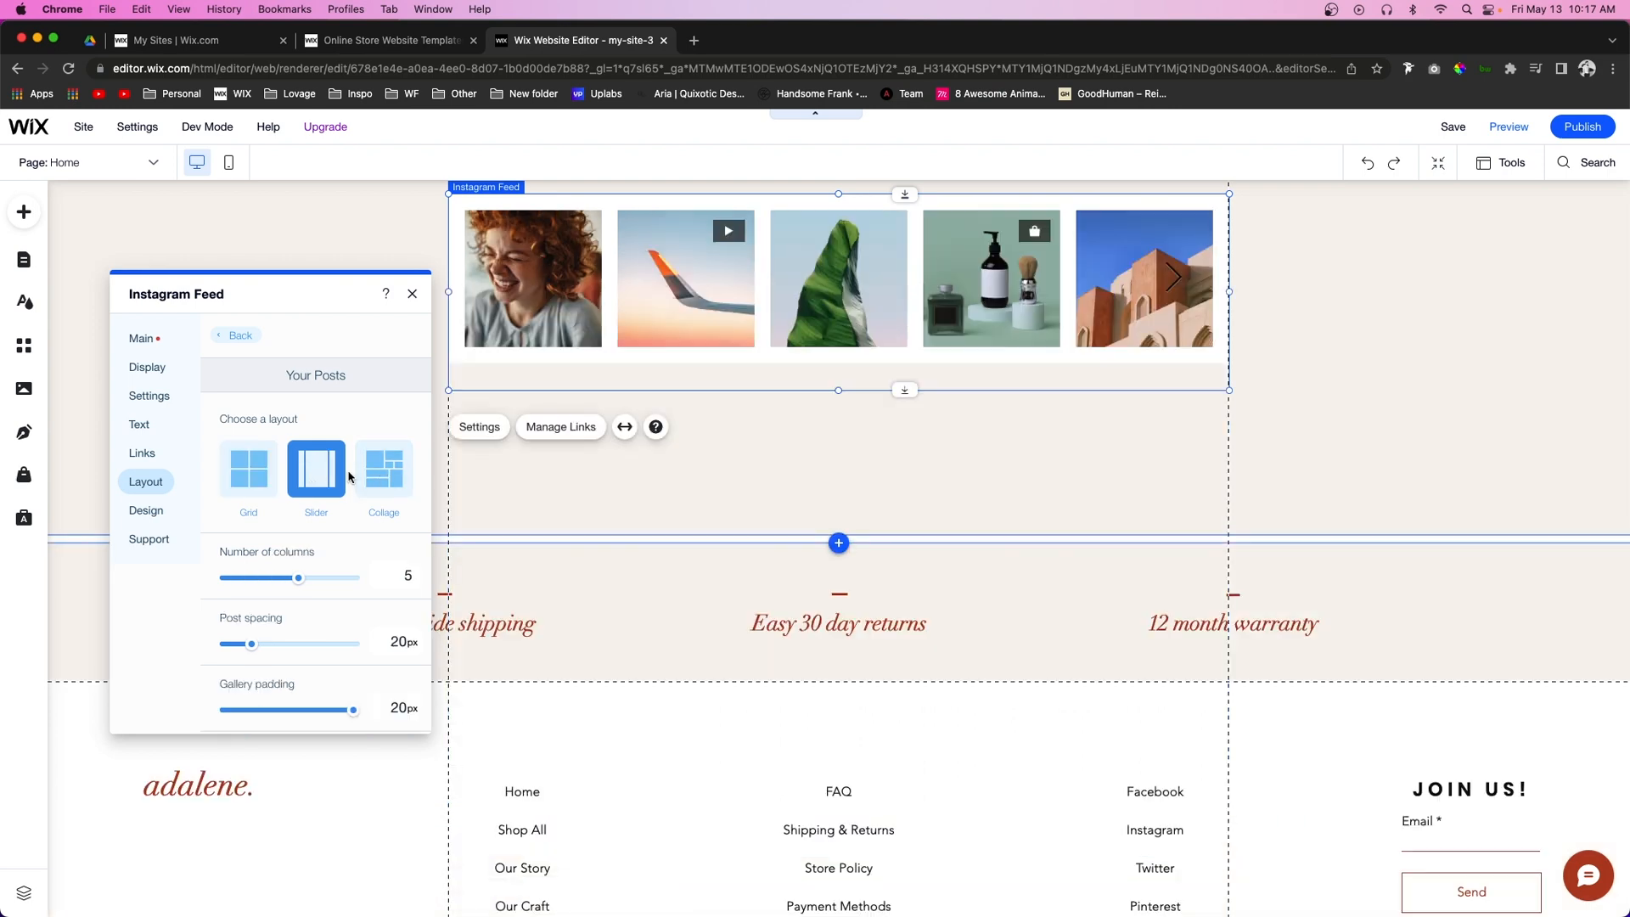
{"action": "left_click", "coordinate": [383, 468]}
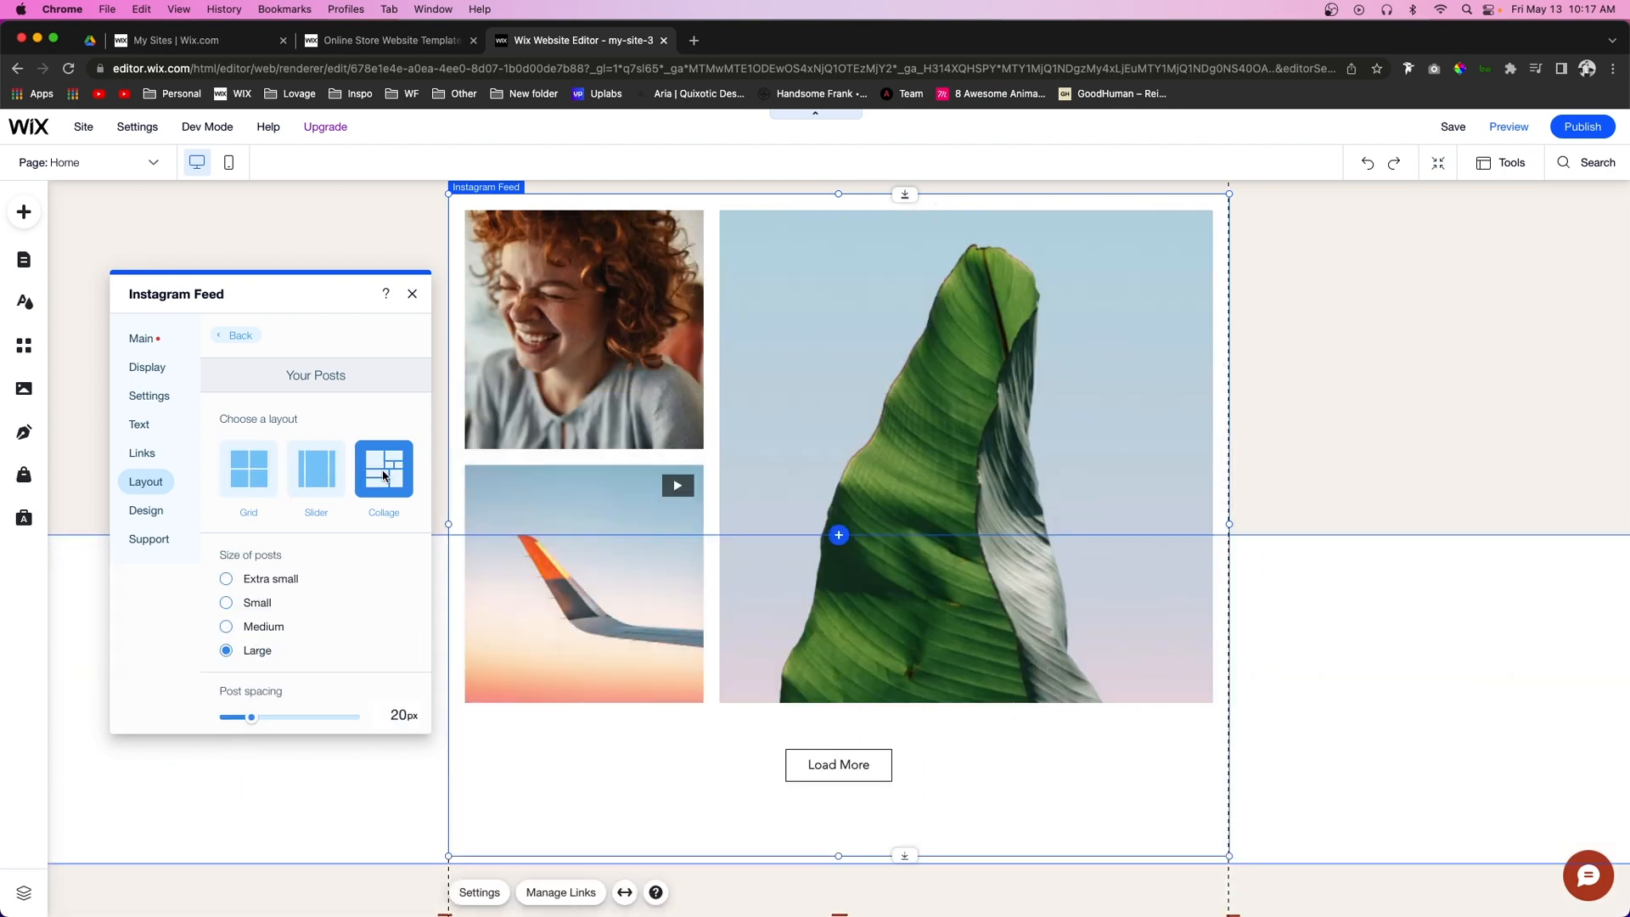
{"action": "mouse_move", "coordinate": [315, 468]}
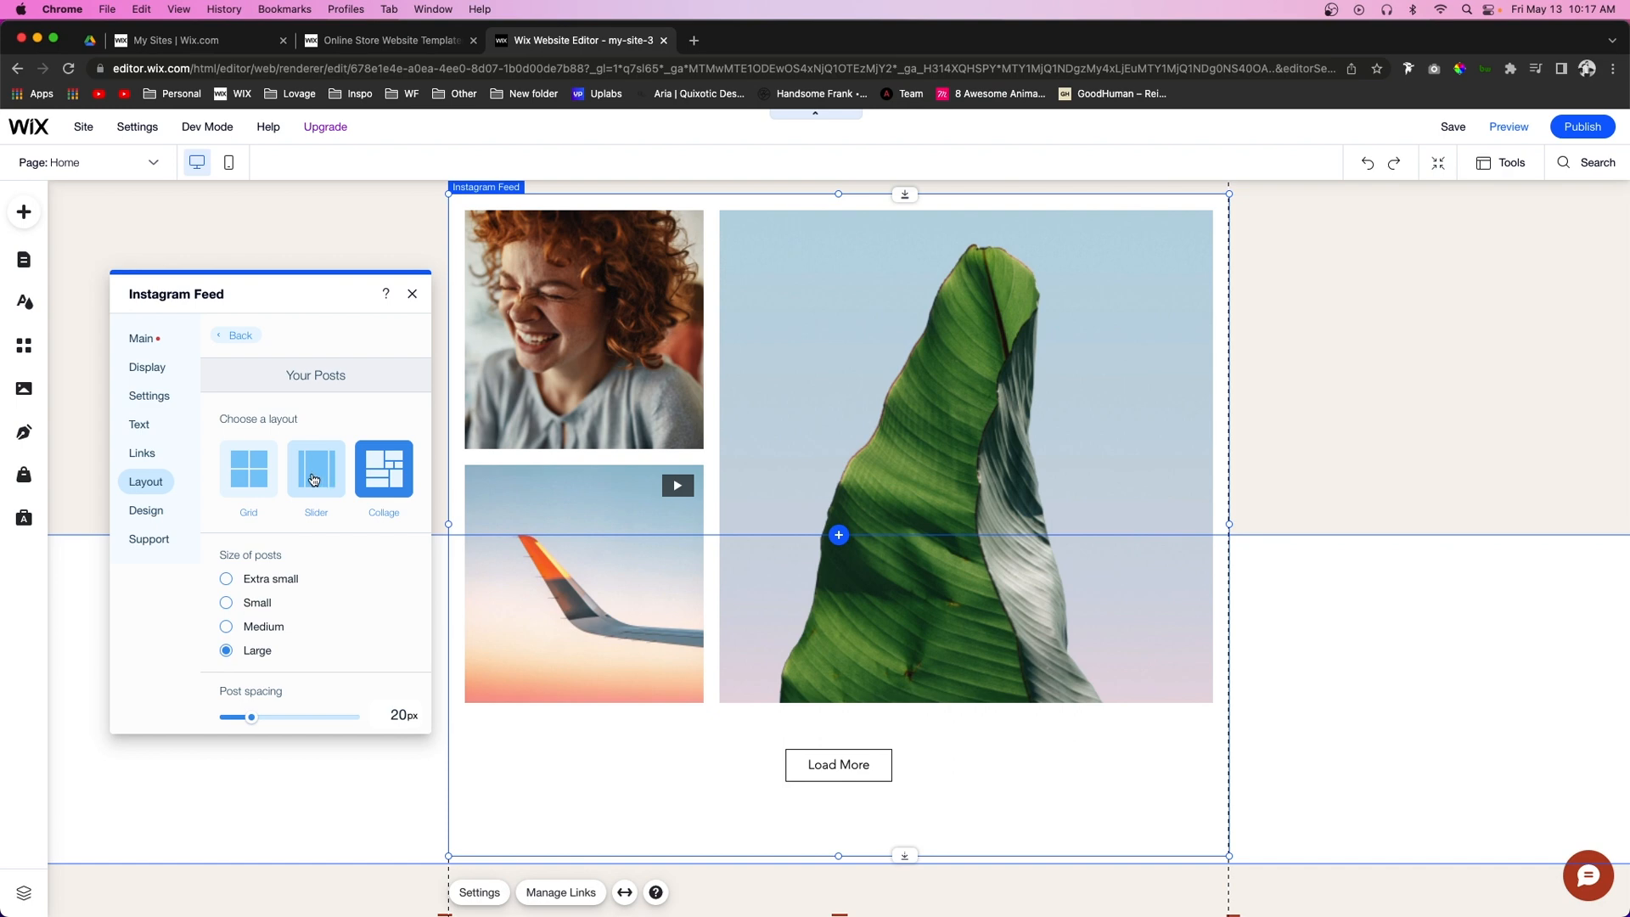
{"action": "left_click", "coordinate": [316, 469]}
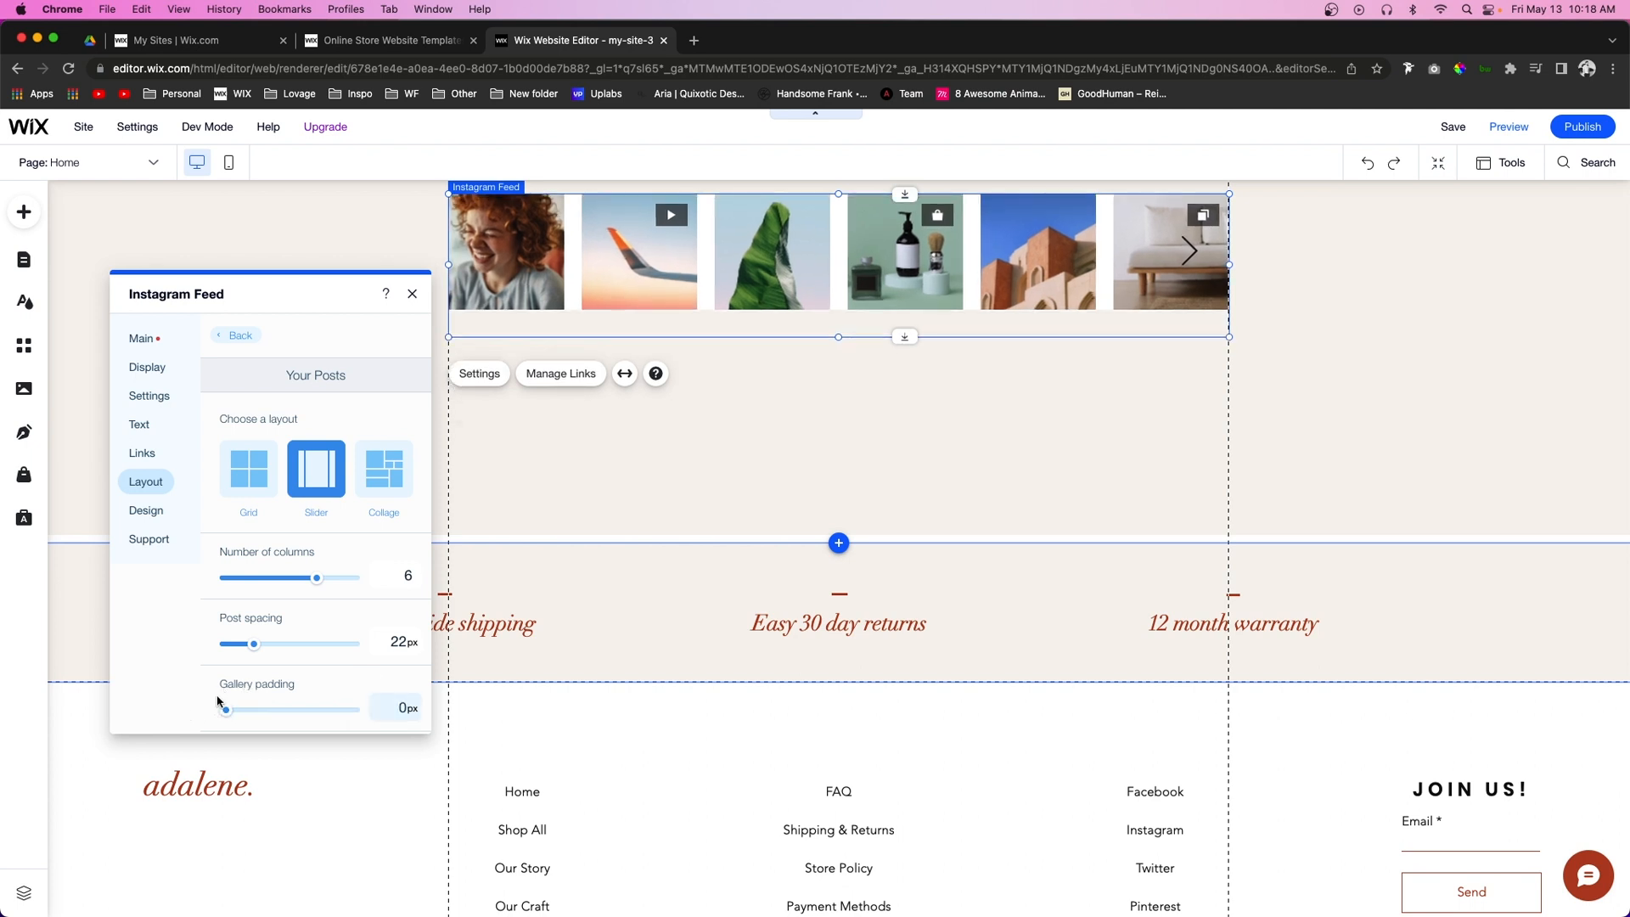
{"action": "scroll", "scroll_direction": "down", "scroll_amount": 3}
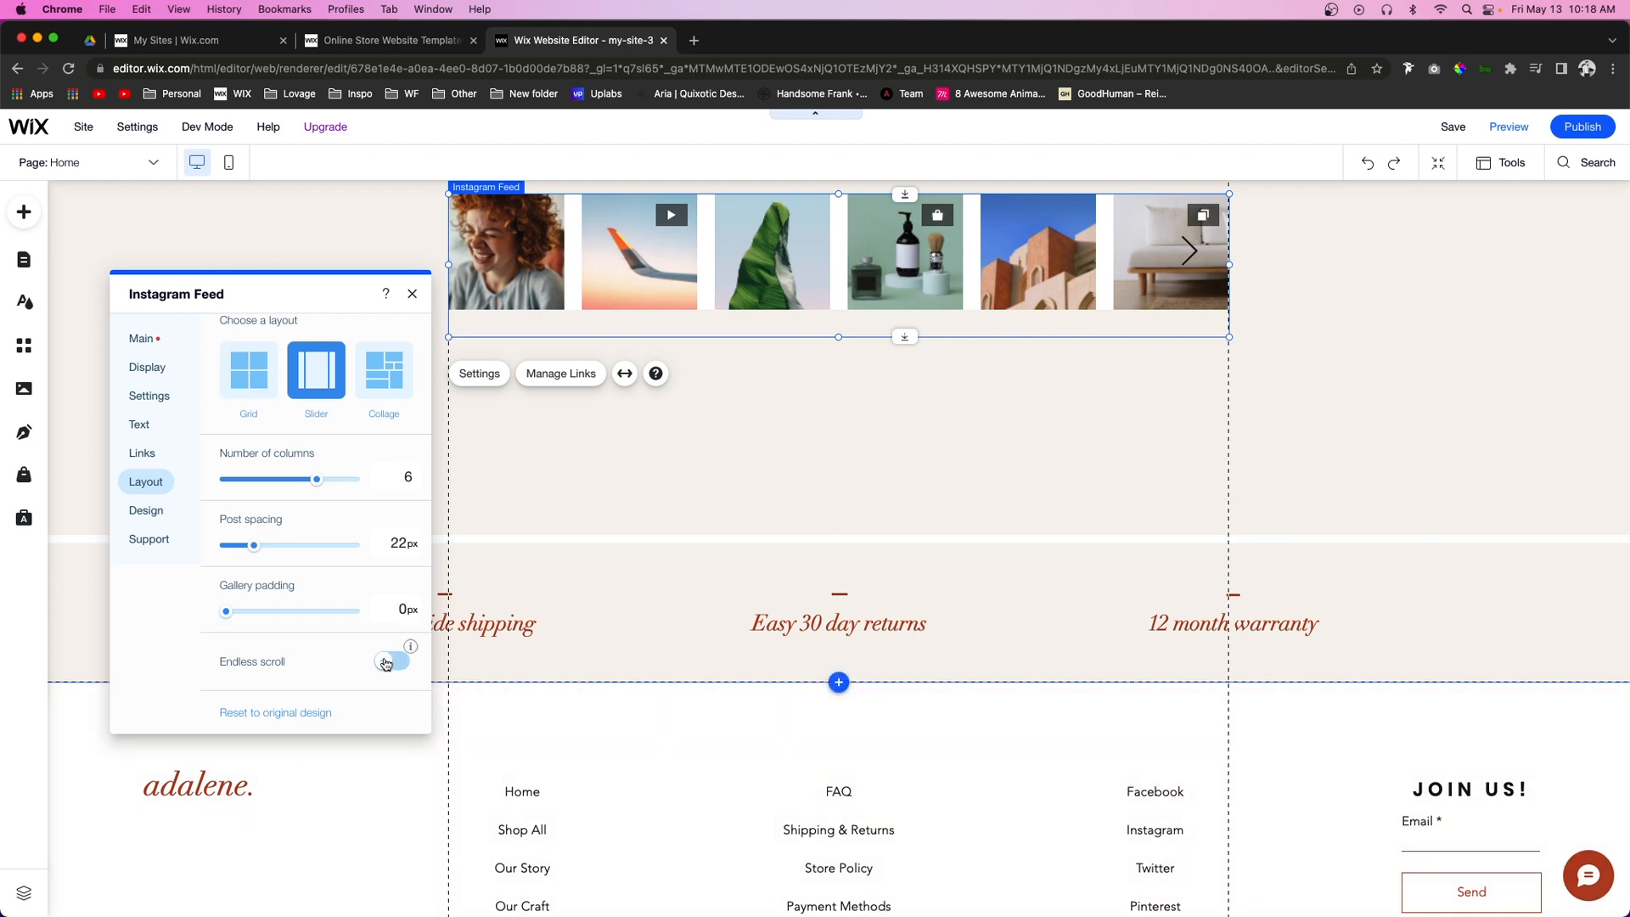
{"action": "left_click", "coordinate": [392, 662]}
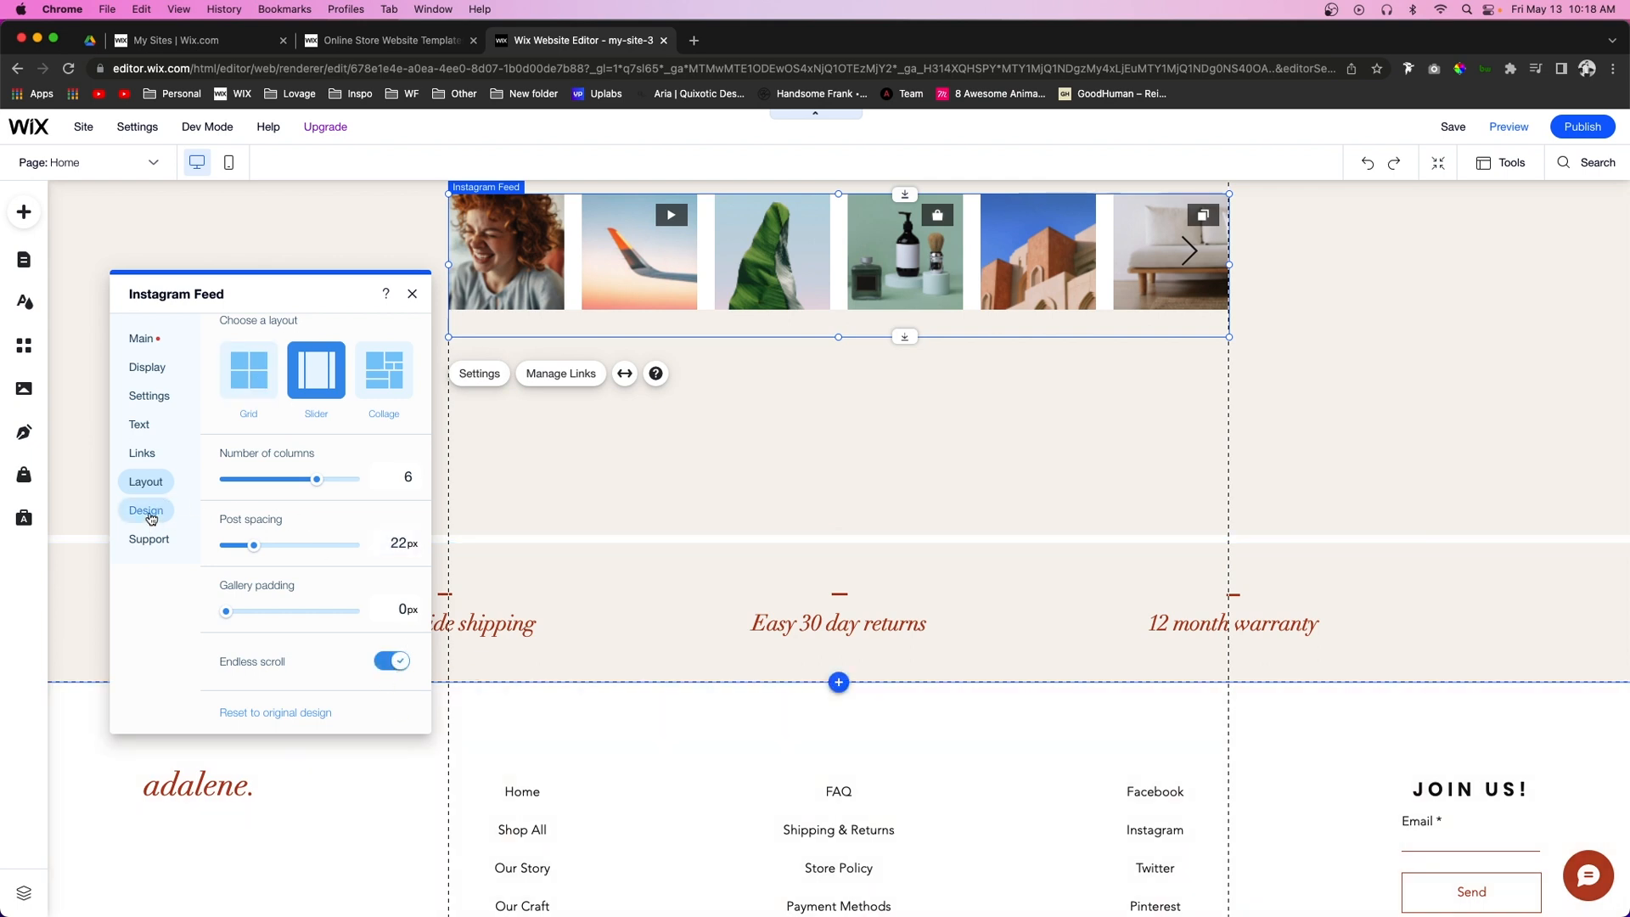
{"action": "left_click", "coordinate": [145, 510]}
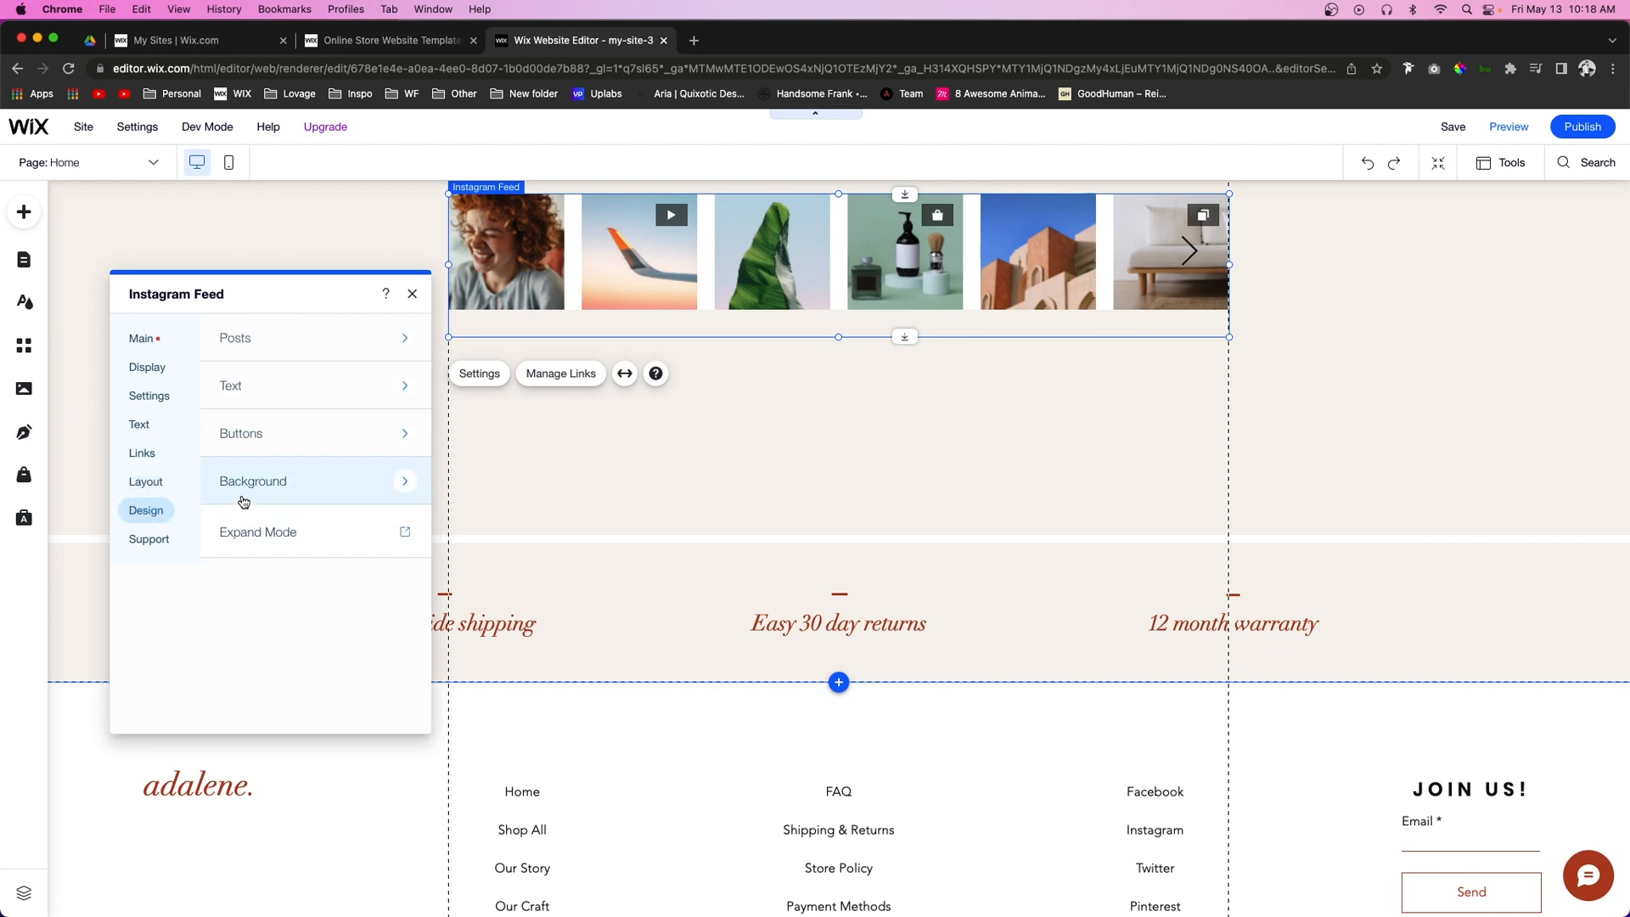
{"action": "mouse_move", "coordinate": [287, 343]}
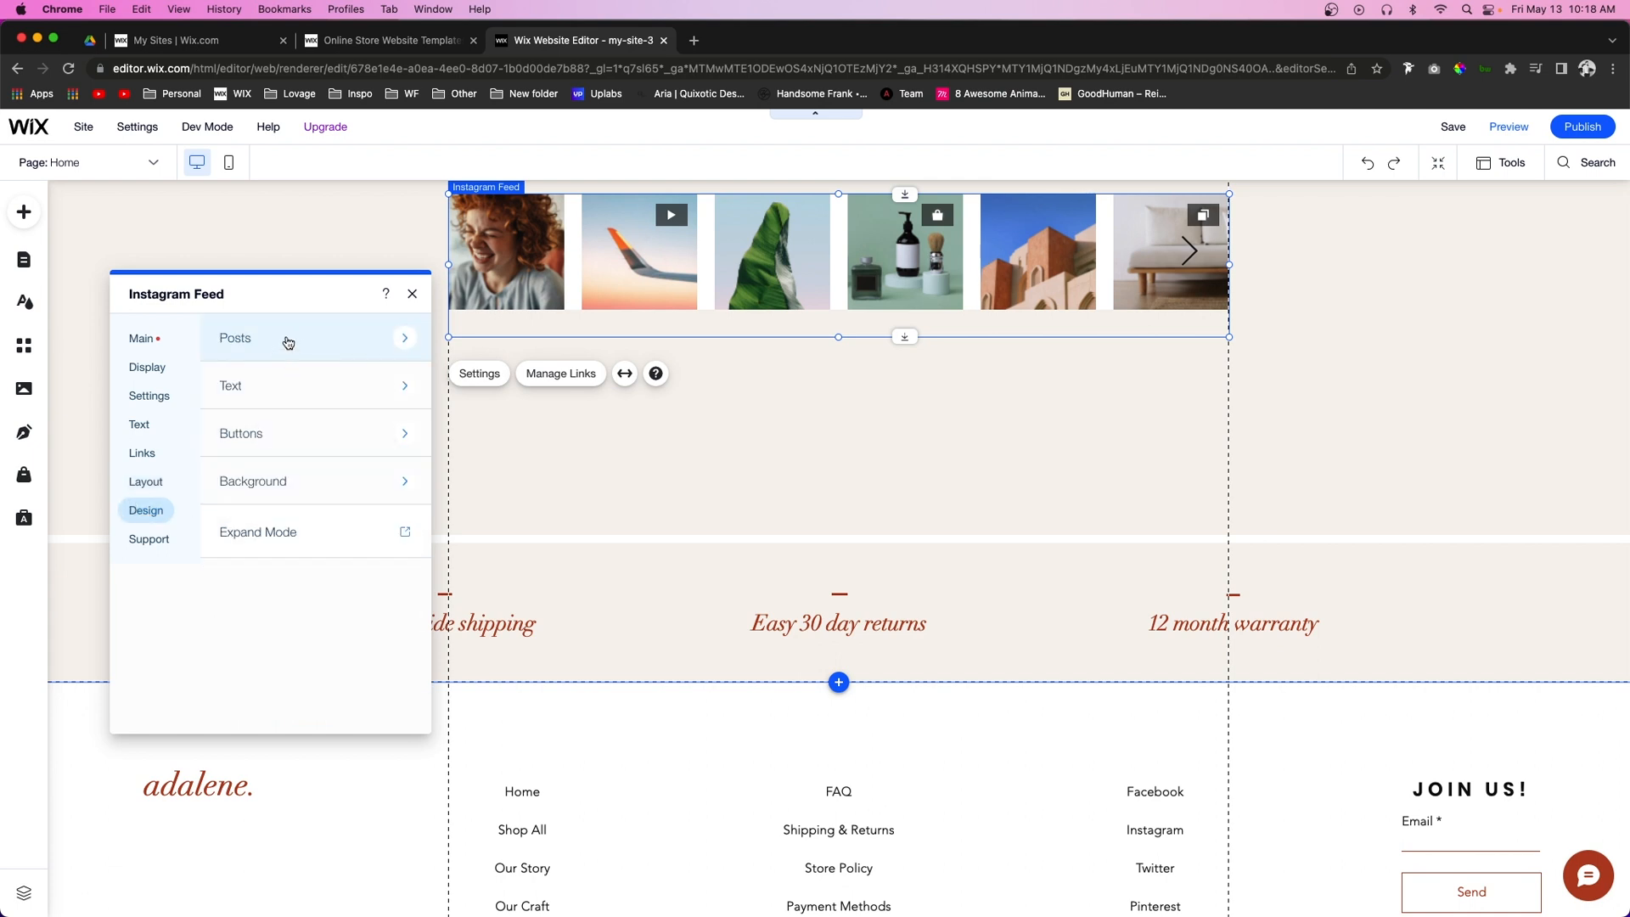
{"action": "mouse_move", "coordinate": [361, 398]}
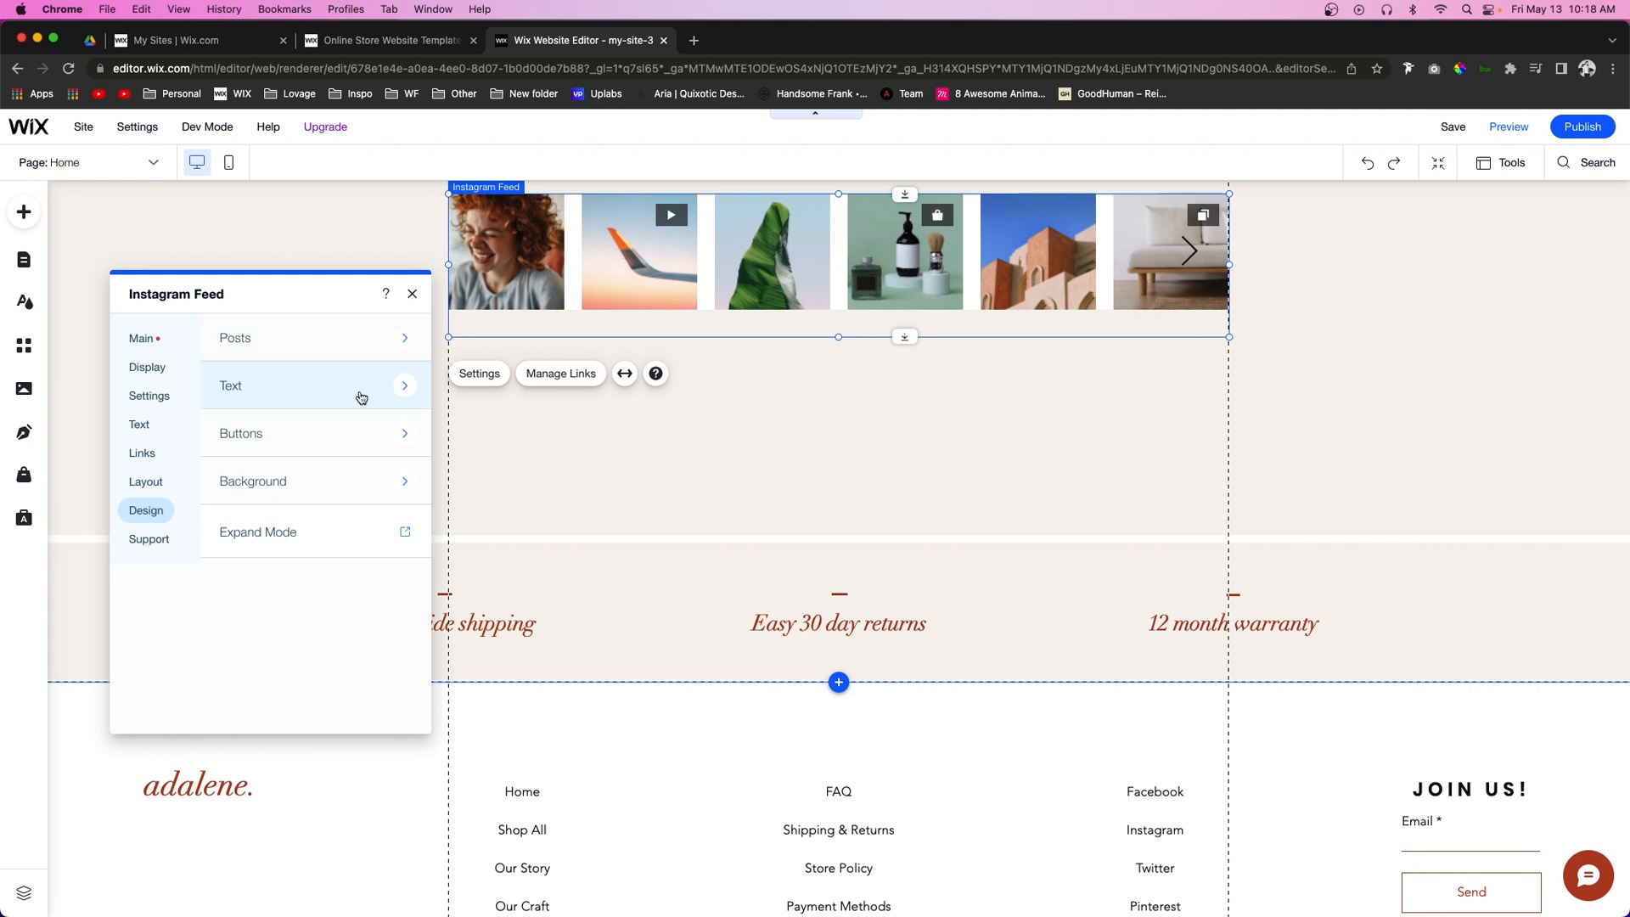
{"action": "mouse_move", "coordinate": [296, 432]}
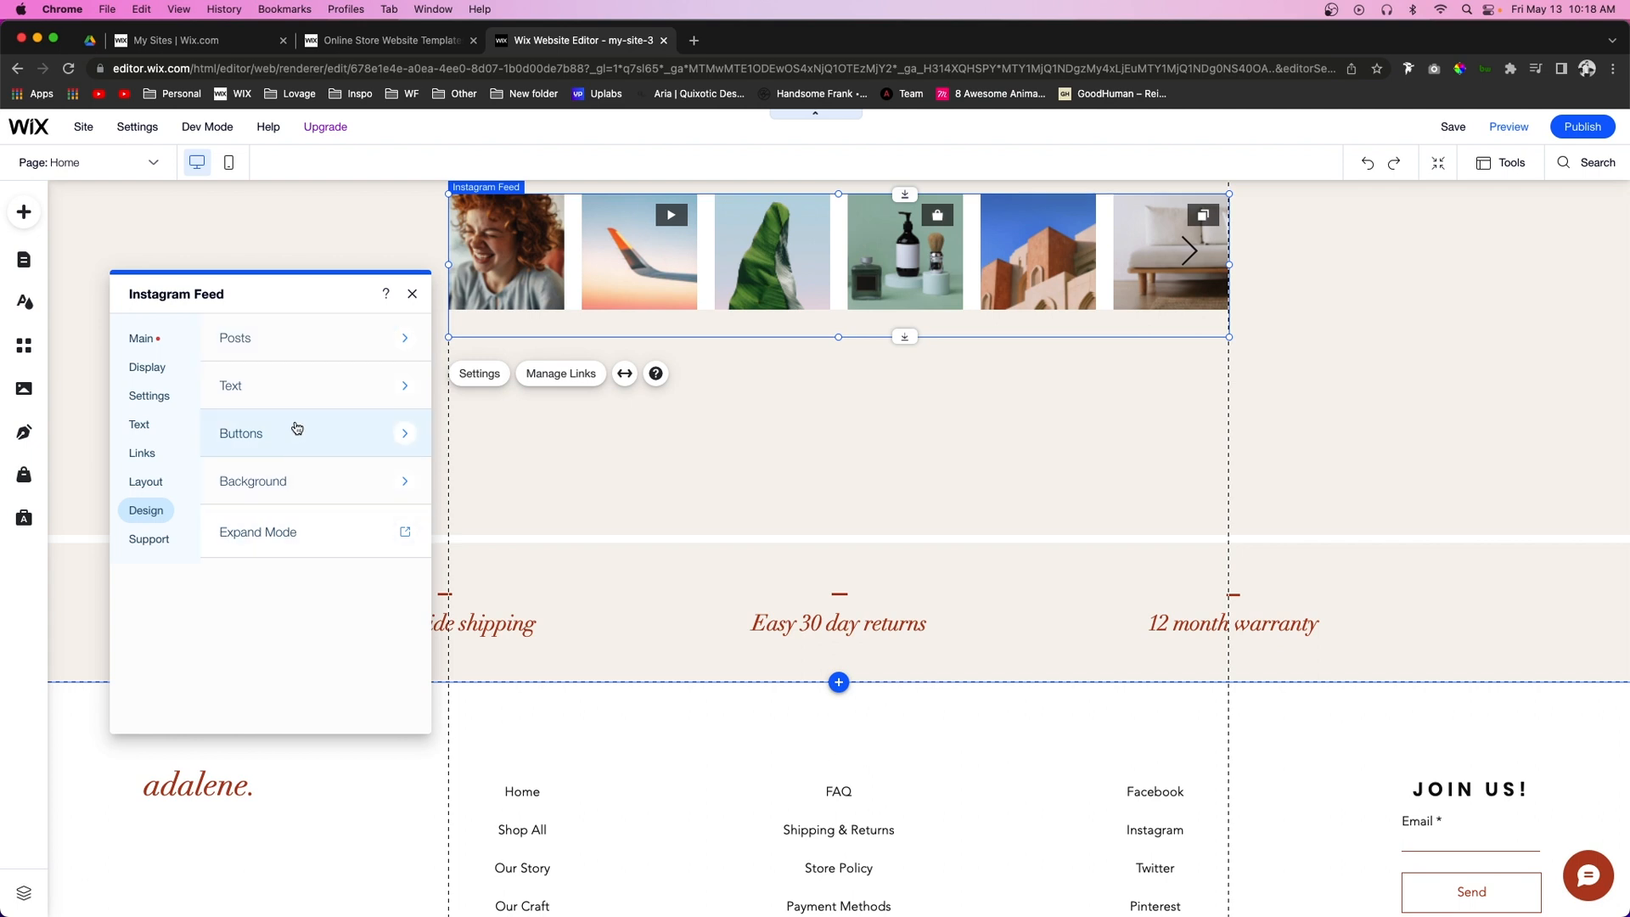
{"action": "mouse_move", "coordinate": [307, 489]}
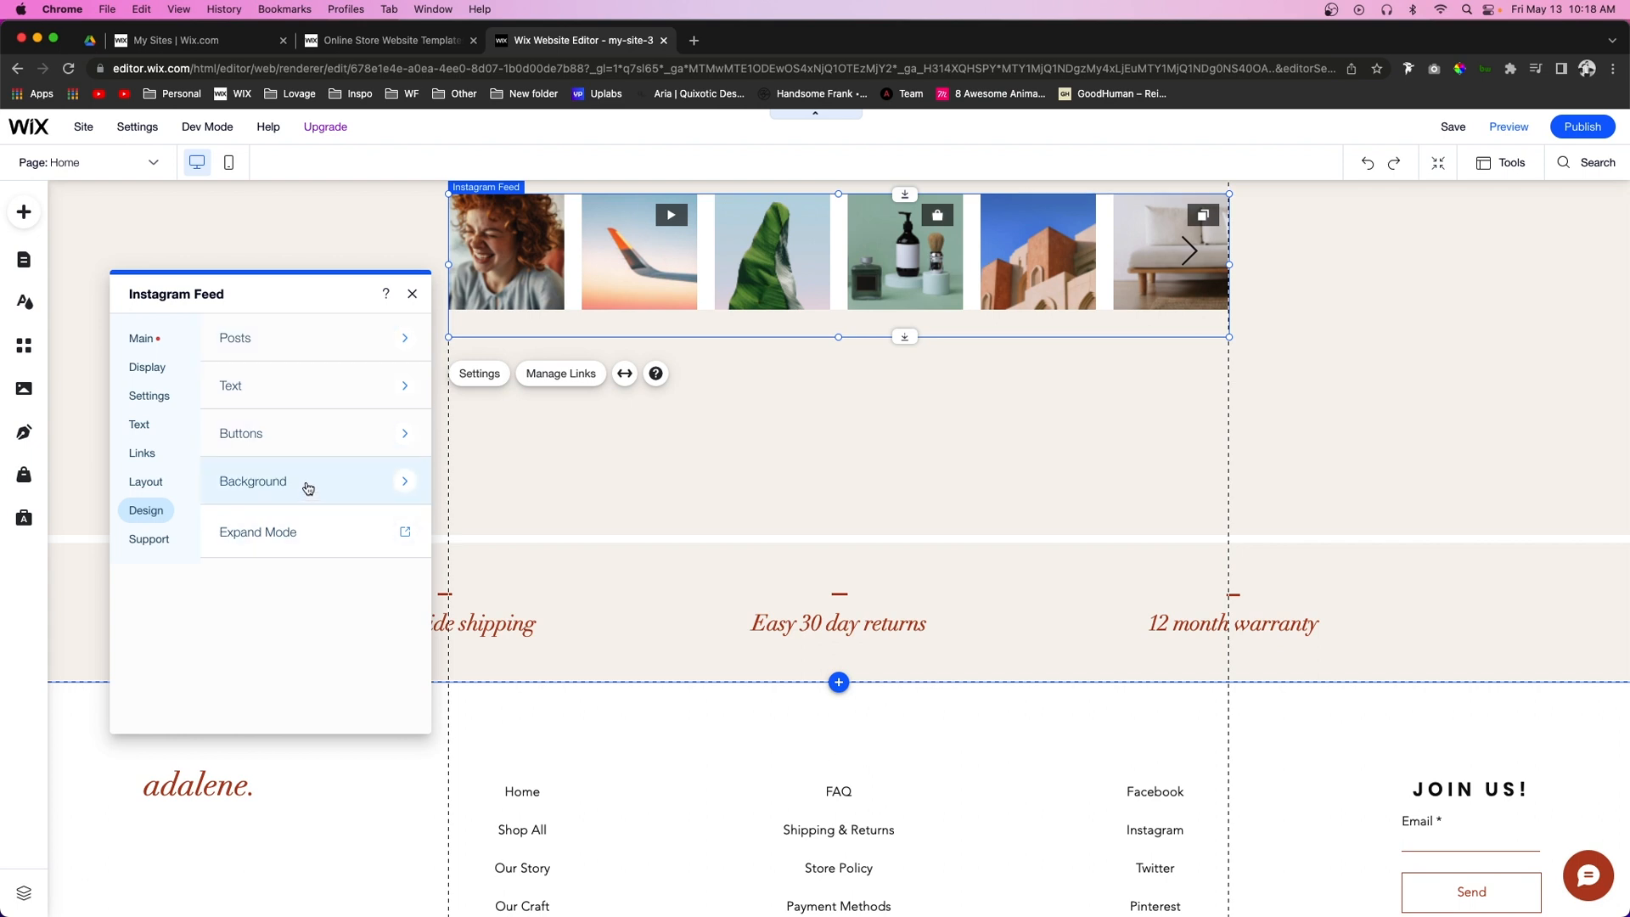
{"action": "left_click", "coordinate": [253, 480]}
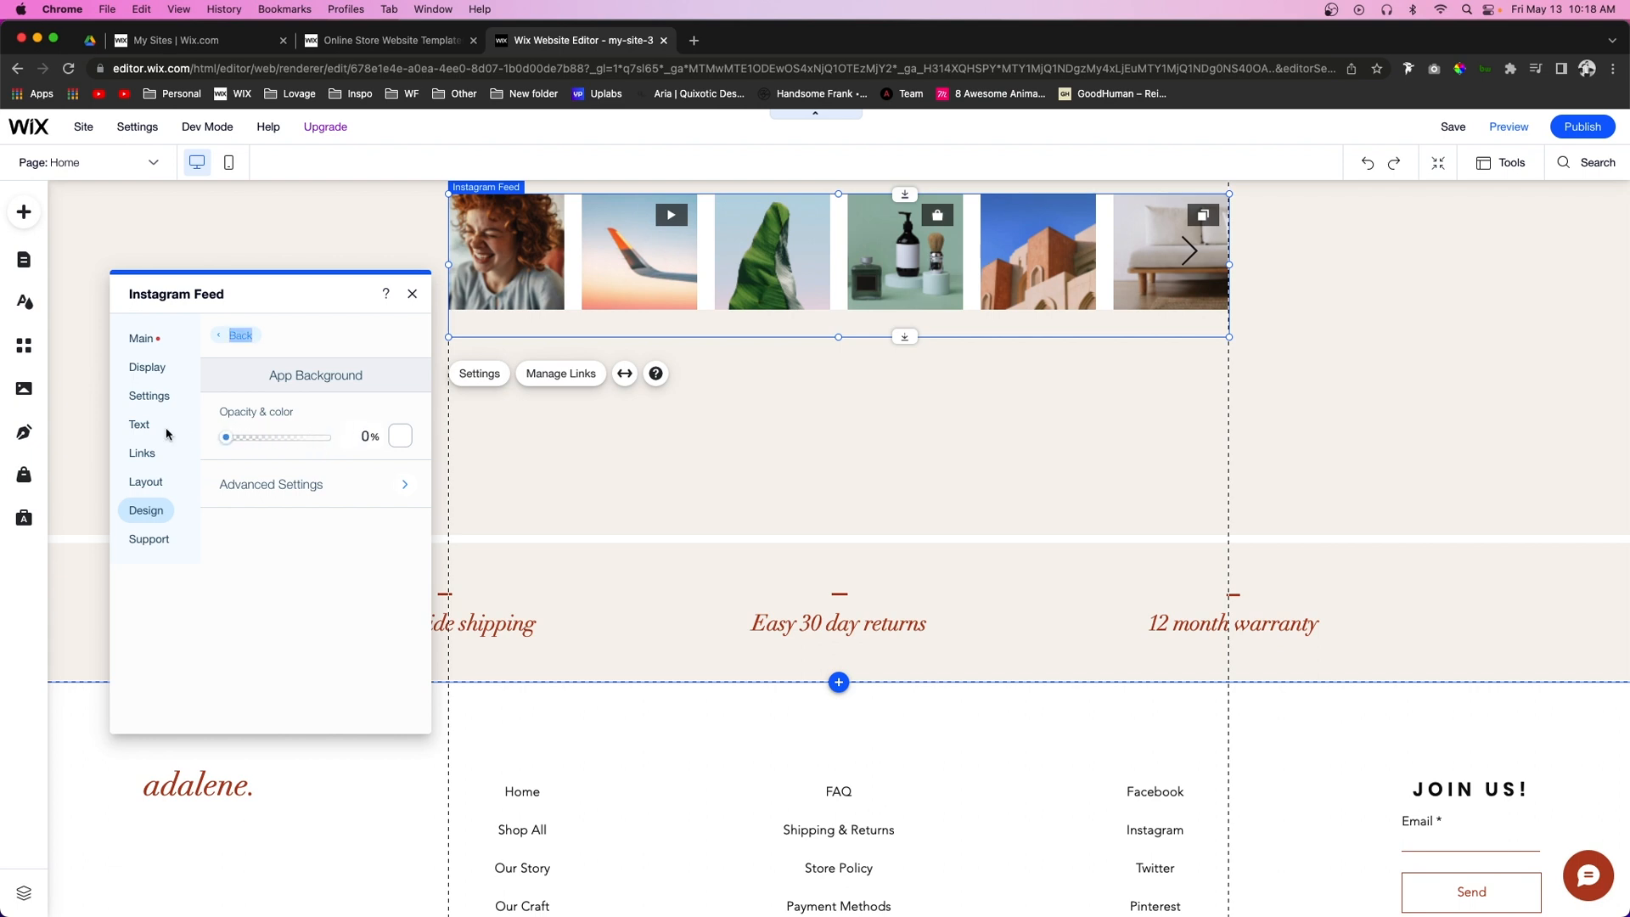
{"action": "mouse_move", "coordinate": [239, 335]}
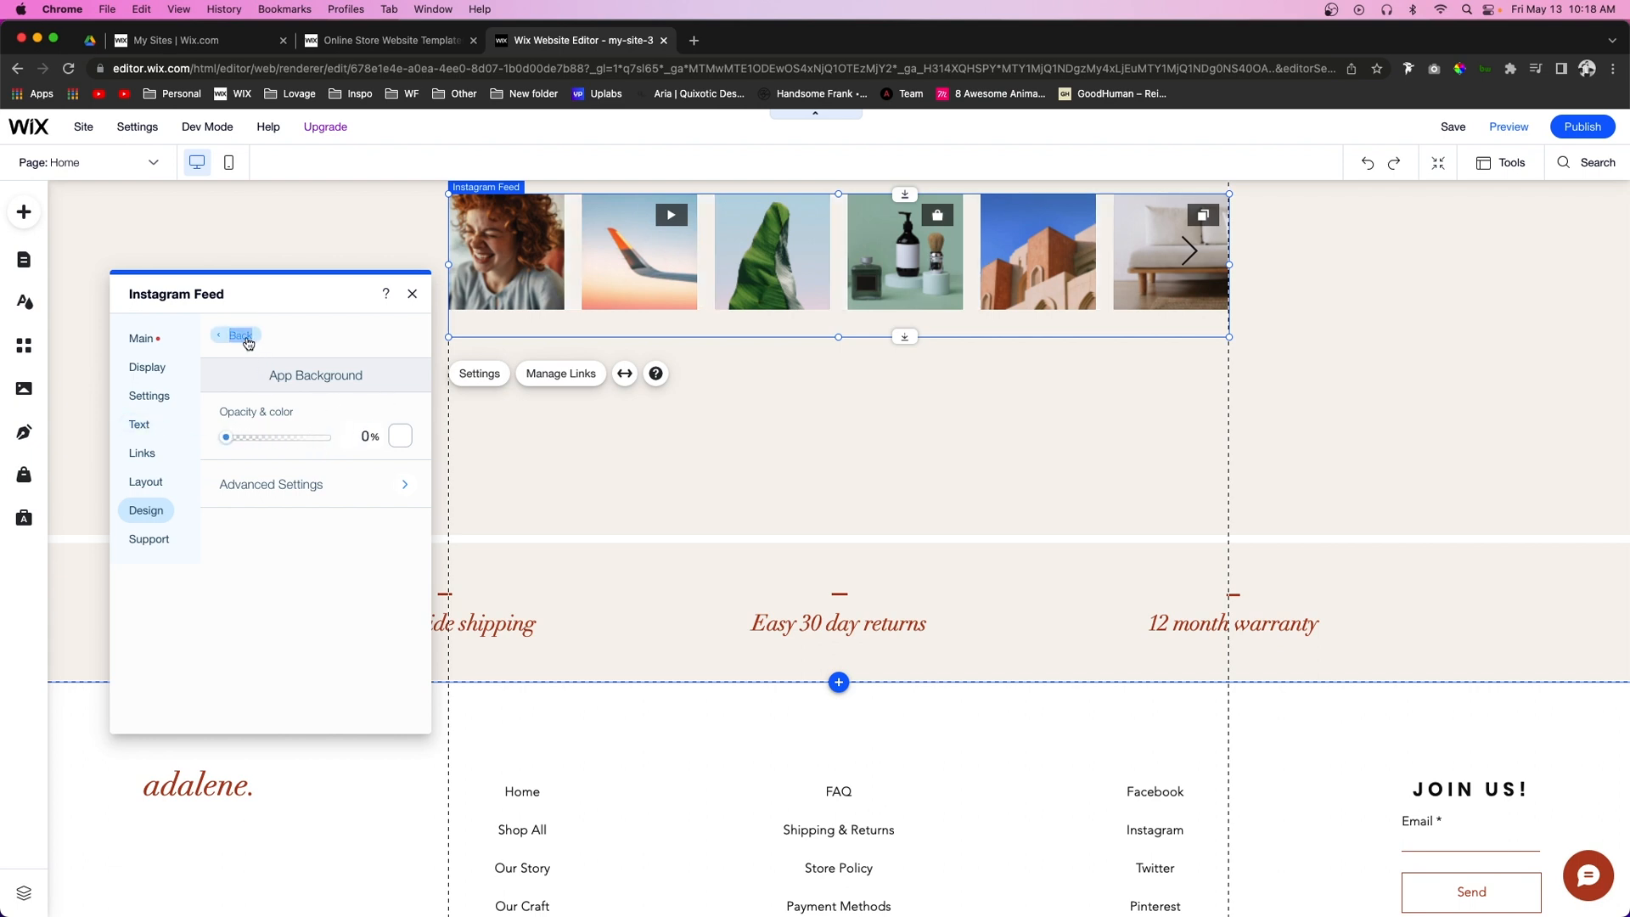
{"action": "left_click", "coordinate": [240, 336]}
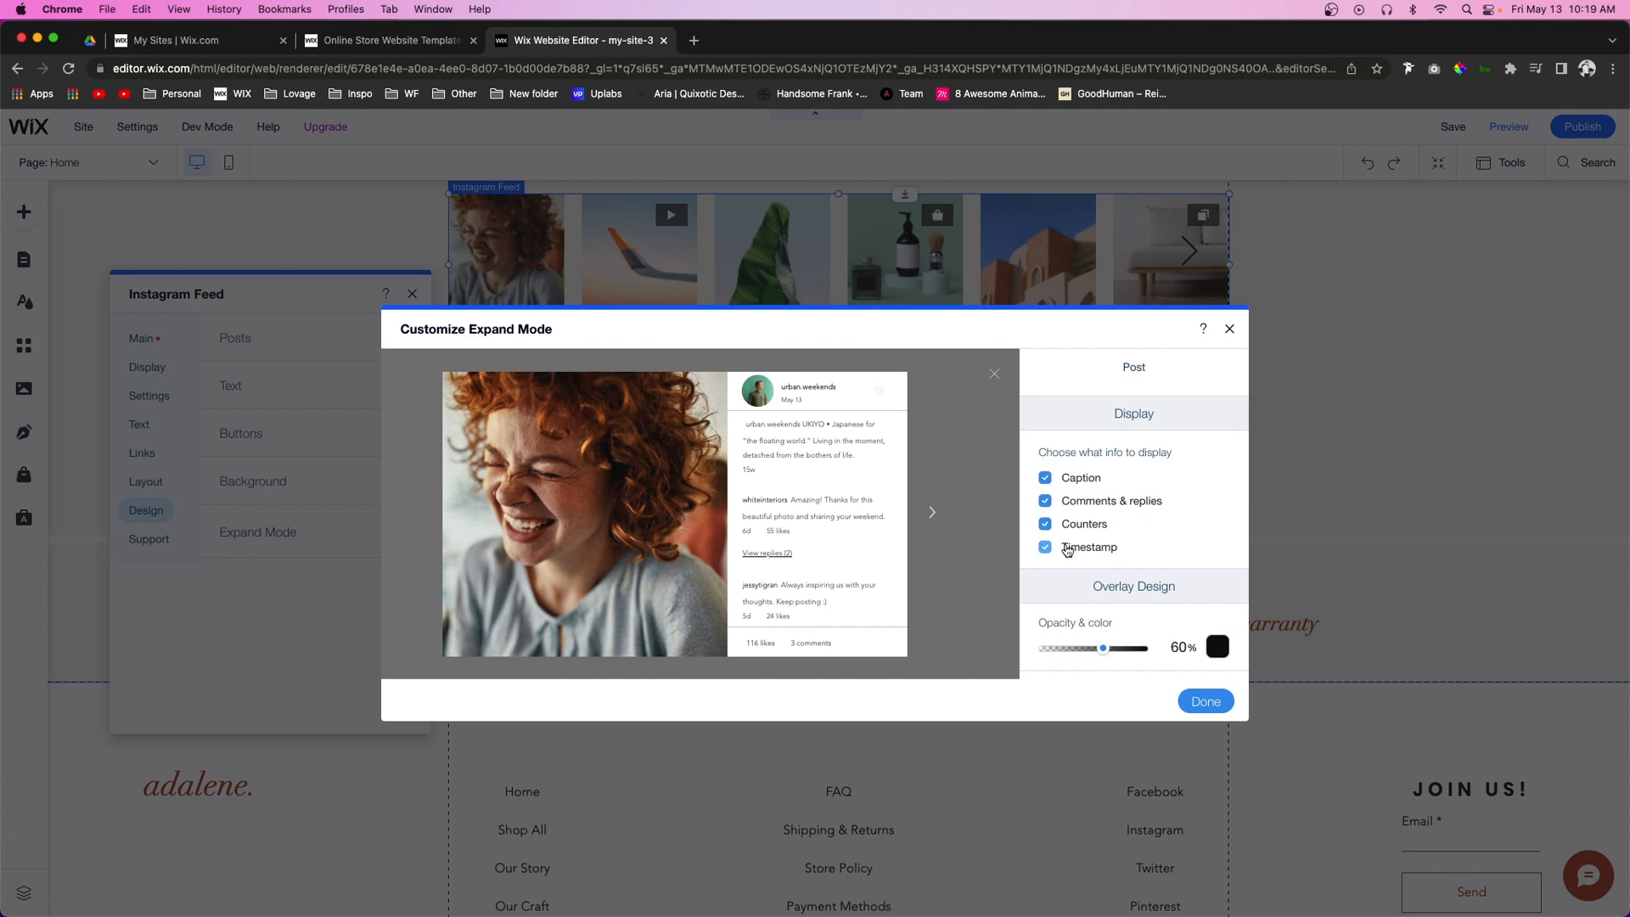
{"action": "scroll", "scroll_direction": "down", "scroll_amount": 3}
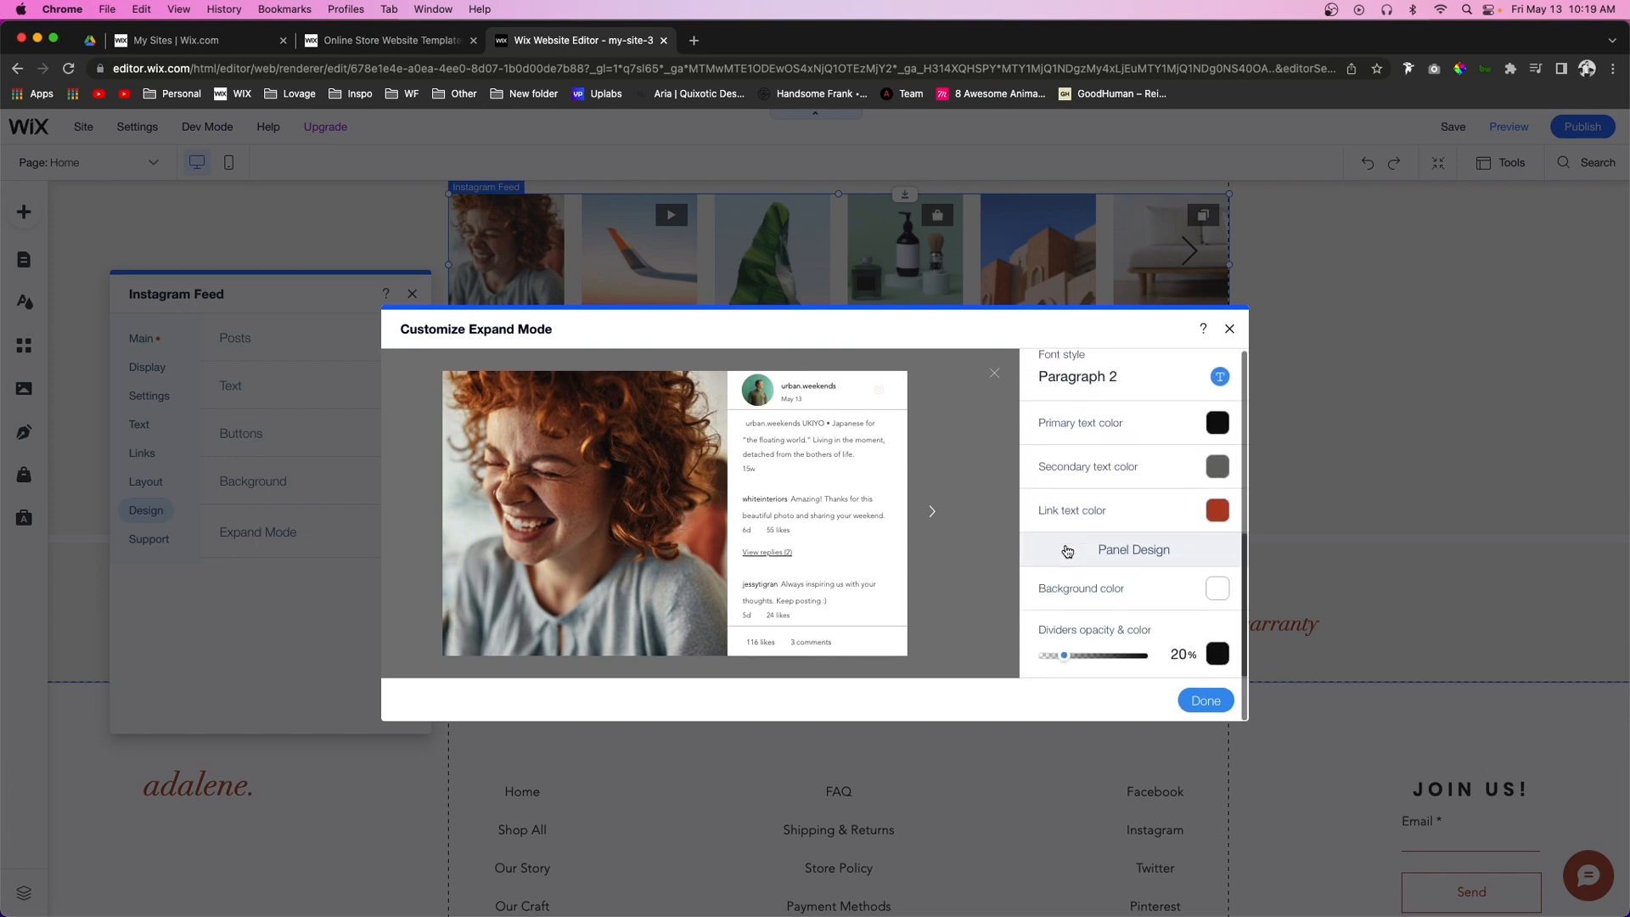
{"action": "scroll", "scroll_direction": "up", "scroll_amount": 3}
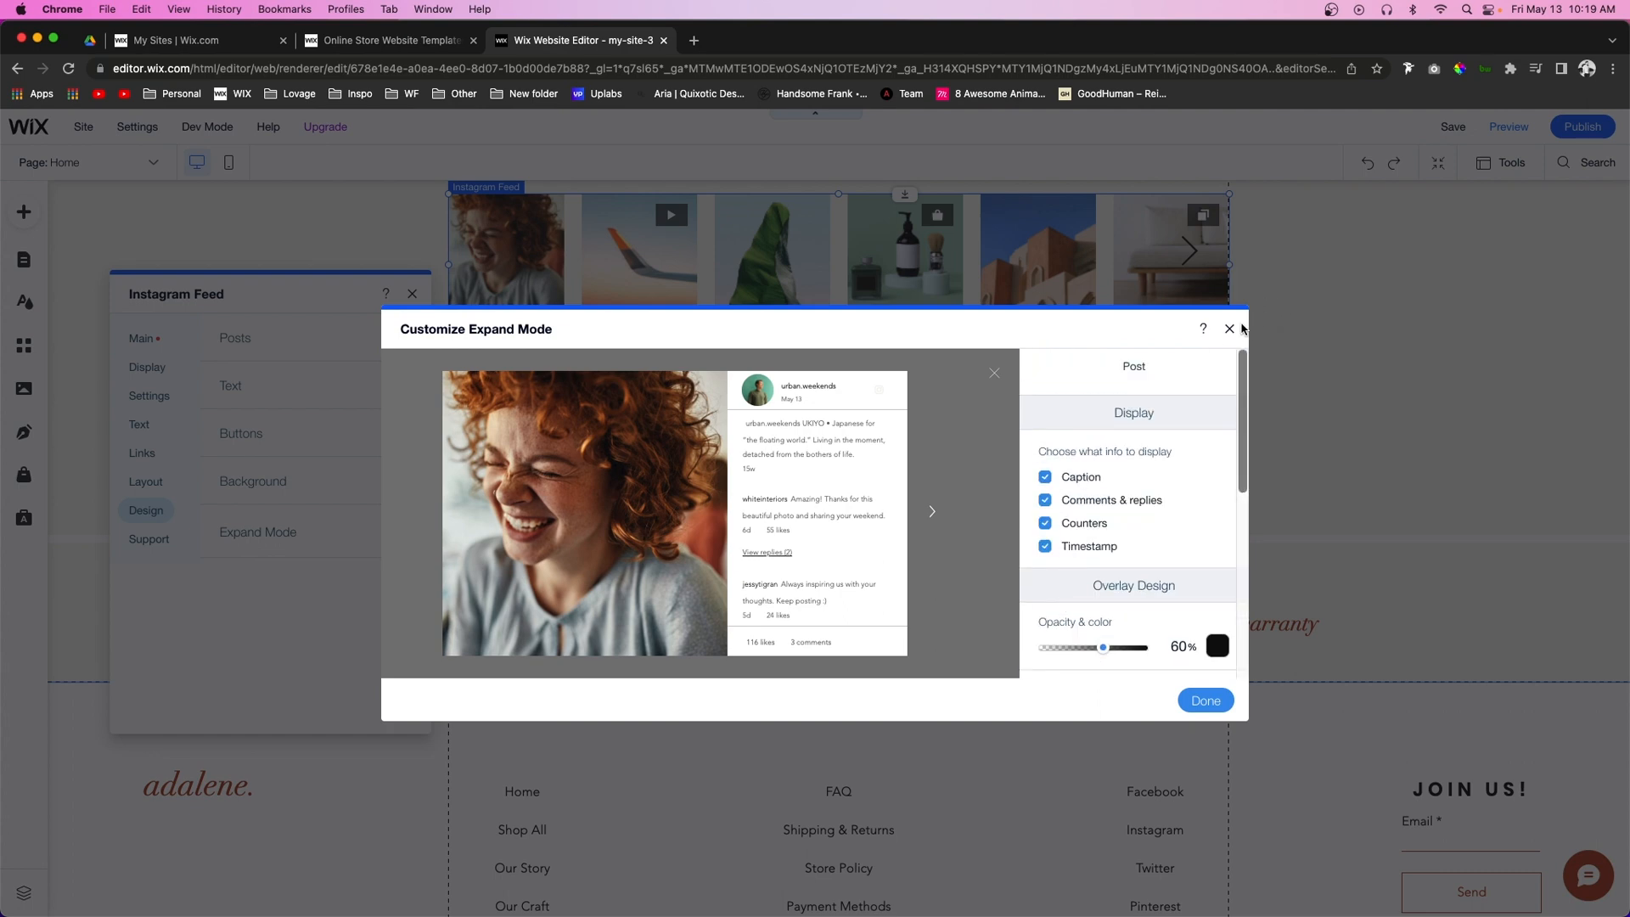
{"action": "left_click", "coordinate": [1228, 329]}
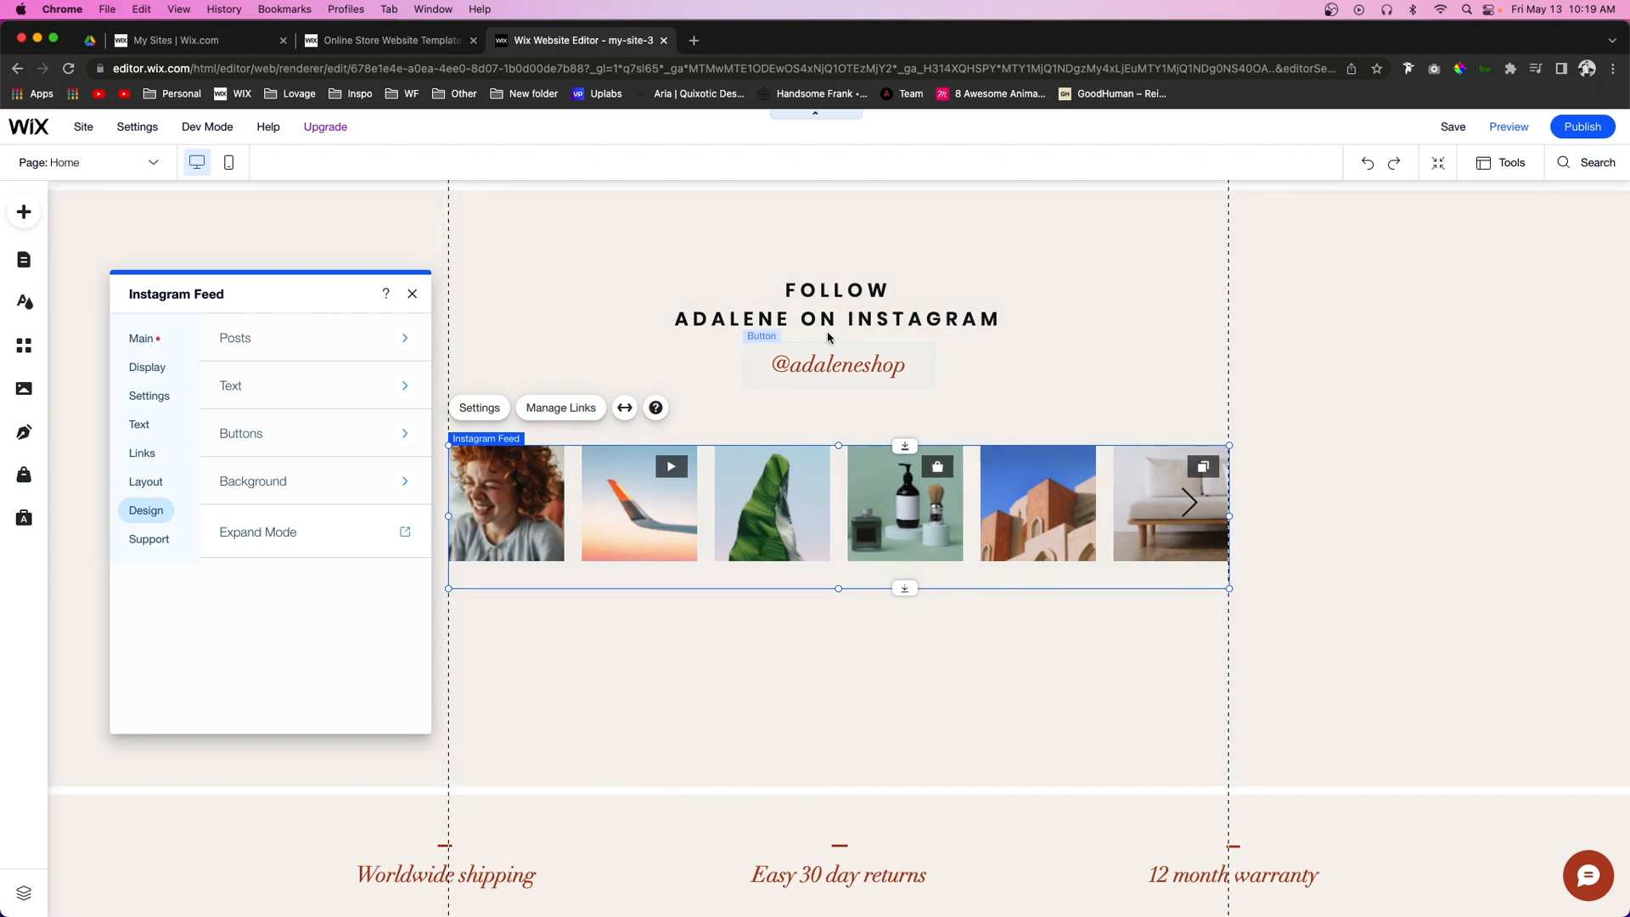
{"action": "mouse_move", "coordinate": [625, 406]}
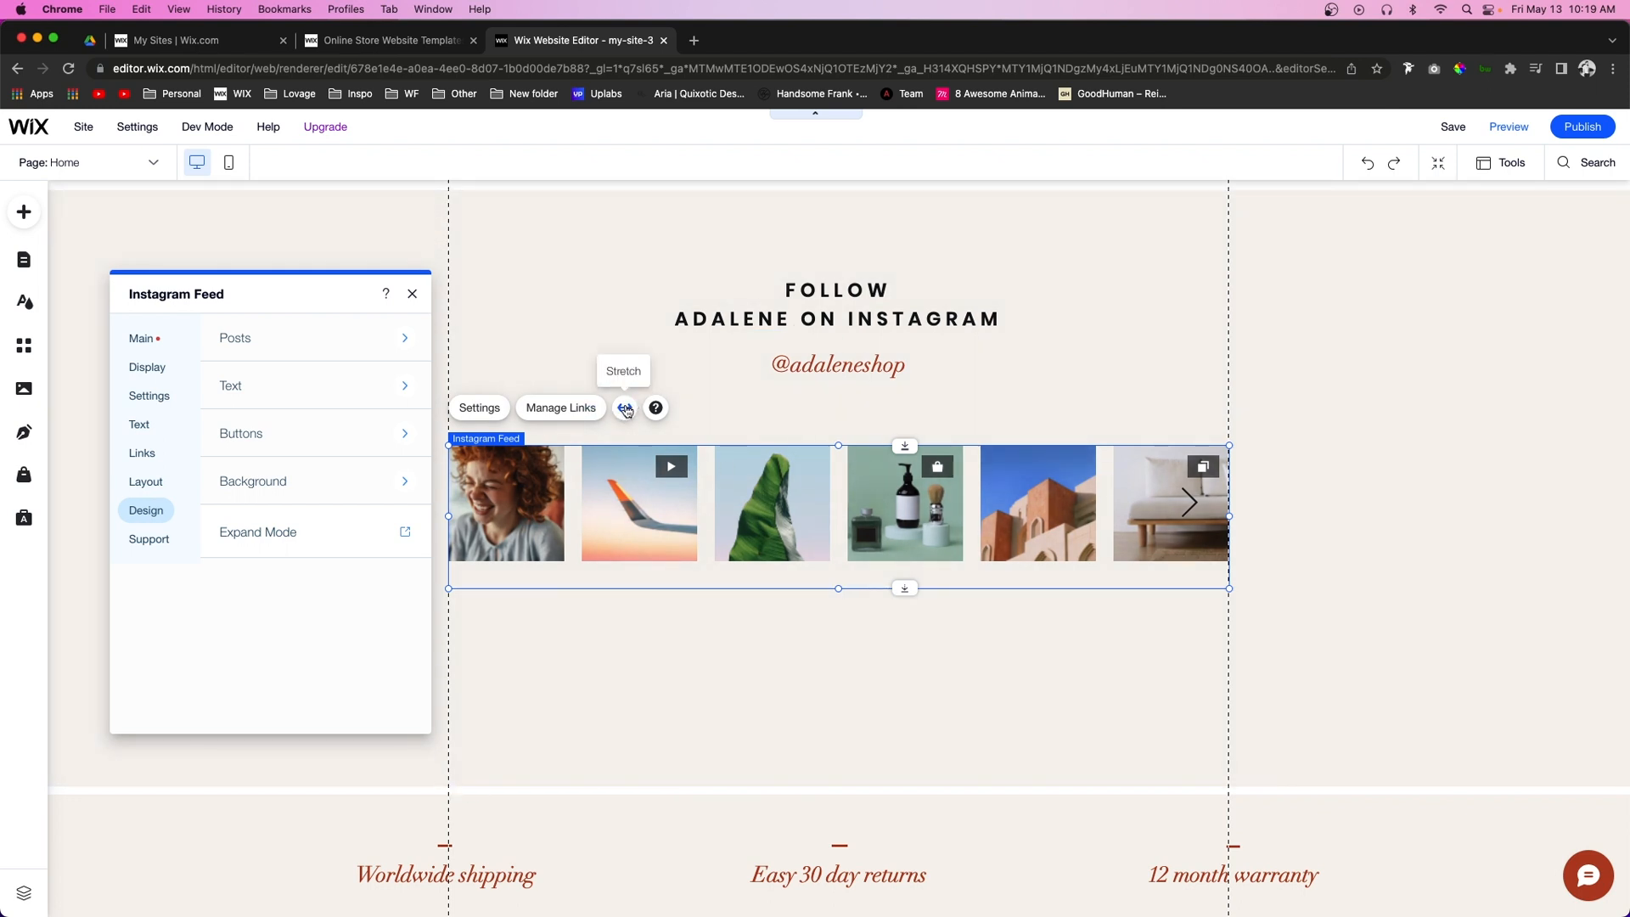
- Turn on Stretch to full width for the feed, leaving 0px margins
{"action": "left_click", "coordinate": [624, 406]}
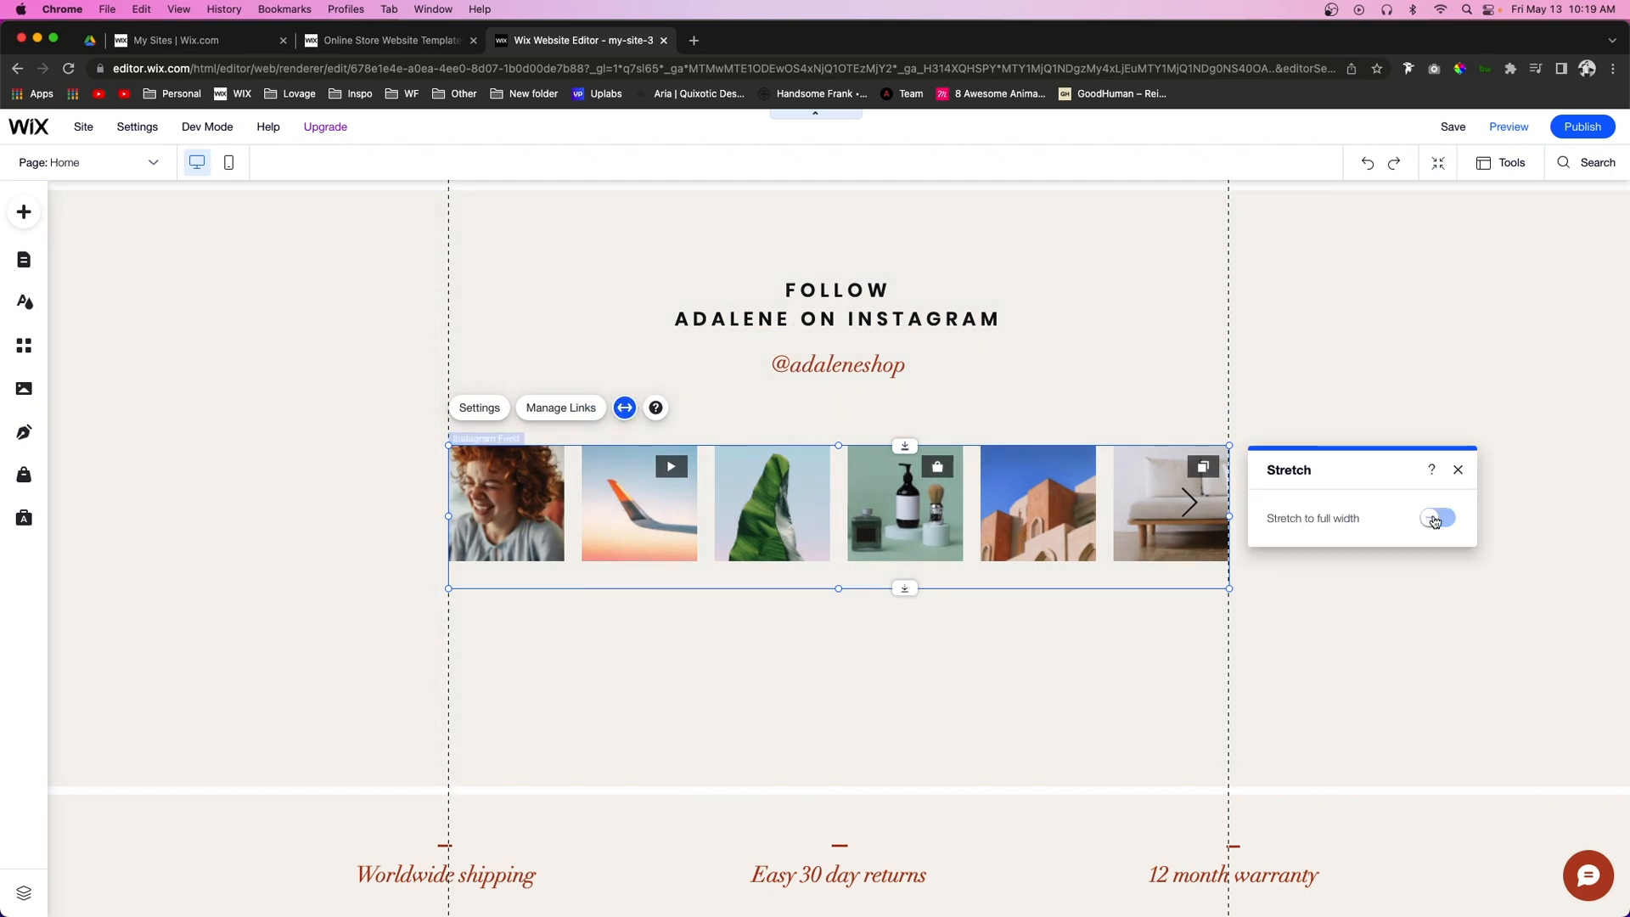
{"action": "left_click", "coordinate": [1437, 518]}
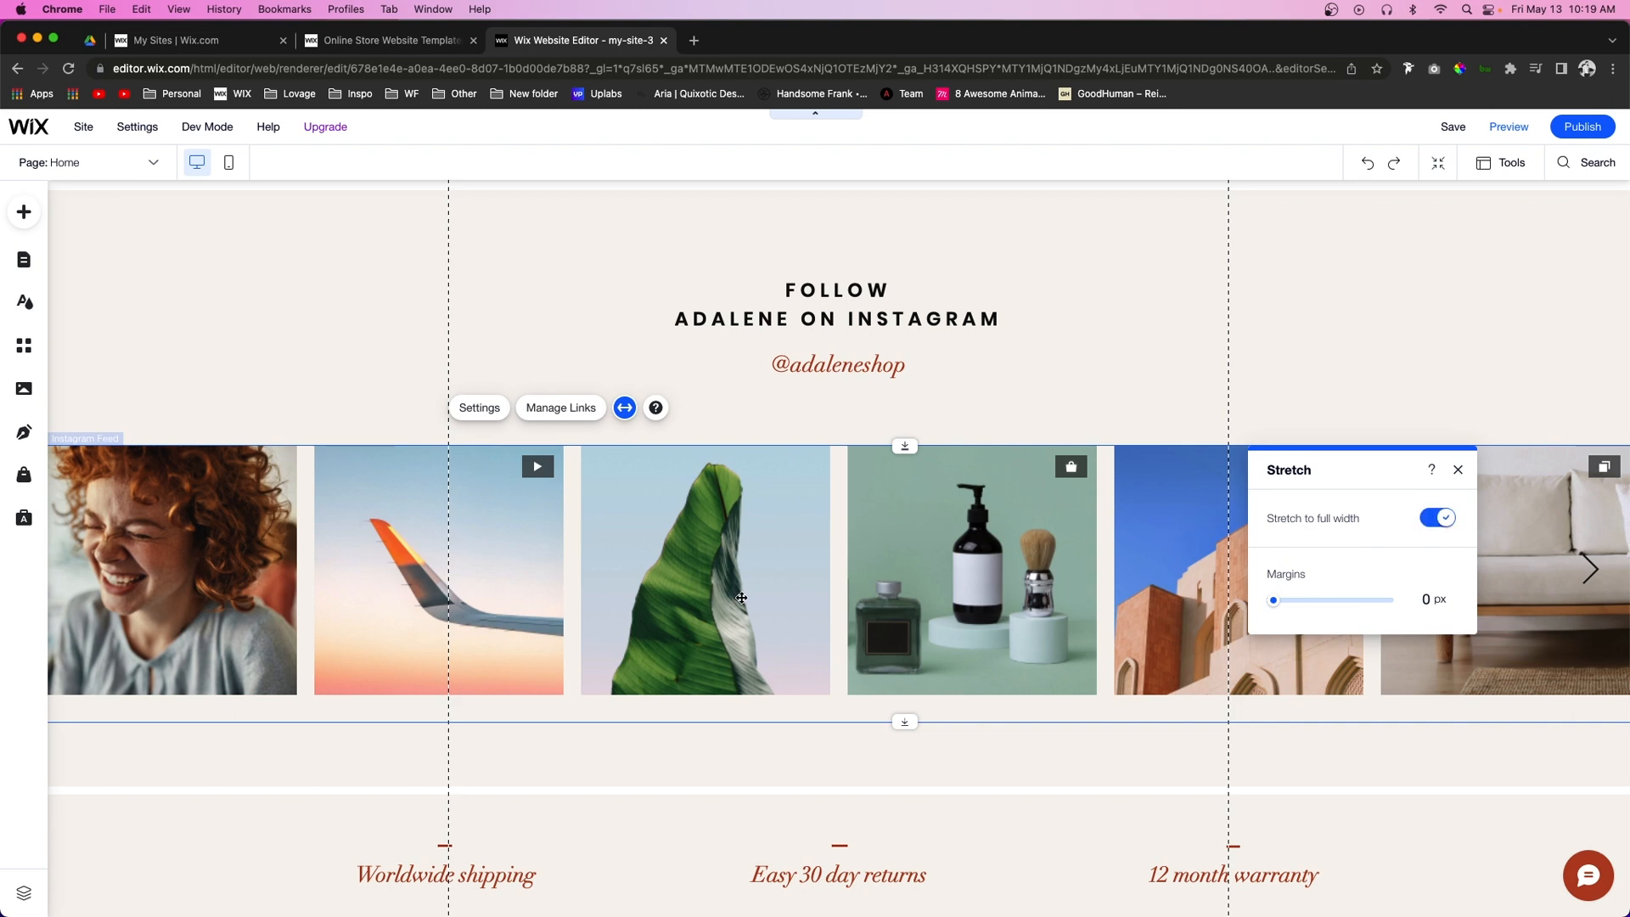
{"action": "mouse_move", "coordinate": [1075, 549]}
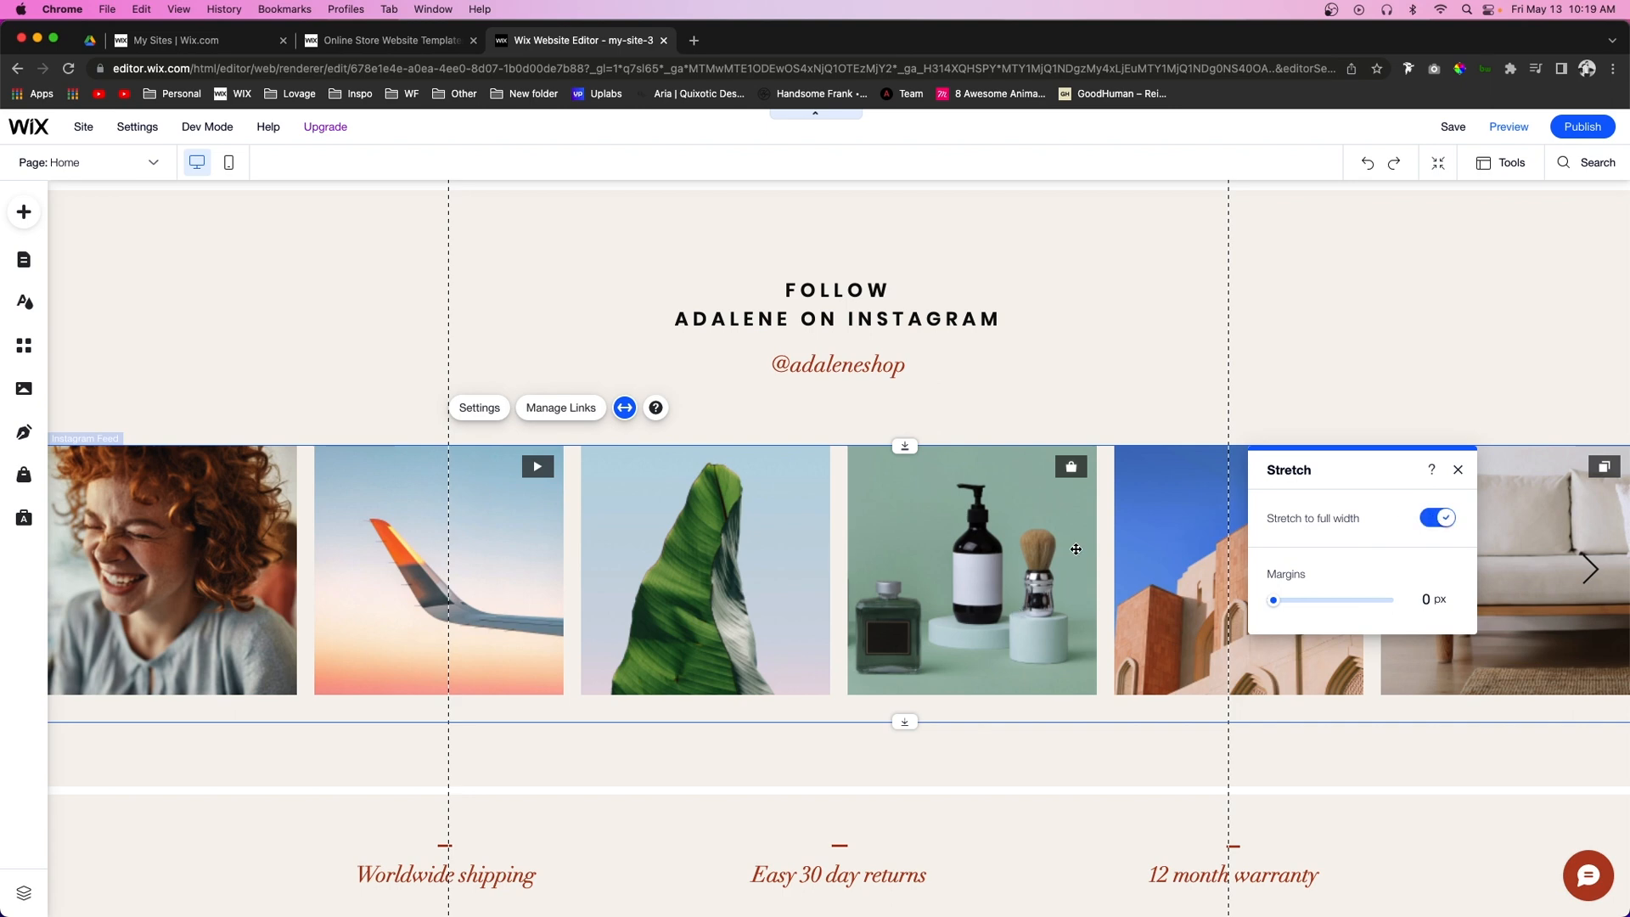
{"action": "mouse_move", "coordinate": [628, 587]}
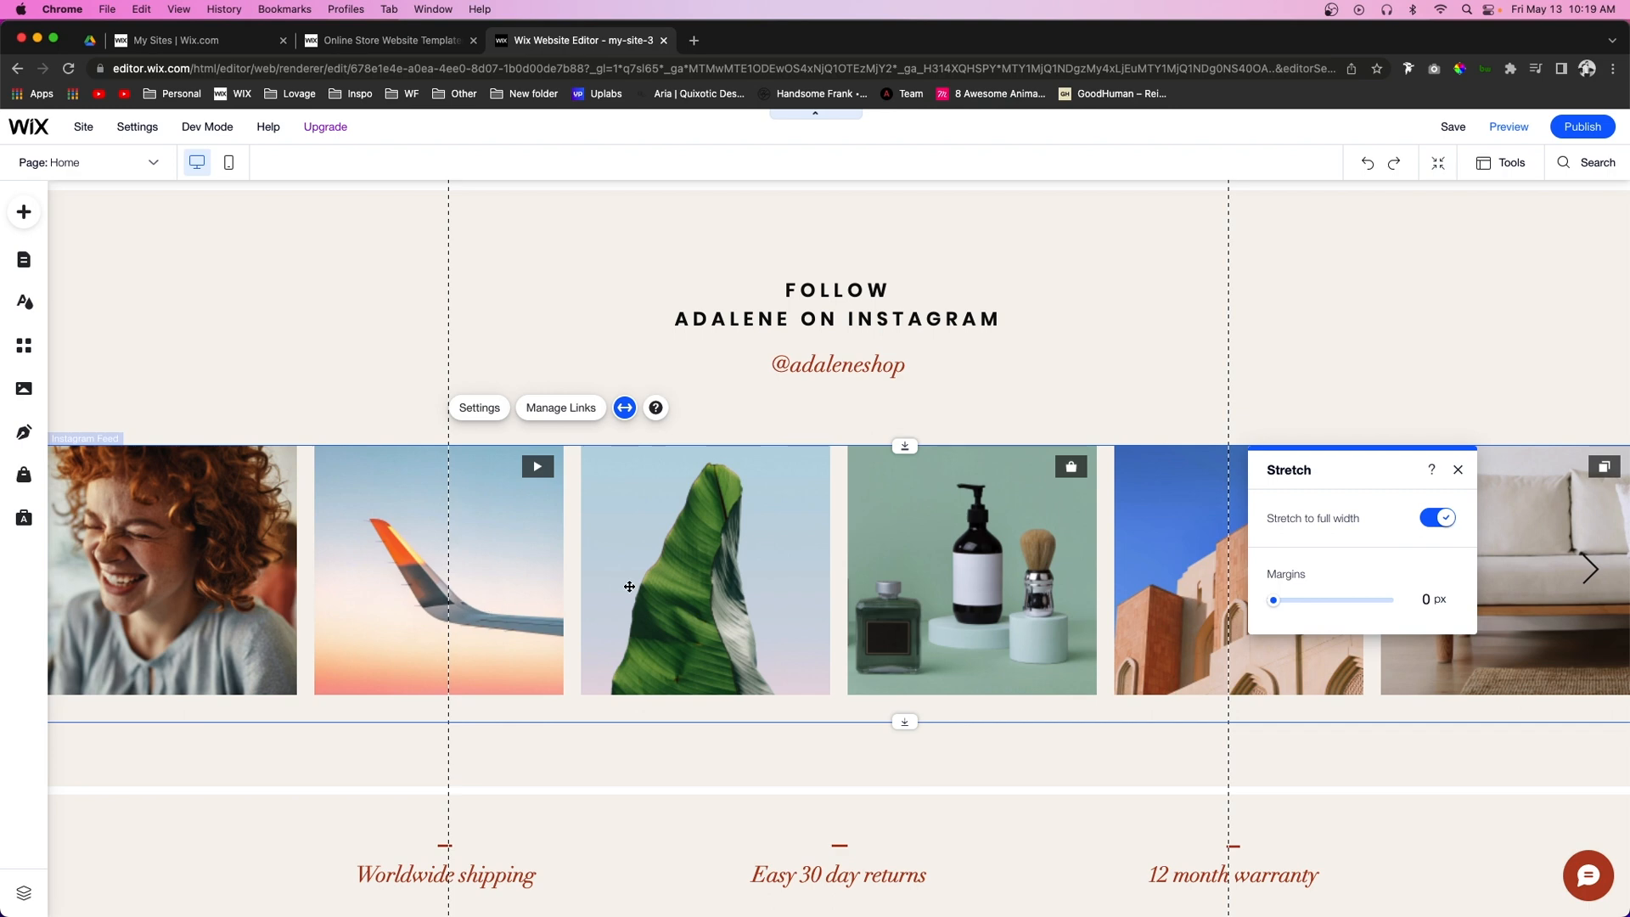
{"action": "mouse_move", "coordinate": [696, 454]}
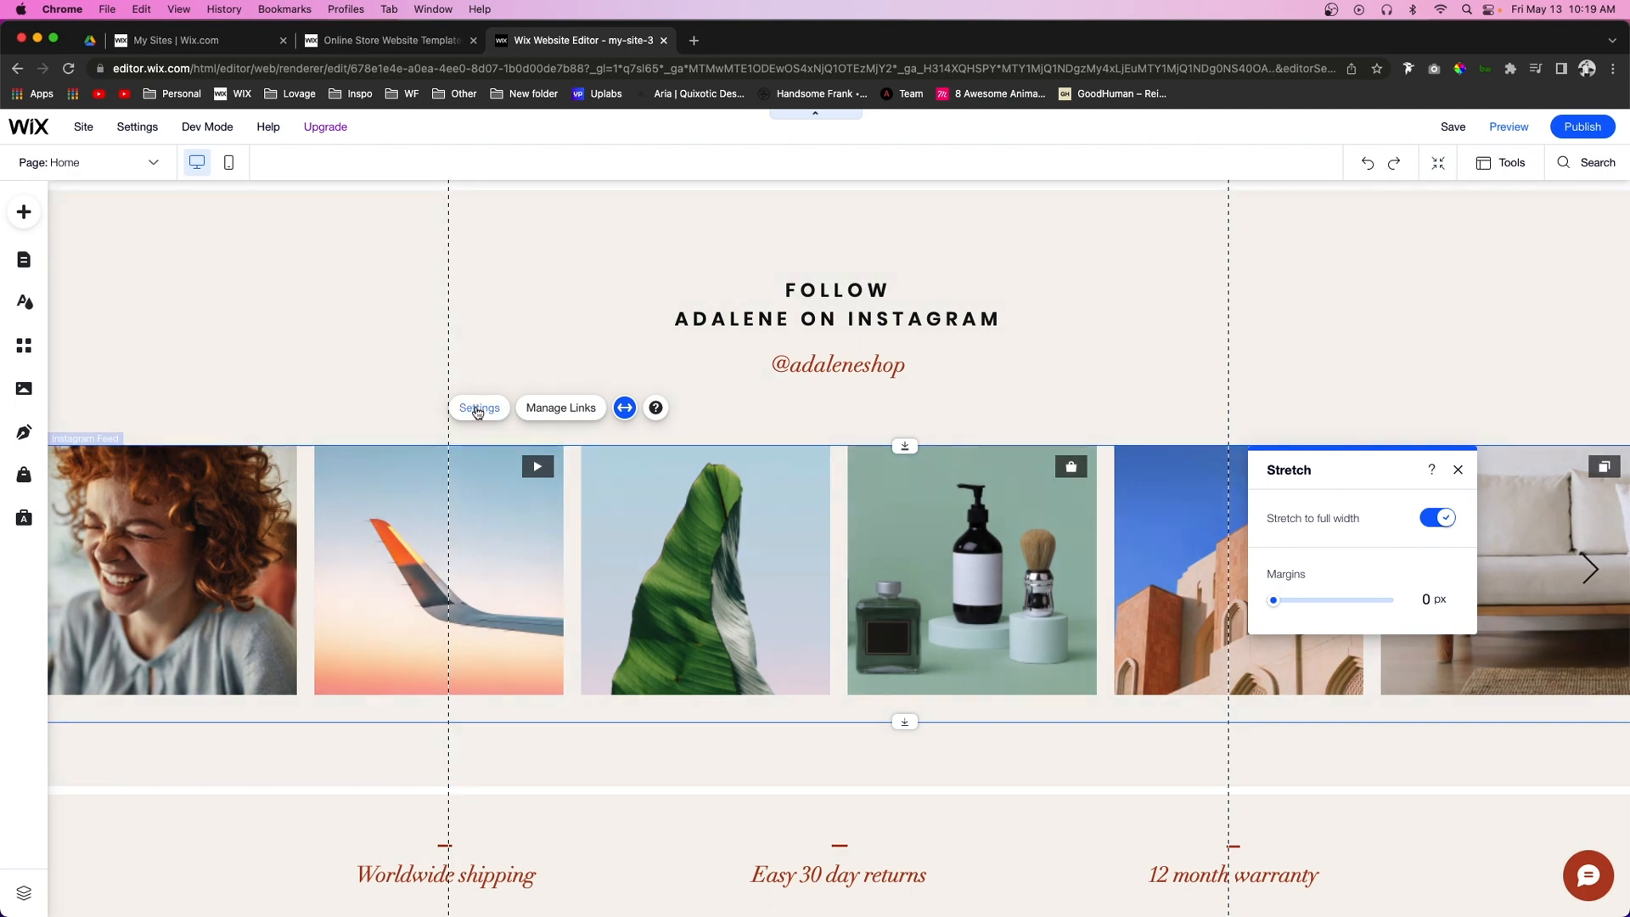
- Reopen the feed's Settings panel on the Main tab with Connect Account buttons
{"action": "left_click", "coordinate": [479, 407]}
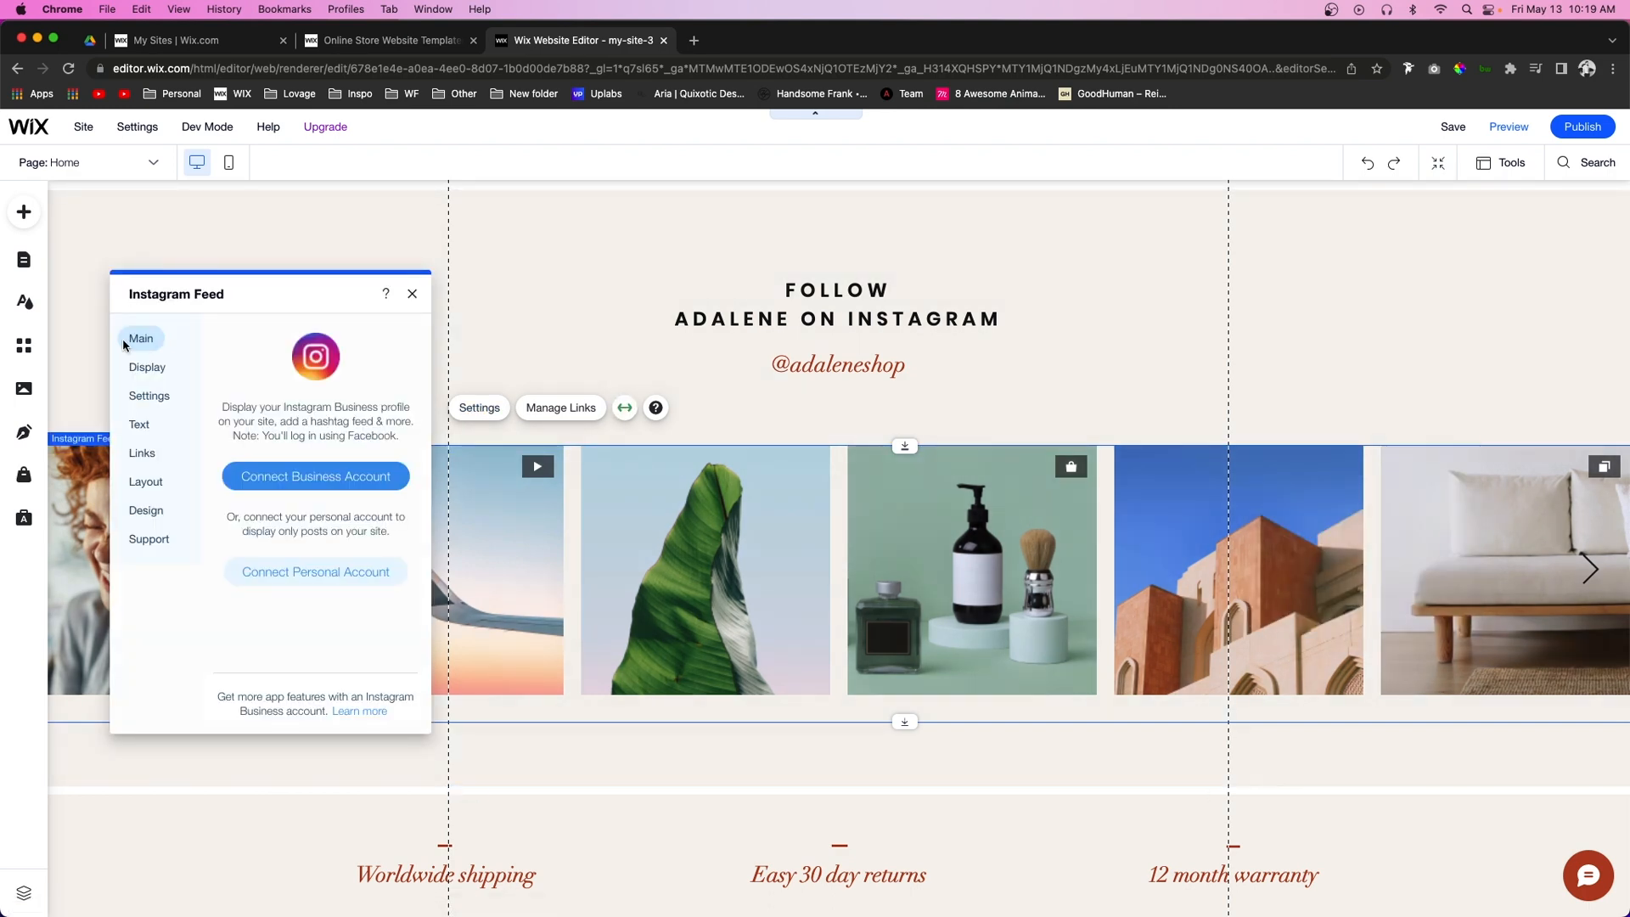
{"action": "mouse_move", "coordinate": [314, 477]}
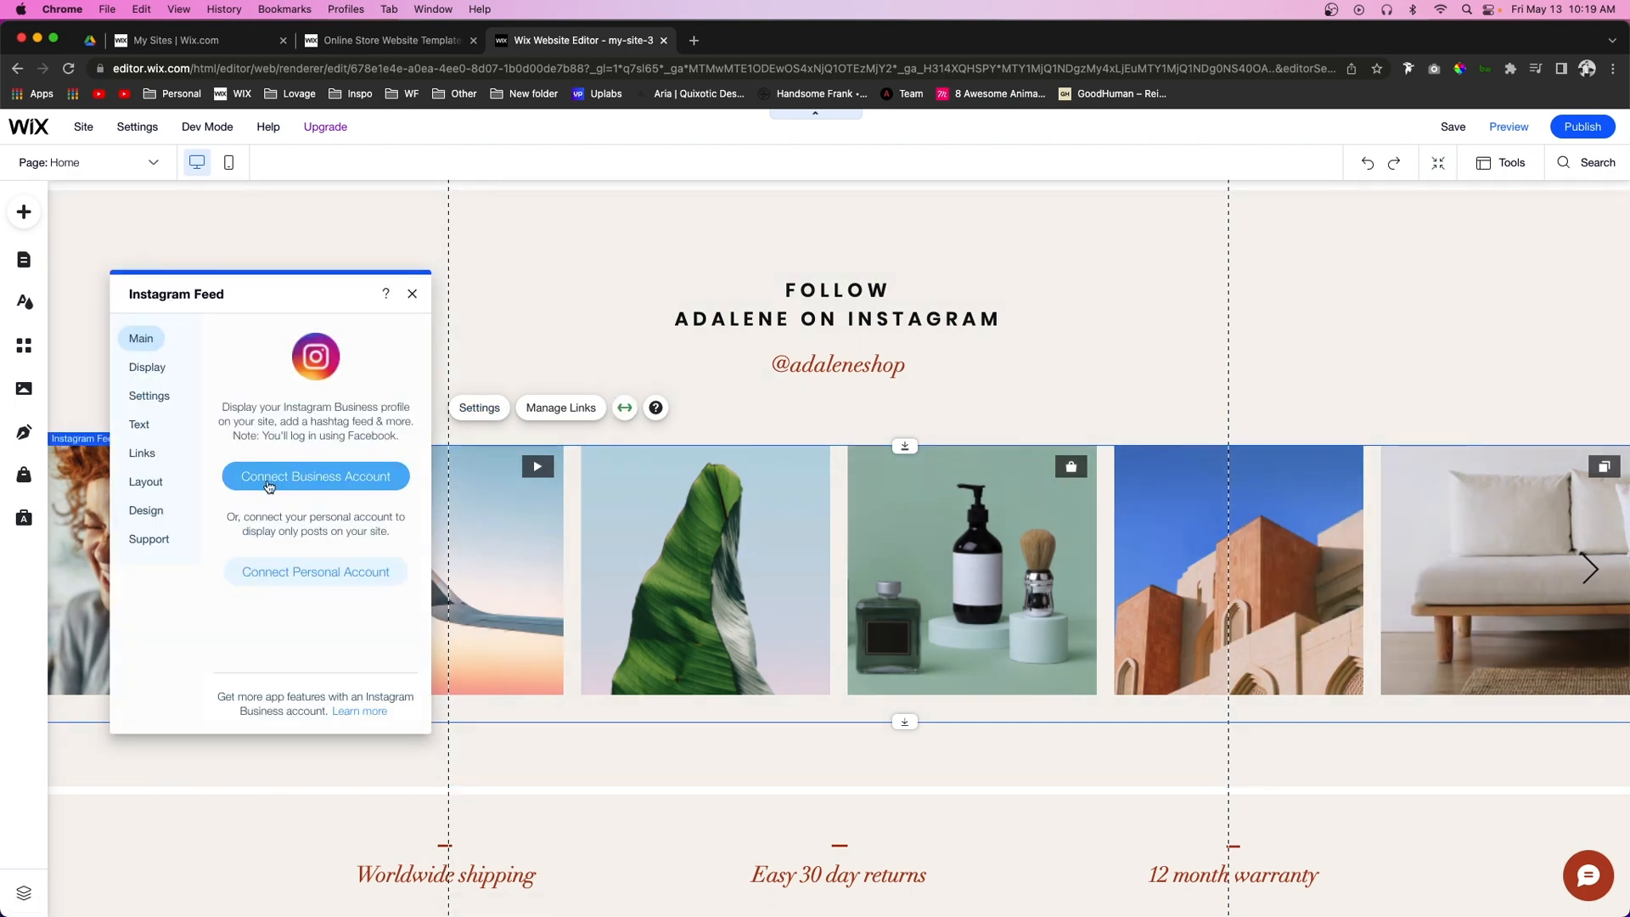
{"action": "mouse_move", "coordinate": [319, 508]}
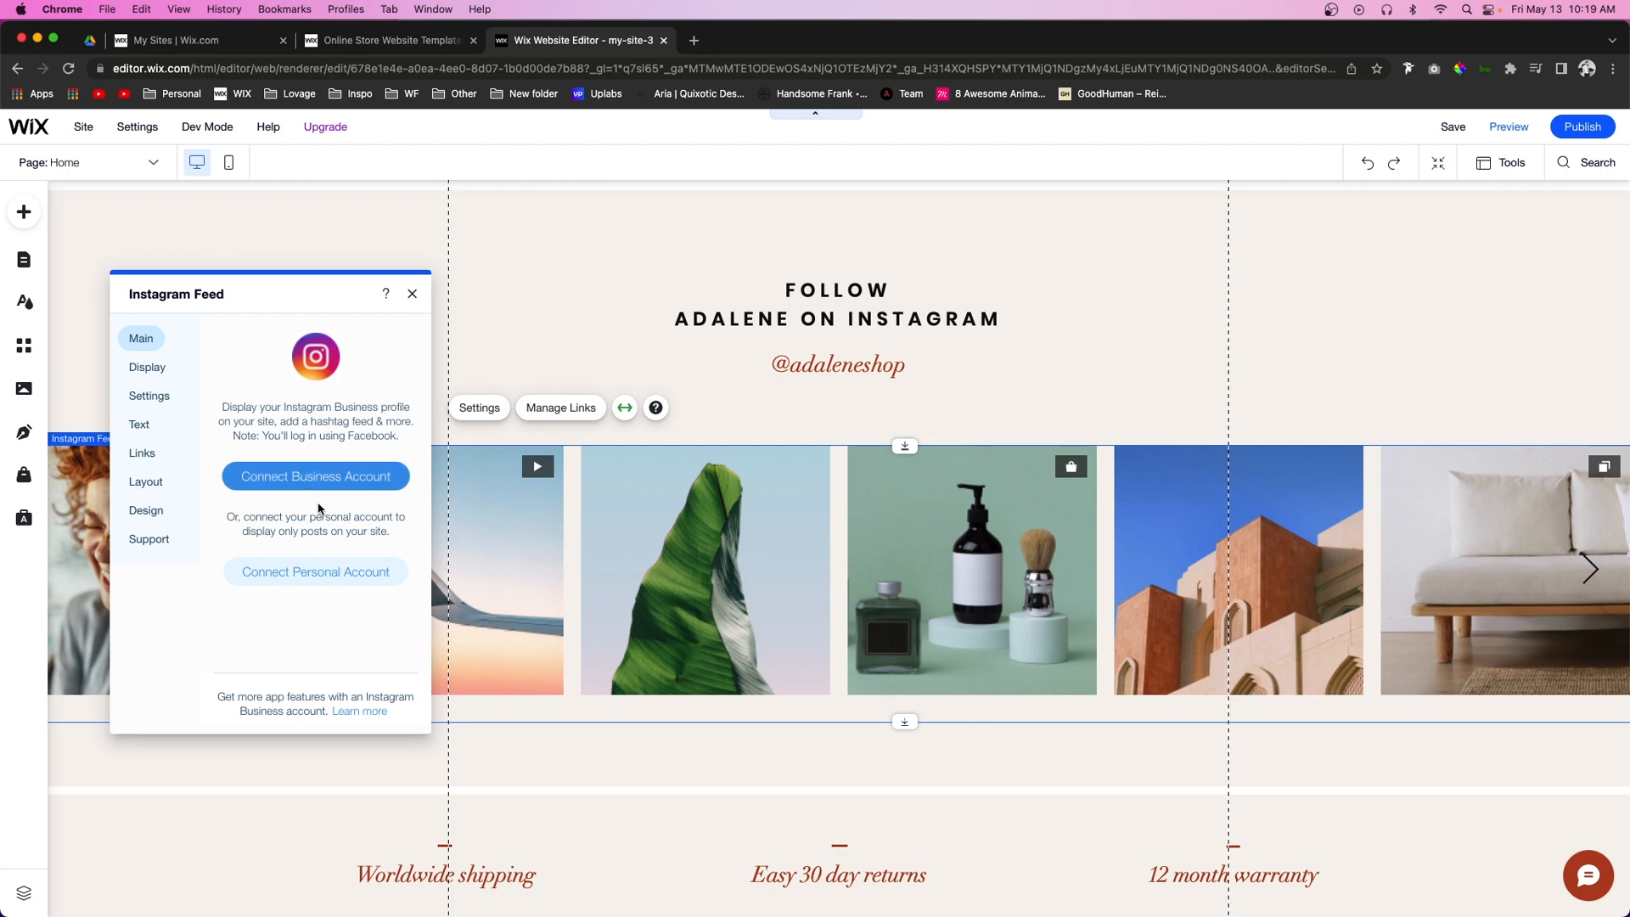
{"action": "mouse_move", "coordinate": [315, 571]}
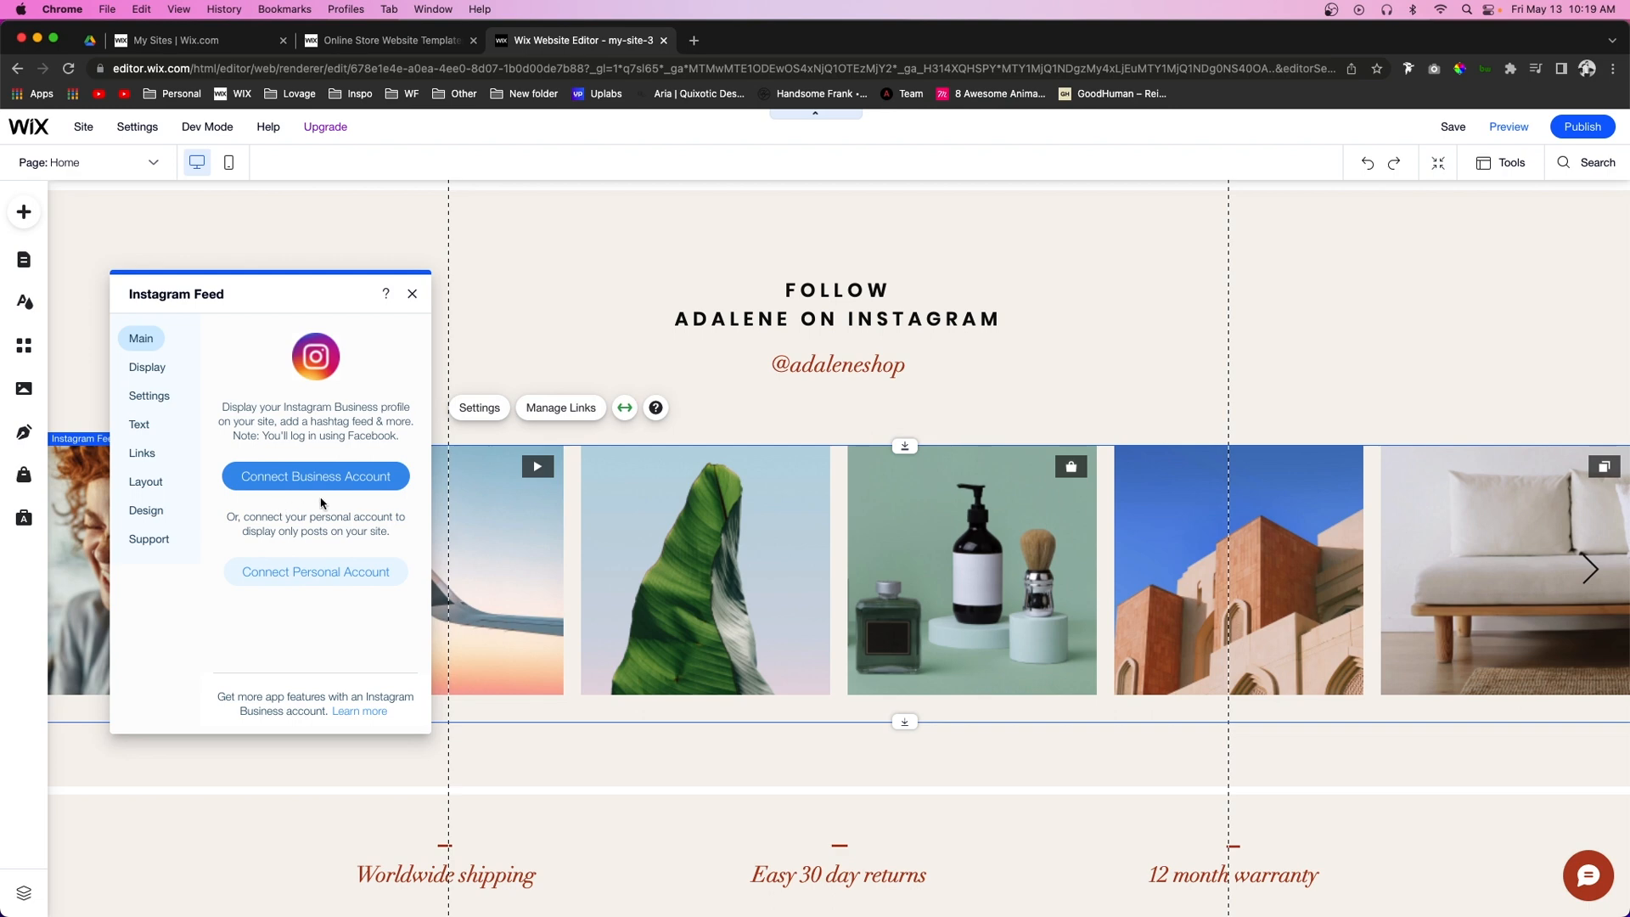
{"action": "mouse_move", "coordinate": [315, 572]}
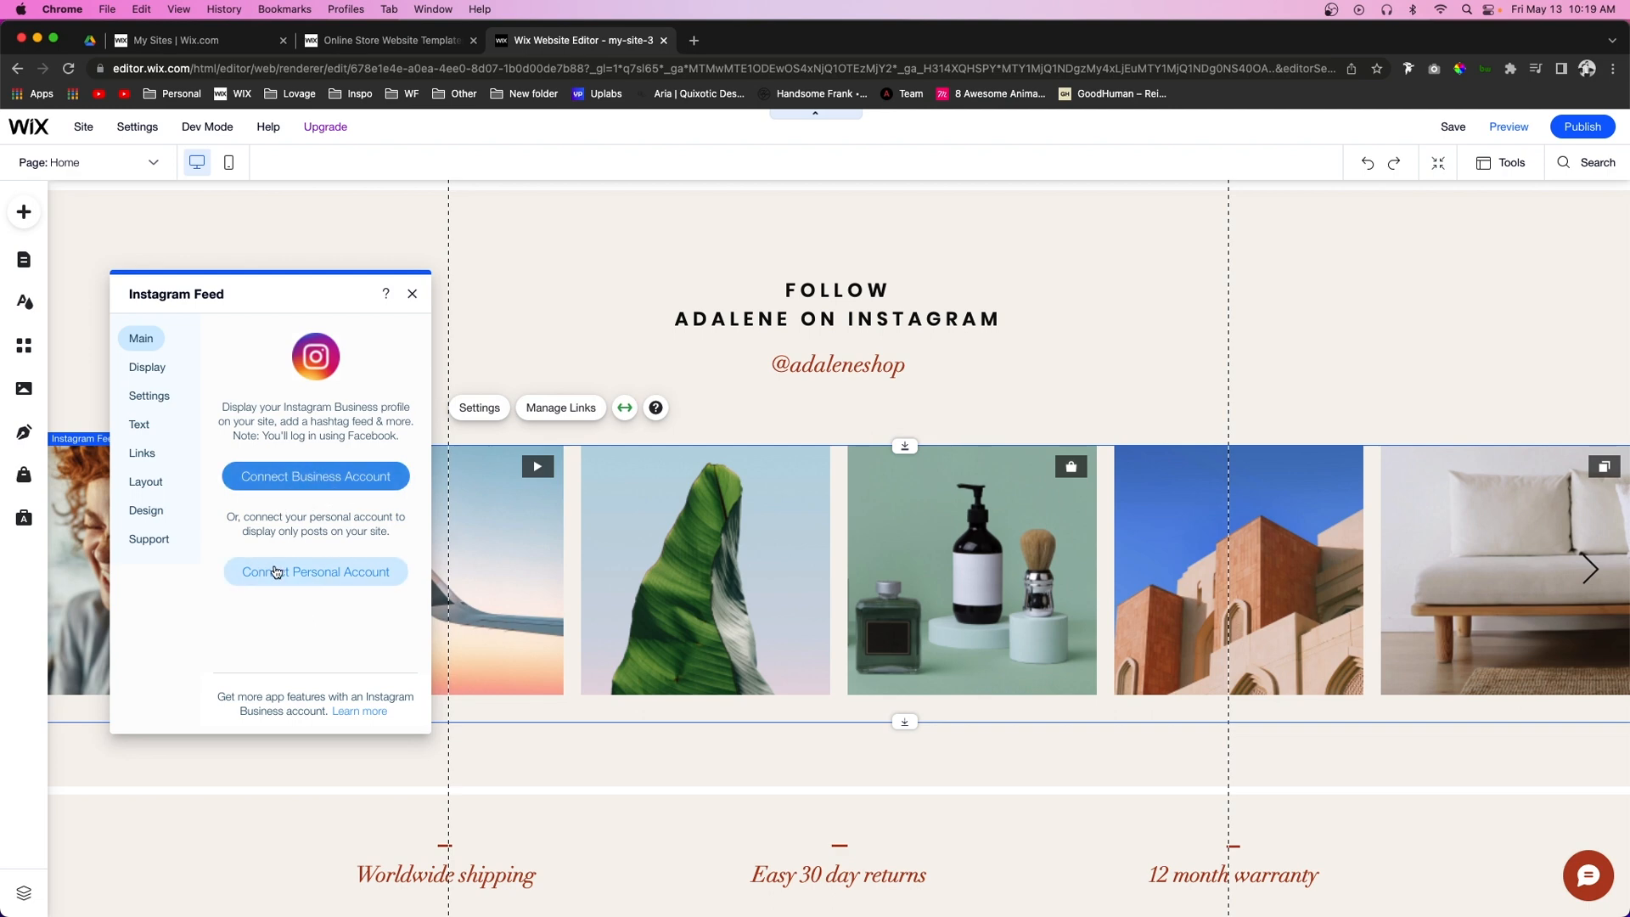
{"action": "mouse_move", "coordinate": [294, 577]}
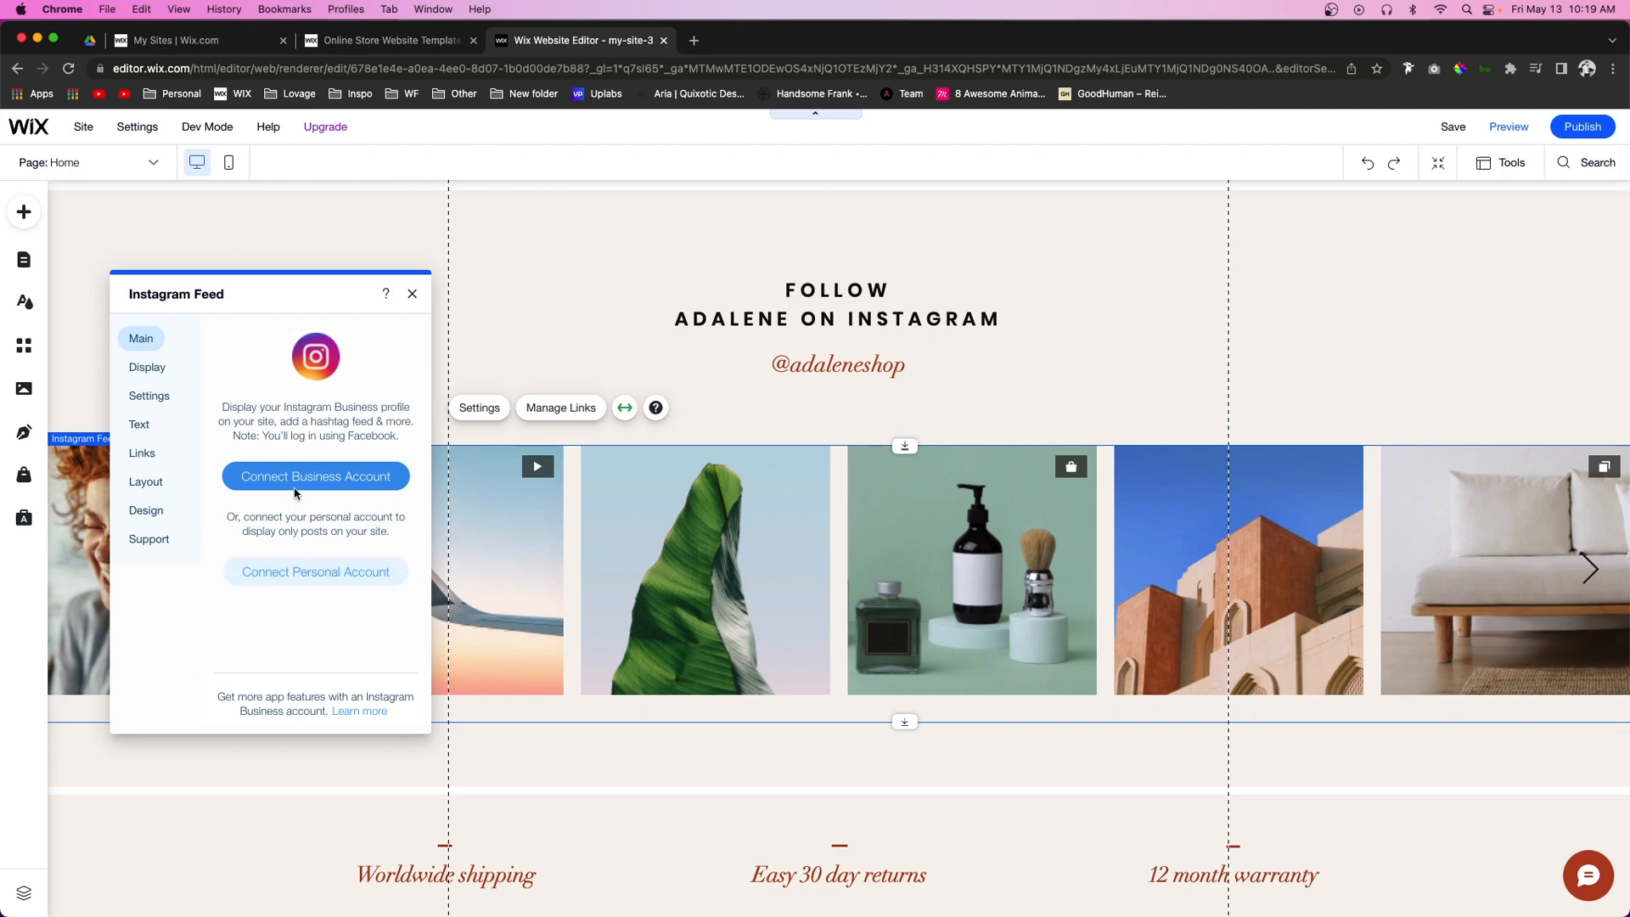
{"action": "mouse_move", "coordinate": [315, 572]}
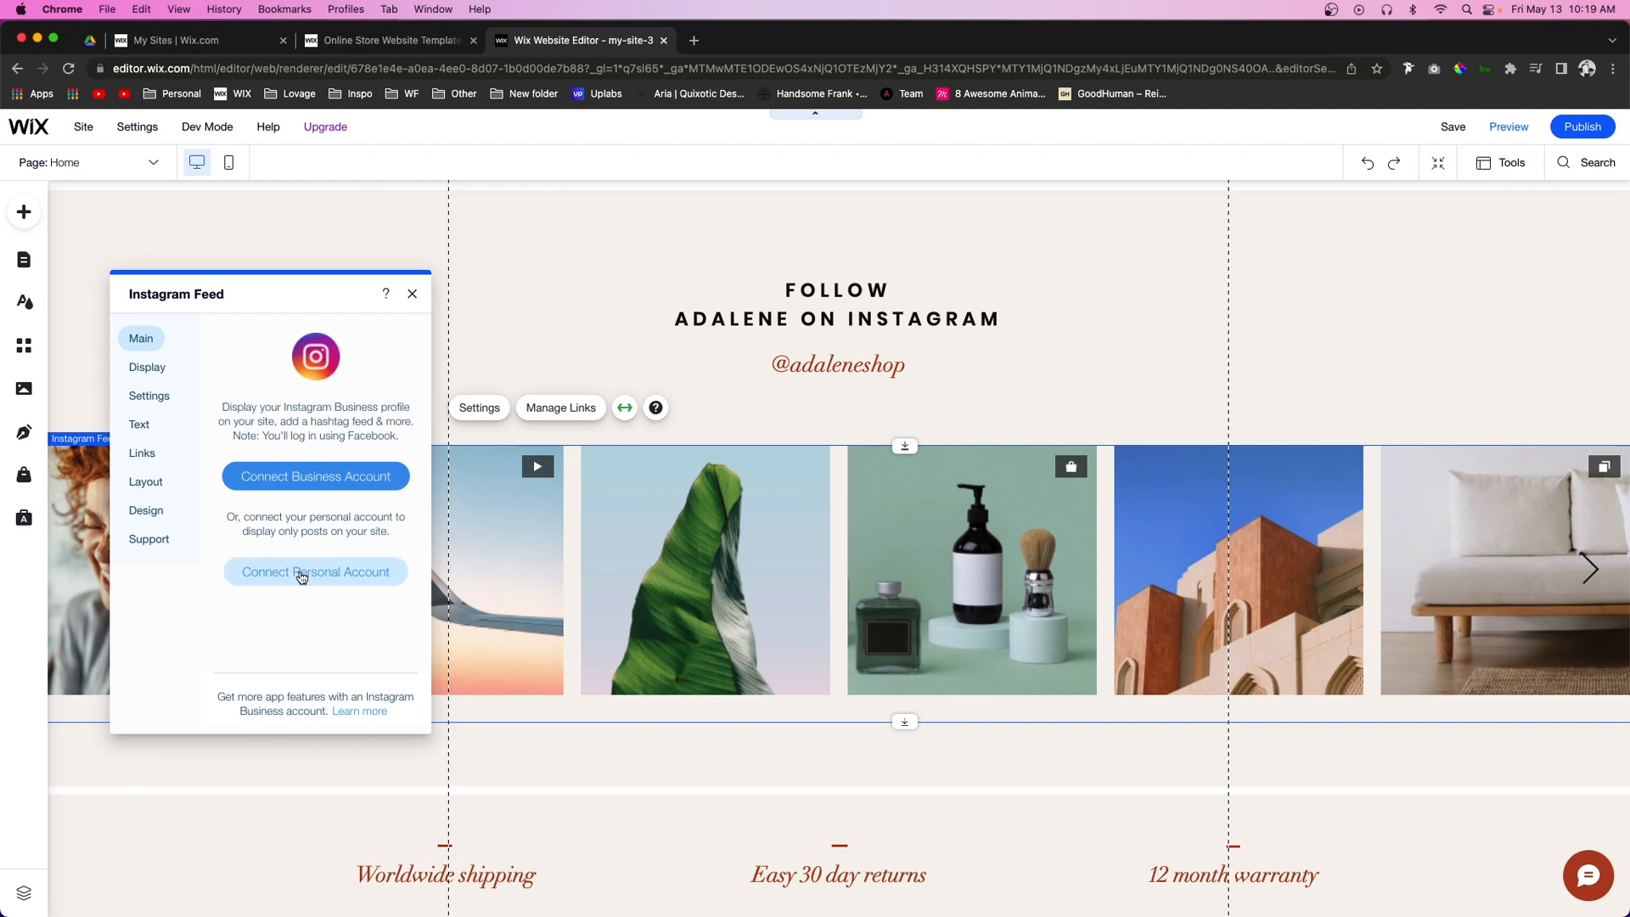
{"action": "mouse_move", "coordinate": [281, 584]}
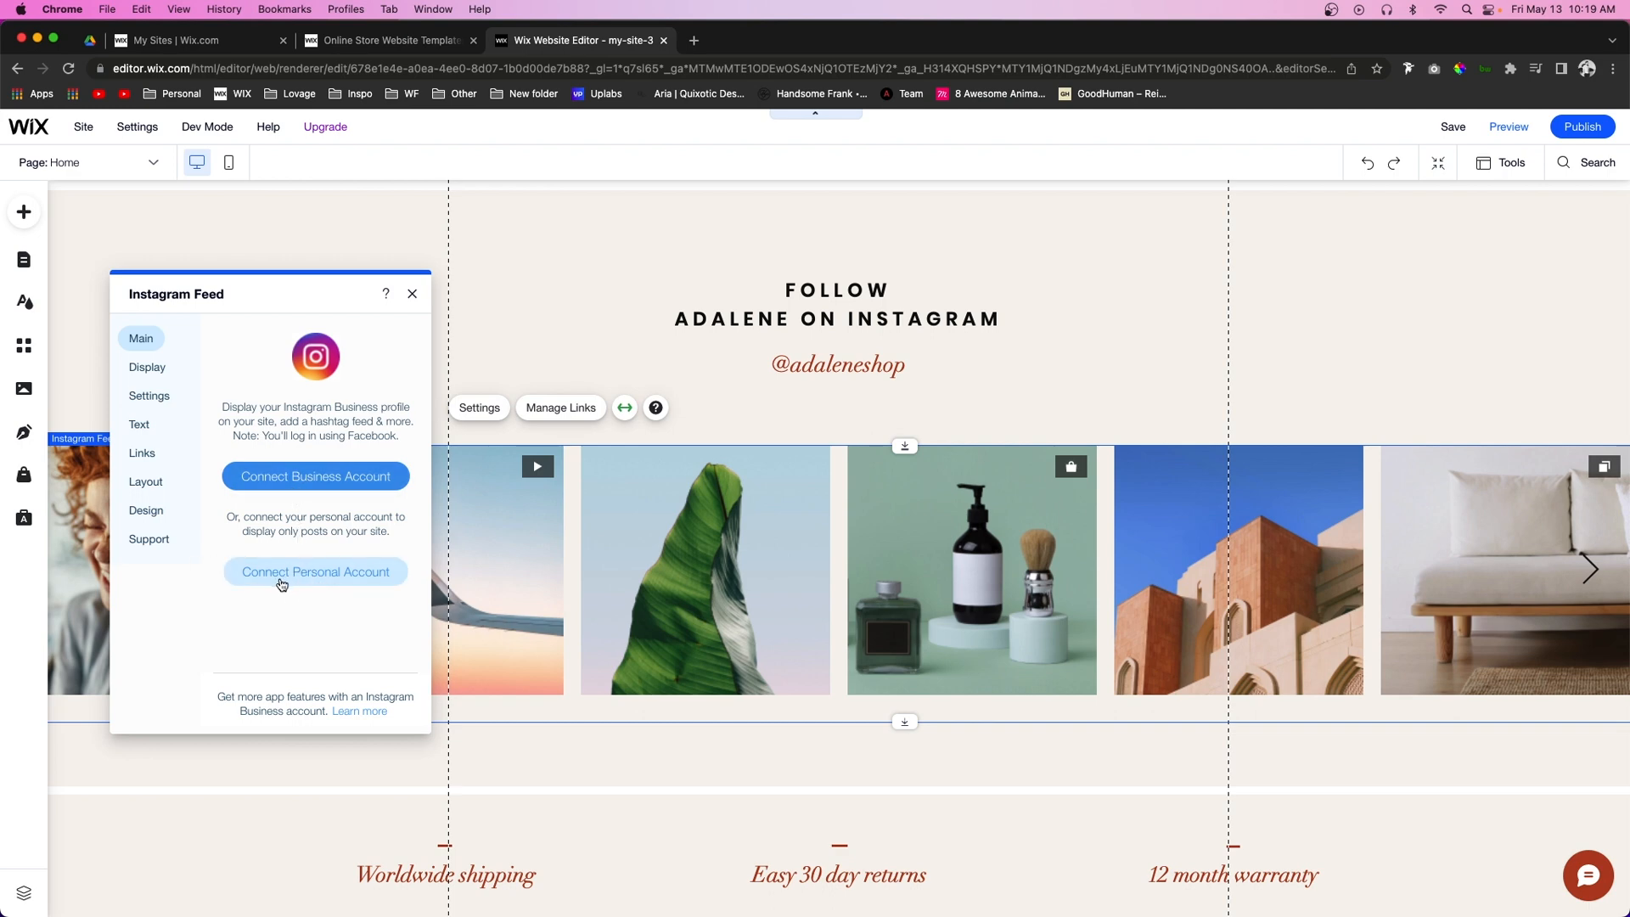
{"action": "mouse_move", "coordinate": [330, 573]}
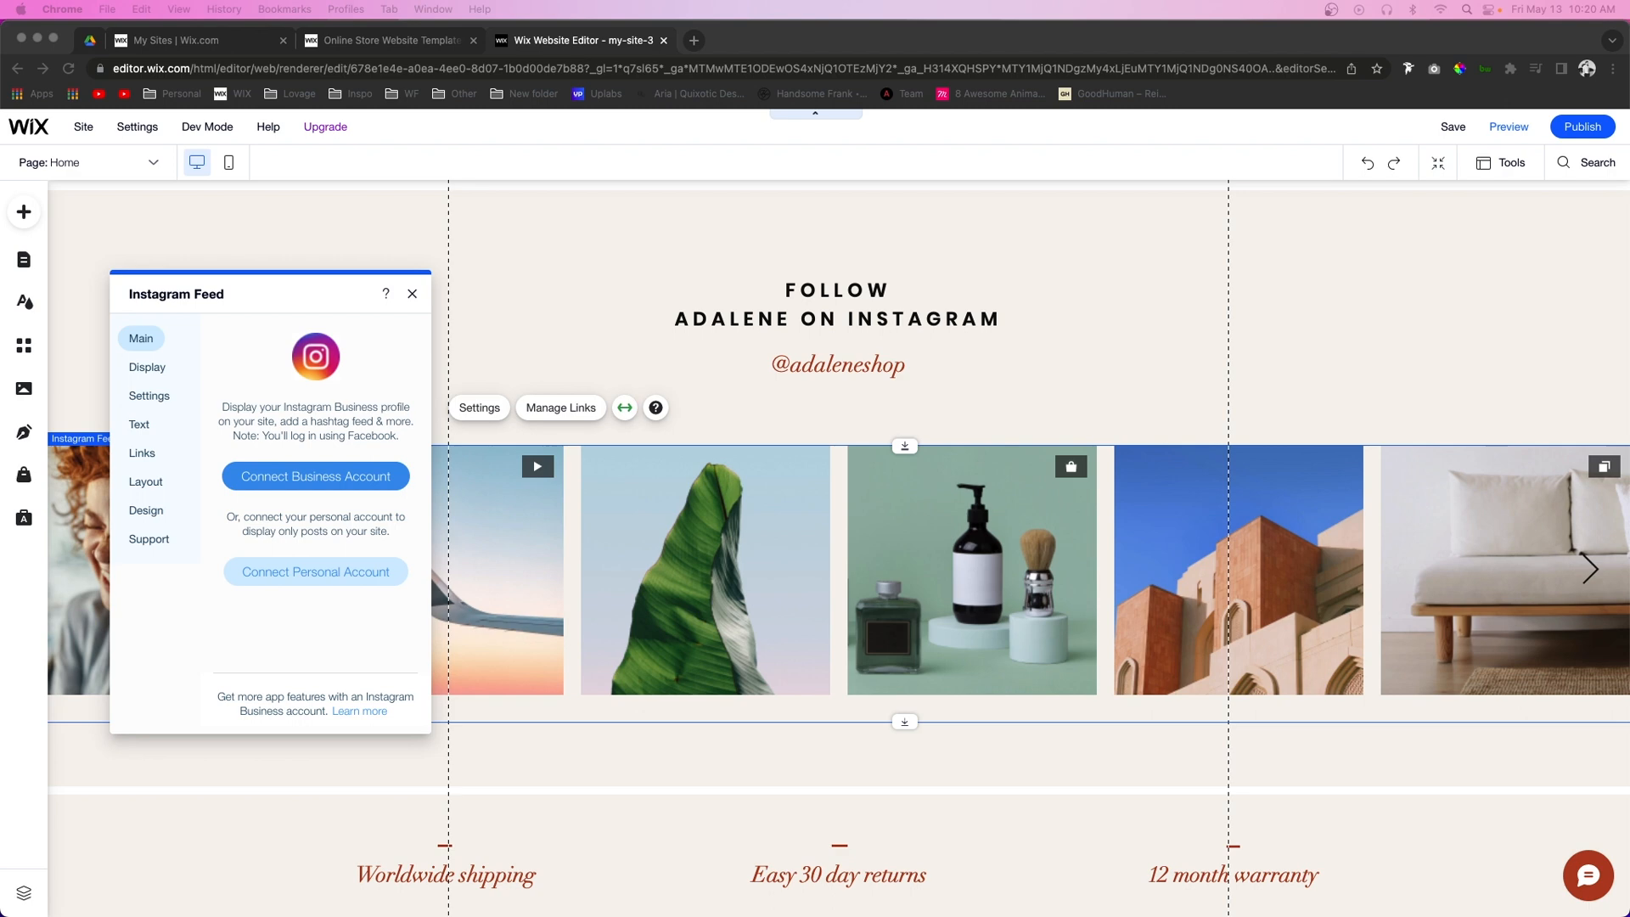
- Start Connect Account and Allow Wix access to the Instagram profile and media
{"action": "left_click", "coordinate": [315, 571]}
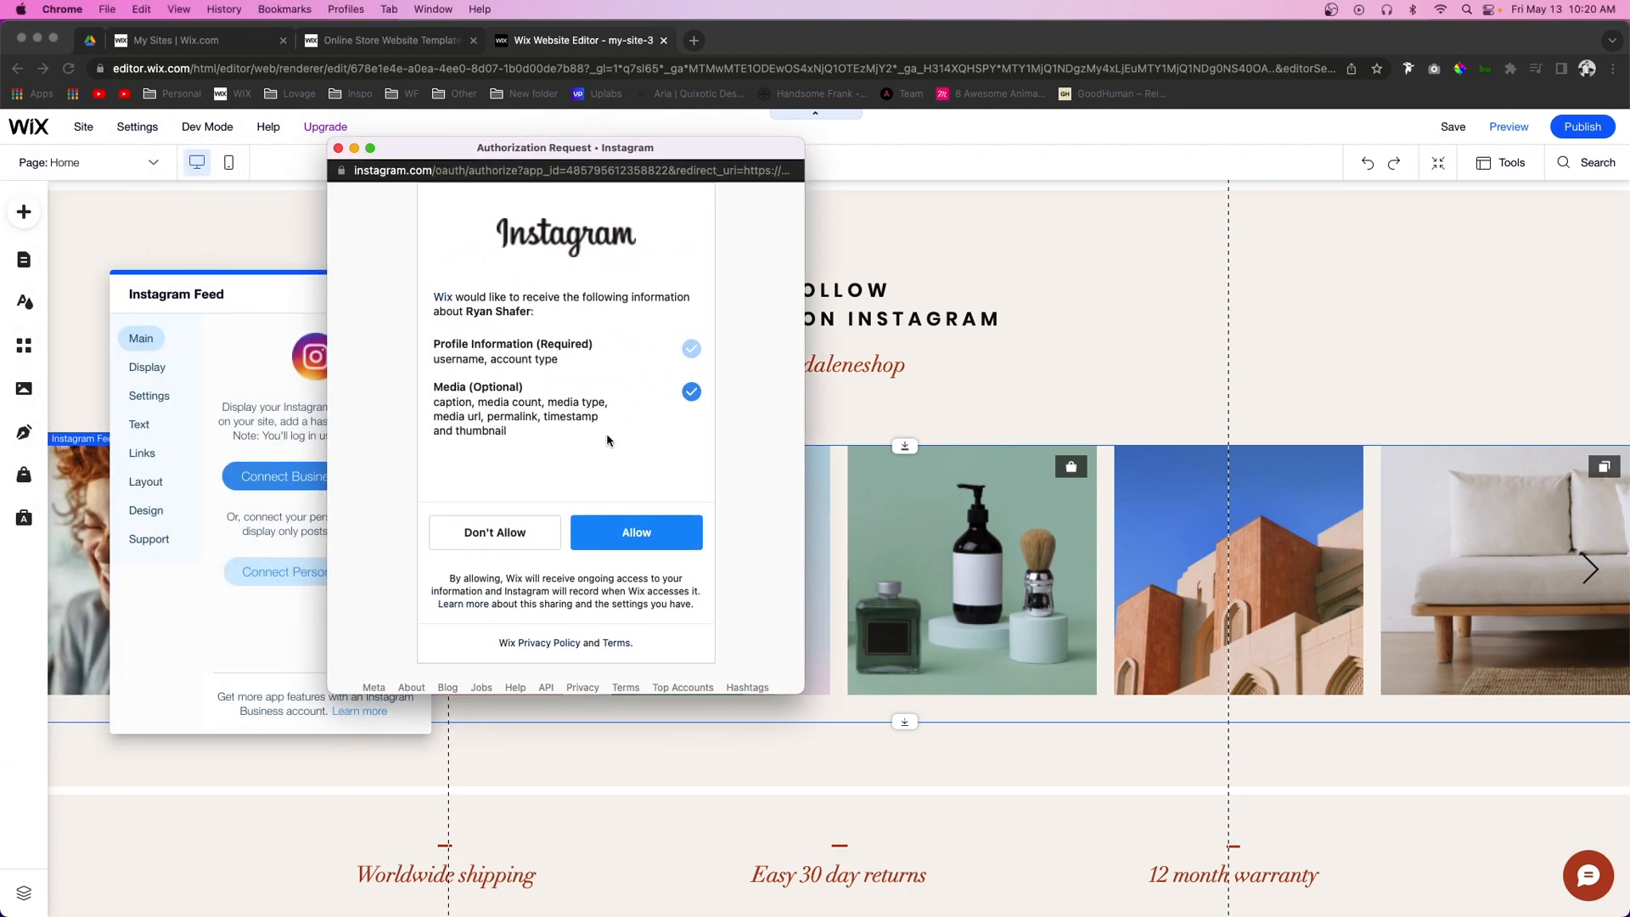
{"action": "mouse_move", "coordinate": [780, 444]}
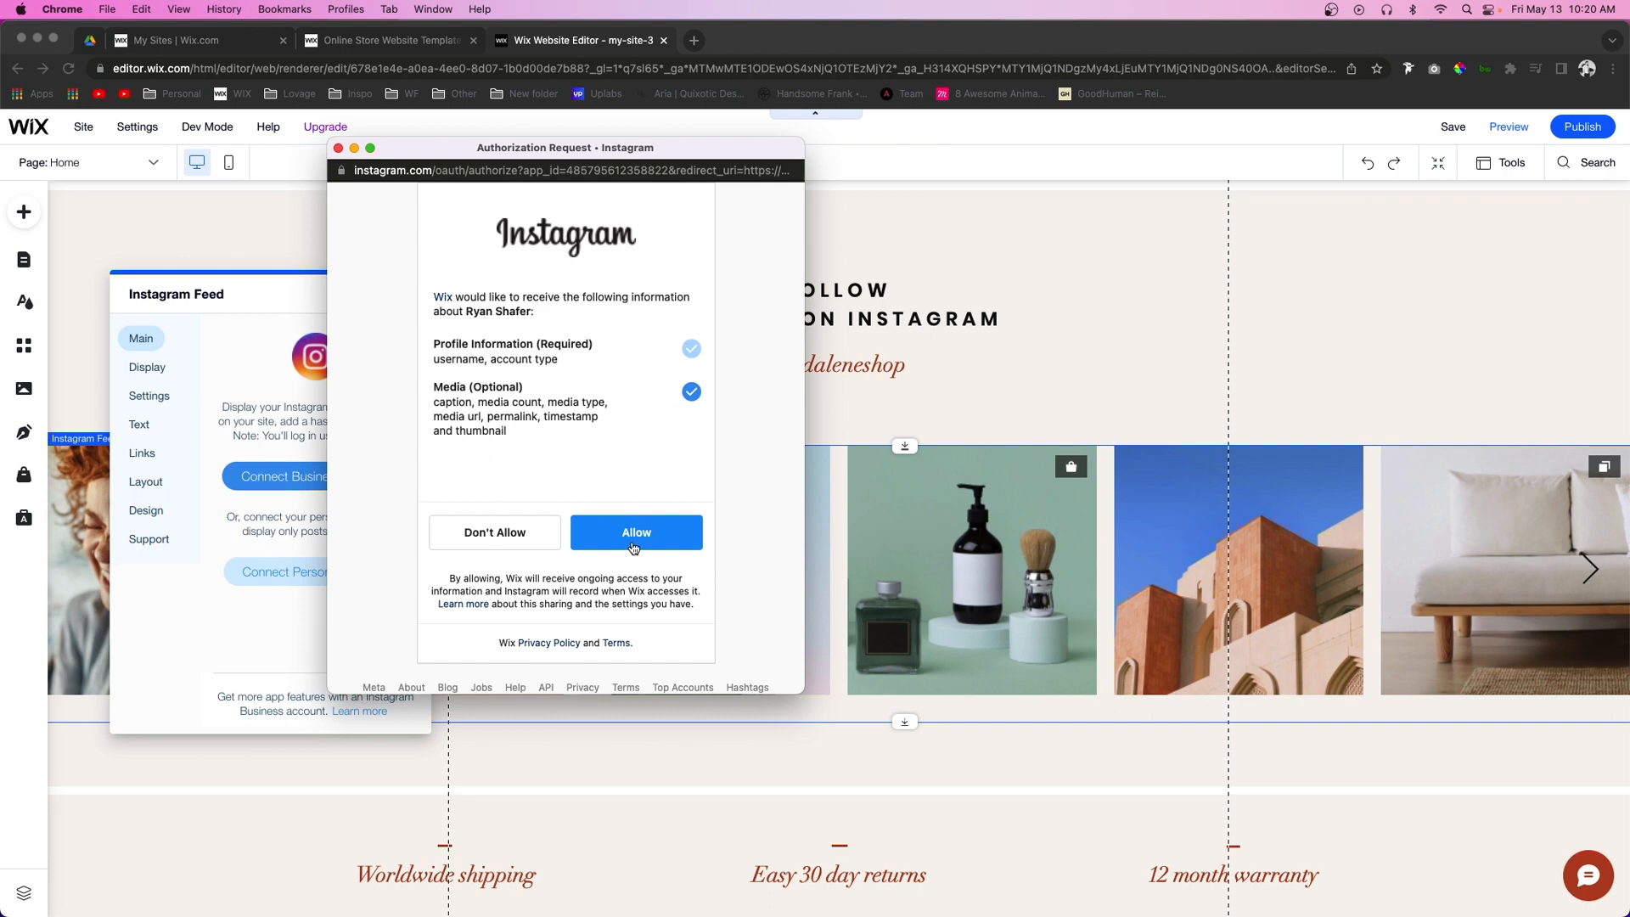
{"action": "left_click", "coordinate": [635, 531]}
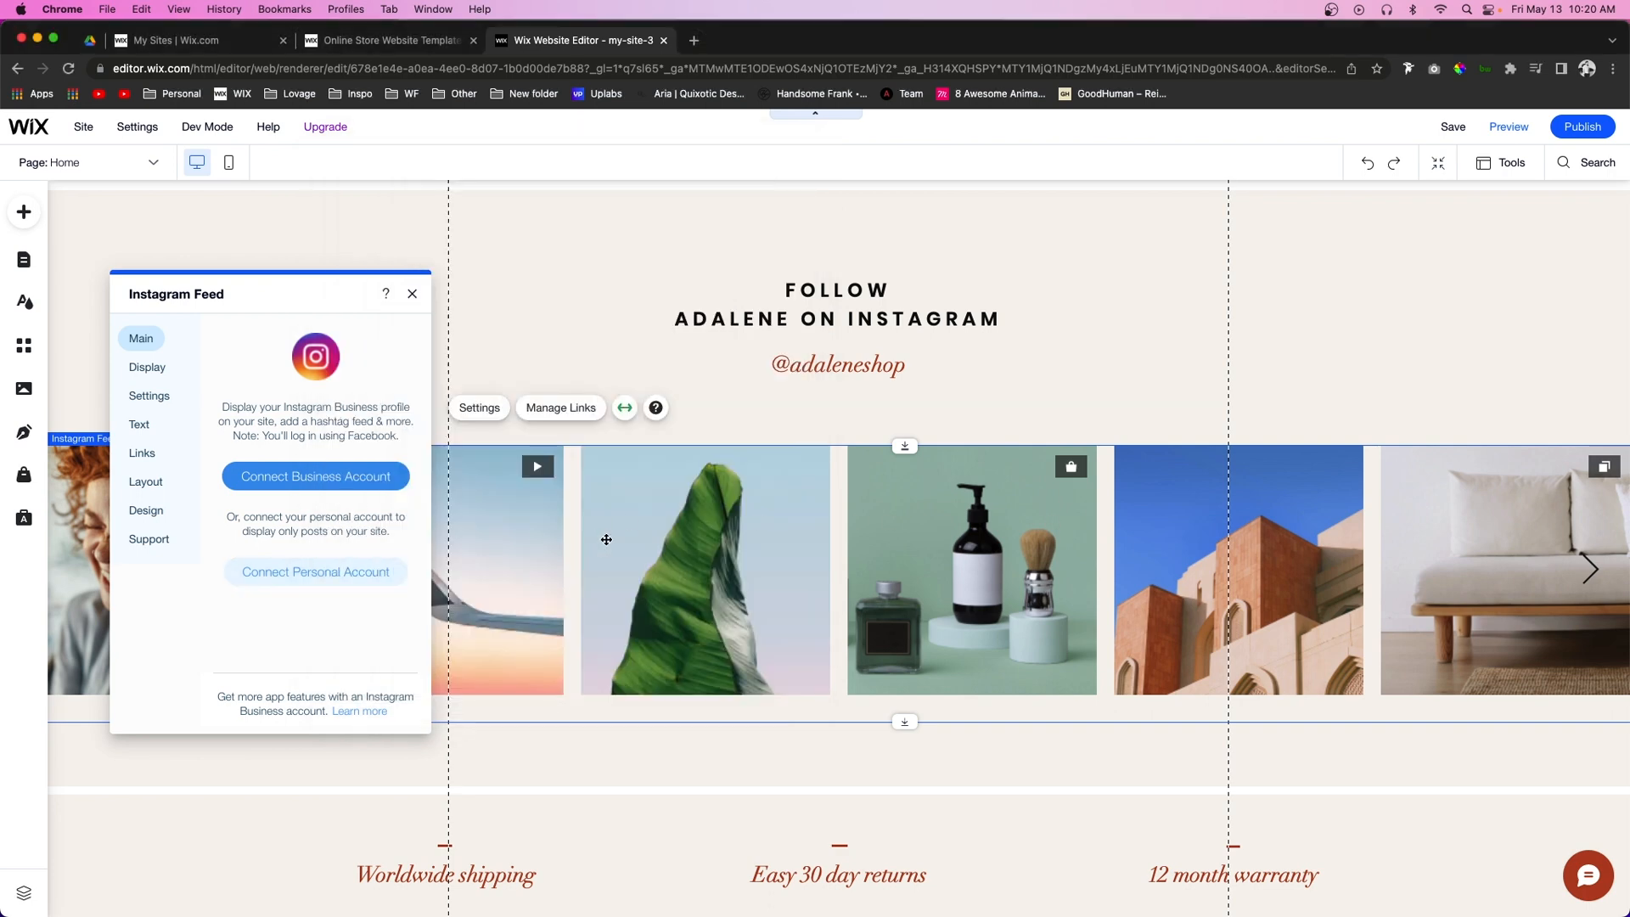